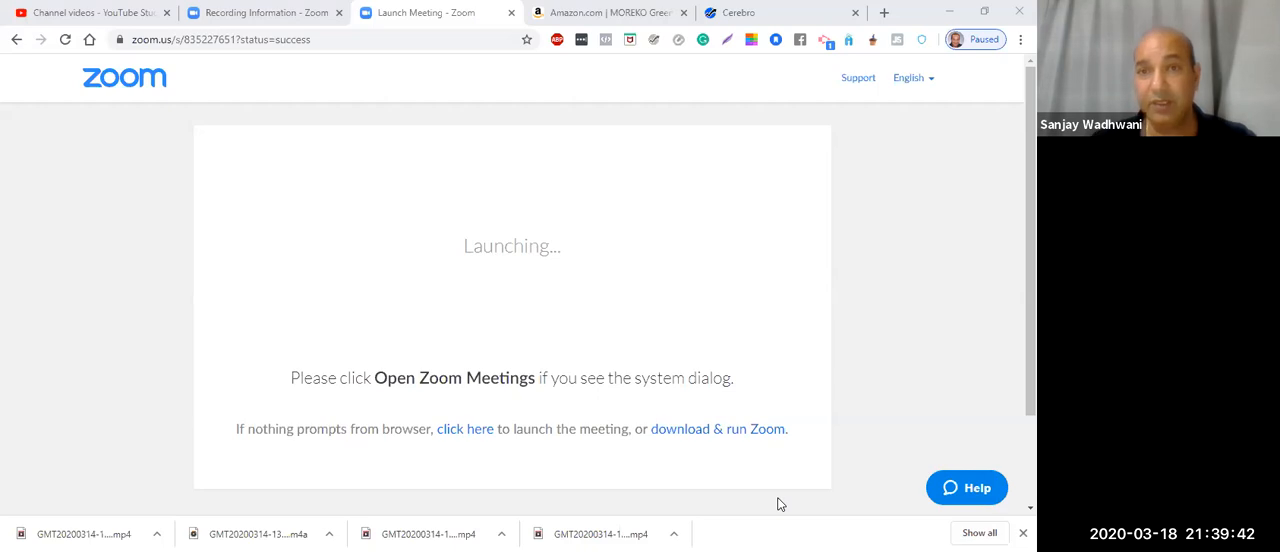
mouse_move(621, 74)
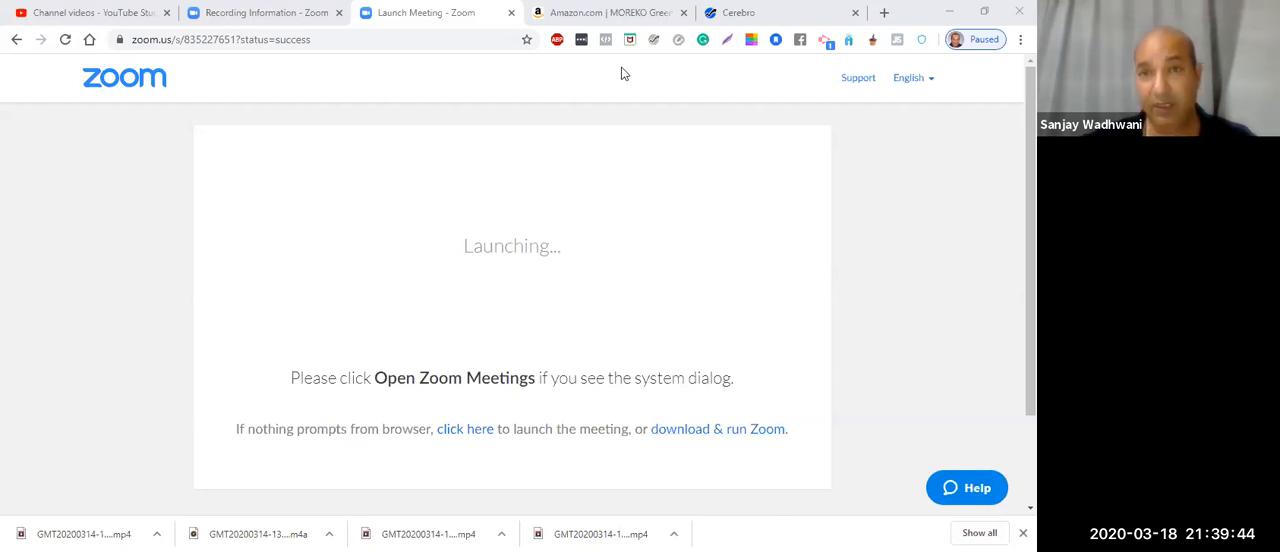
Step: Switch to the Amazon tab showing the MOREKO glass tea infuser bottle listing
left_click(603, 13)
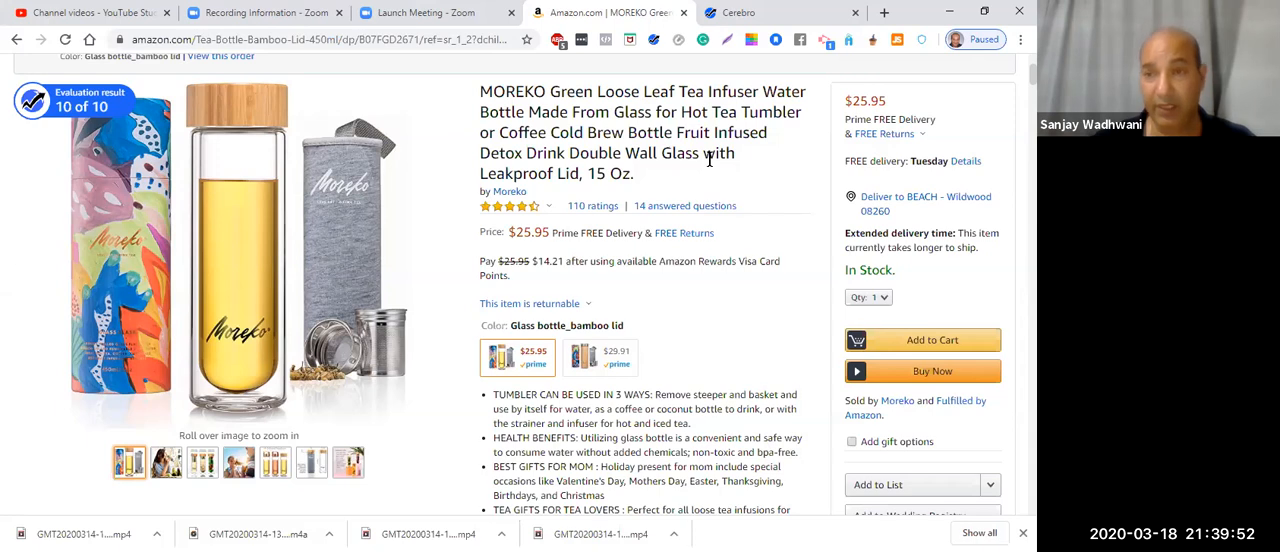
mouse_move(657, 216)
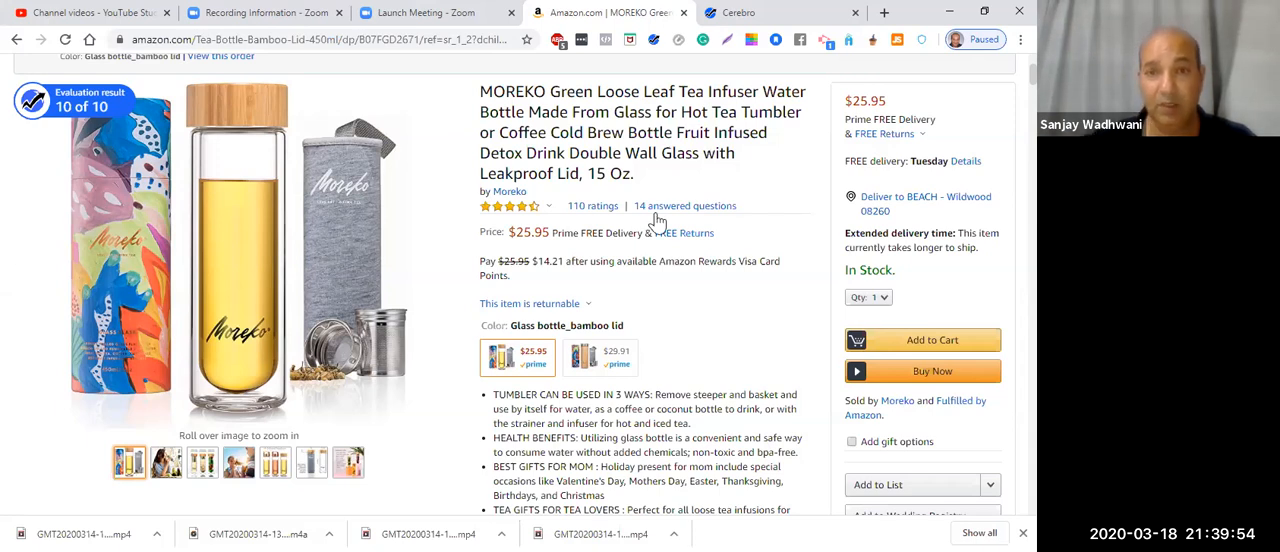
mouse_move(687, 212)
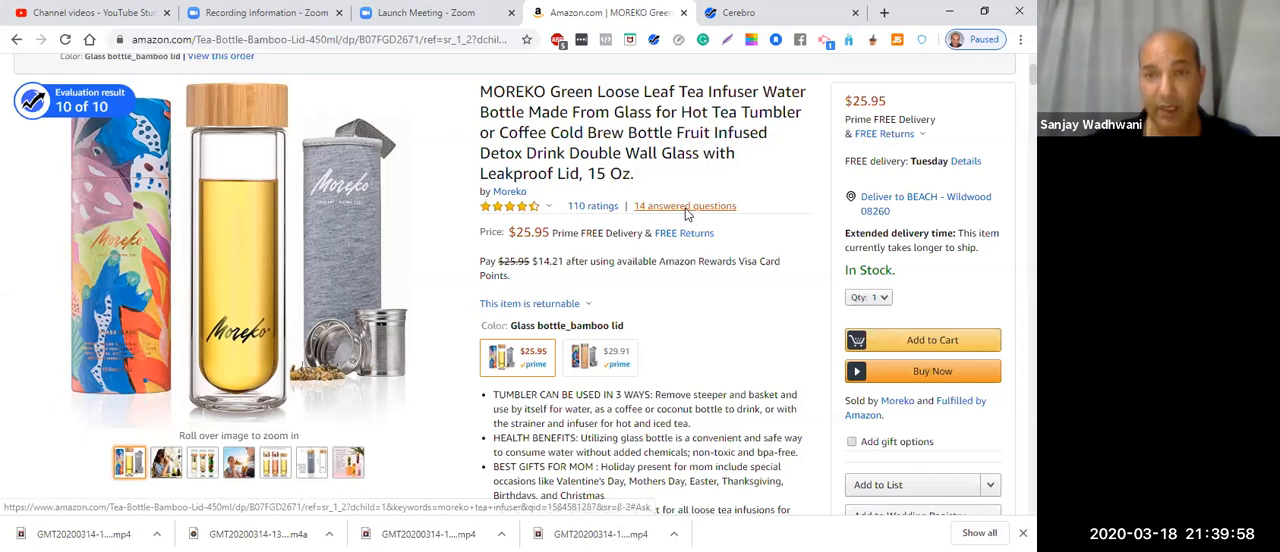
Step: Open the listing's 14 answered customer questions
left_click(684, 205)
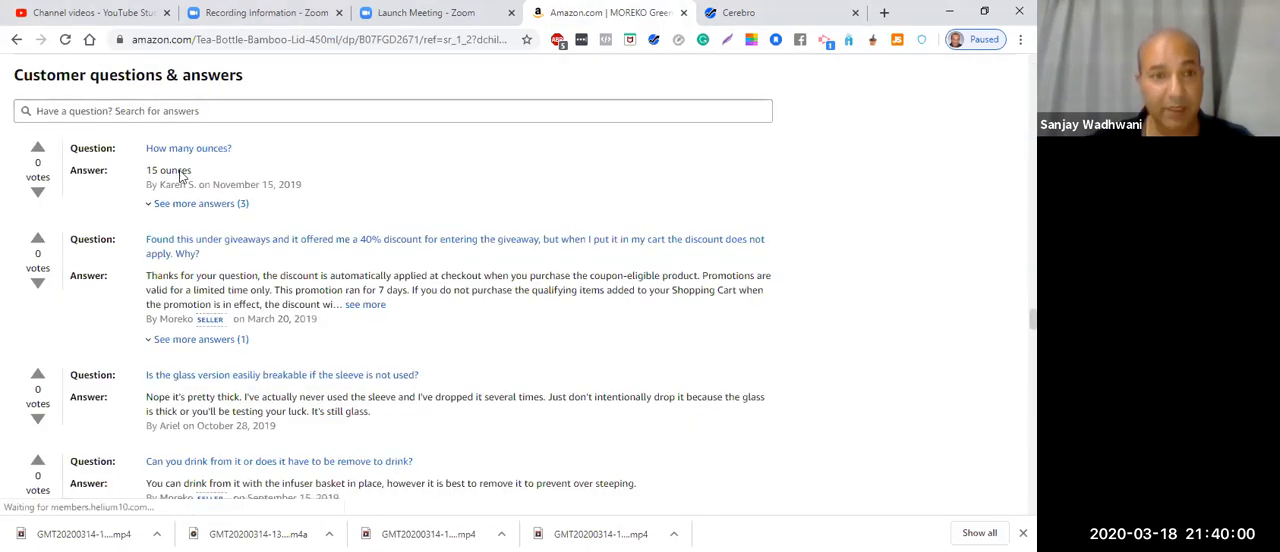
mouse_move(292, 290)
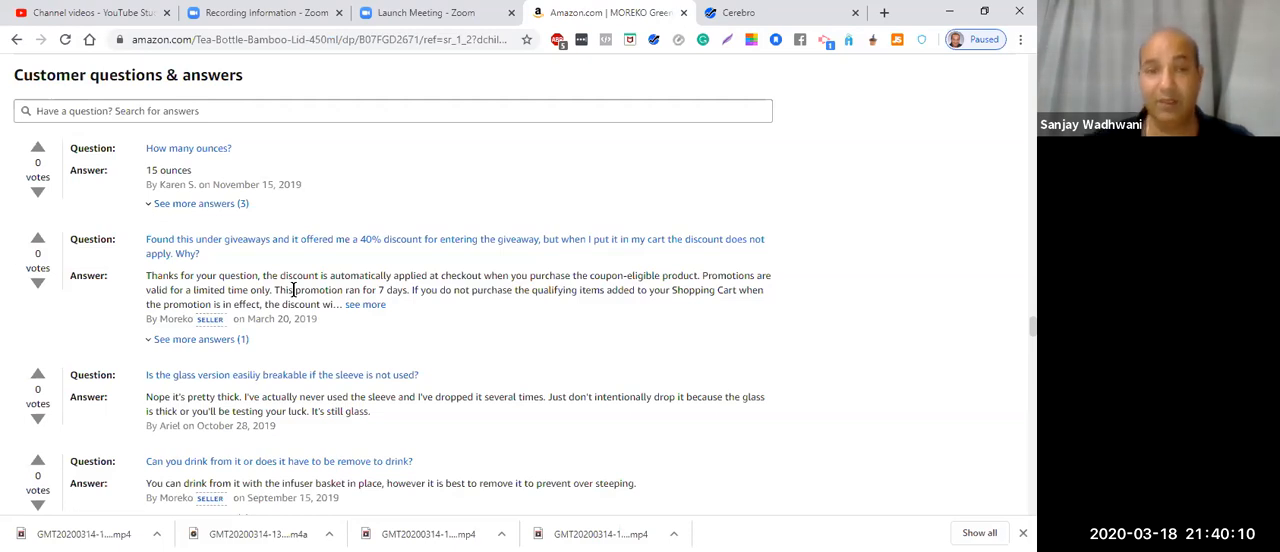
mouse_move(491, 309)
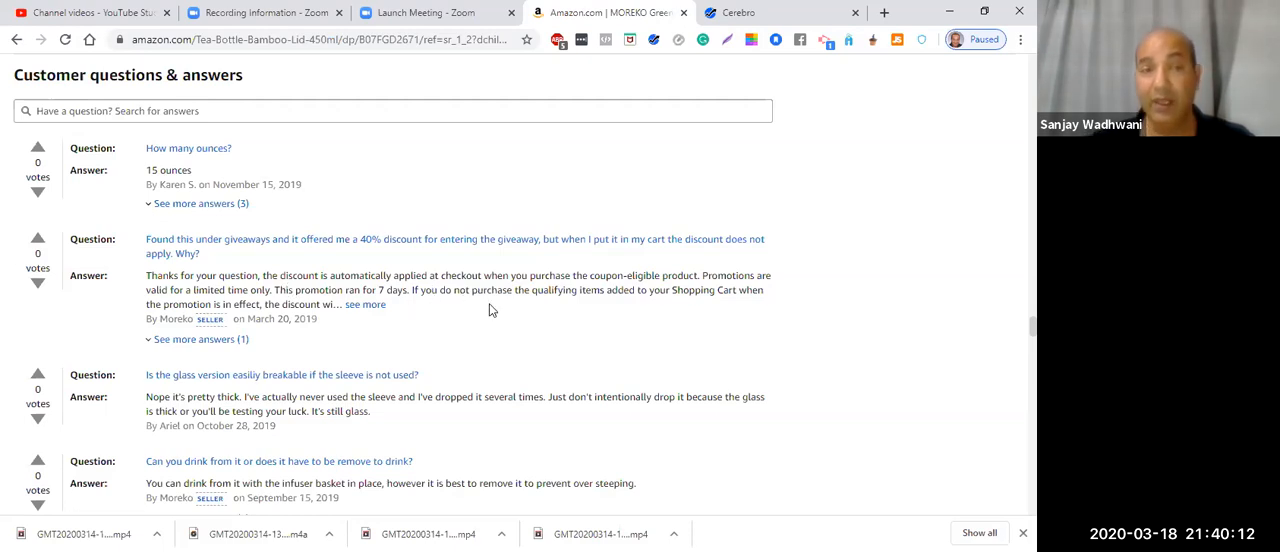
mouse_move(16, 199)
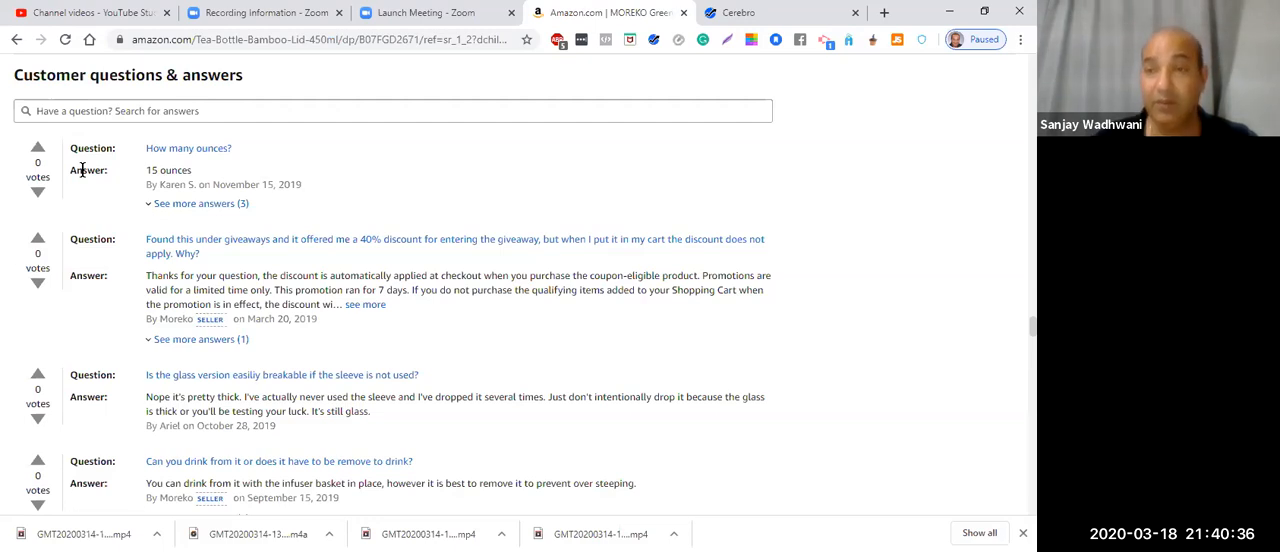
mouse_move(566, 349)
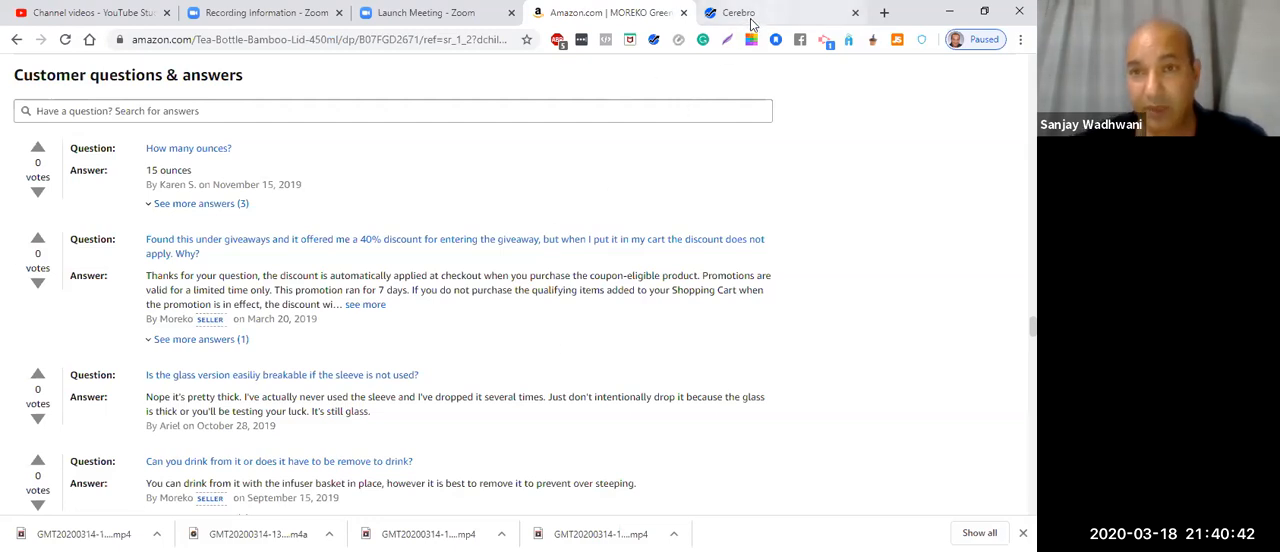
left_click(739, 12)
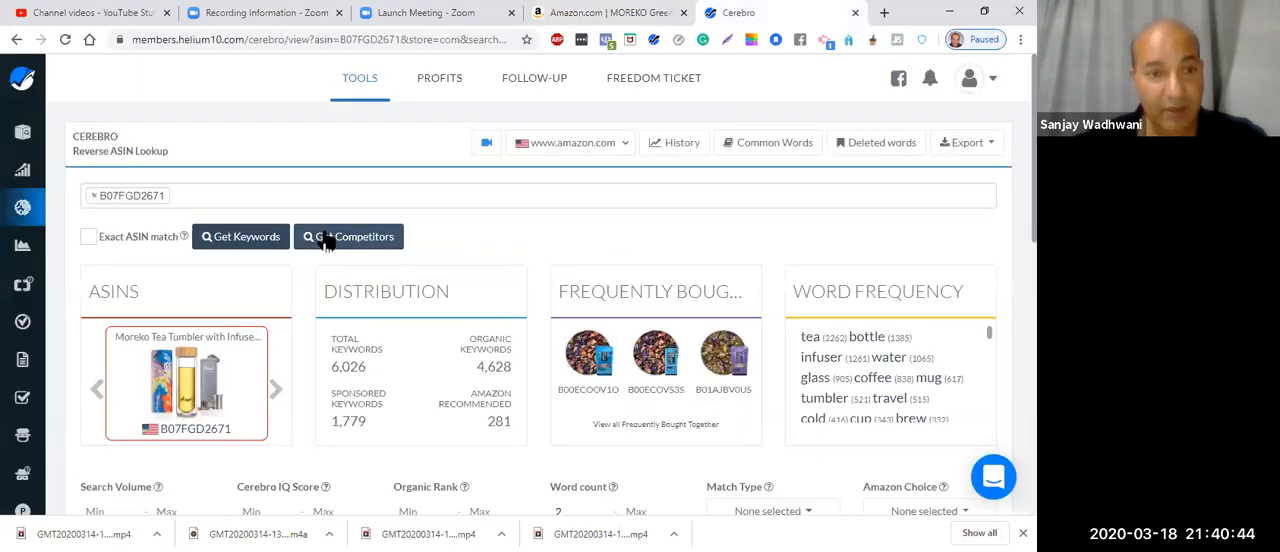
left_click(18, 208)
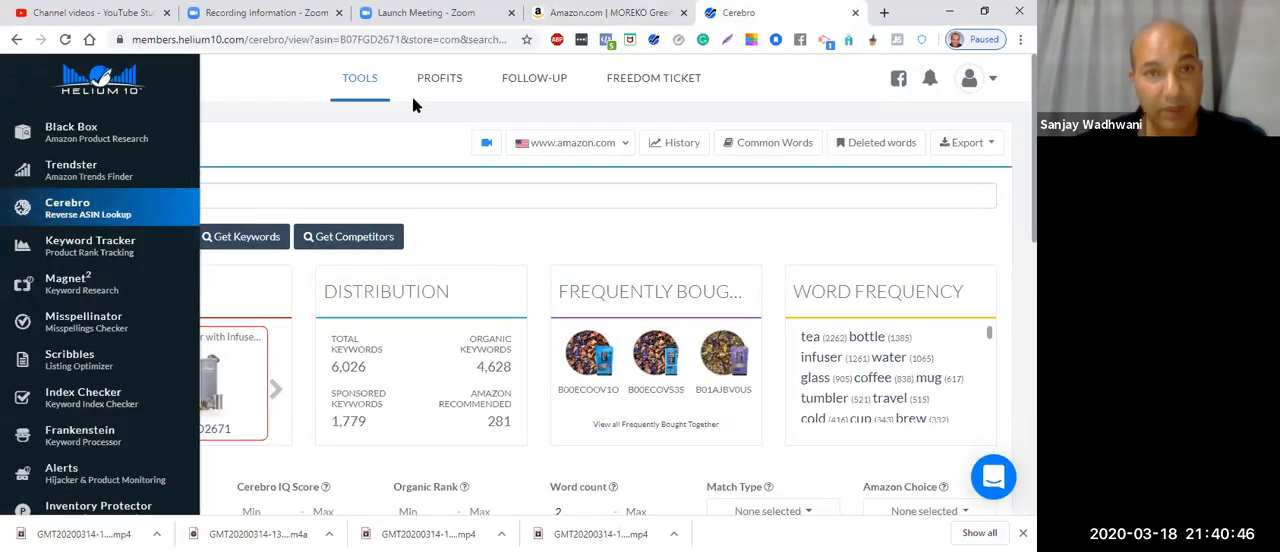
left_click(607, 13)
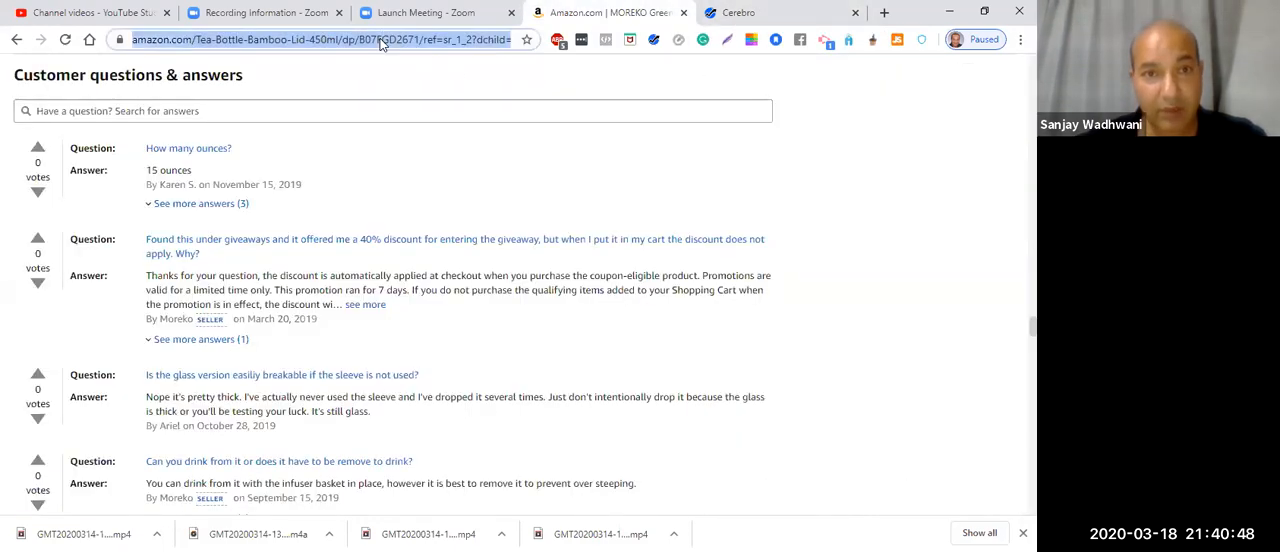
left_click(736, 12)
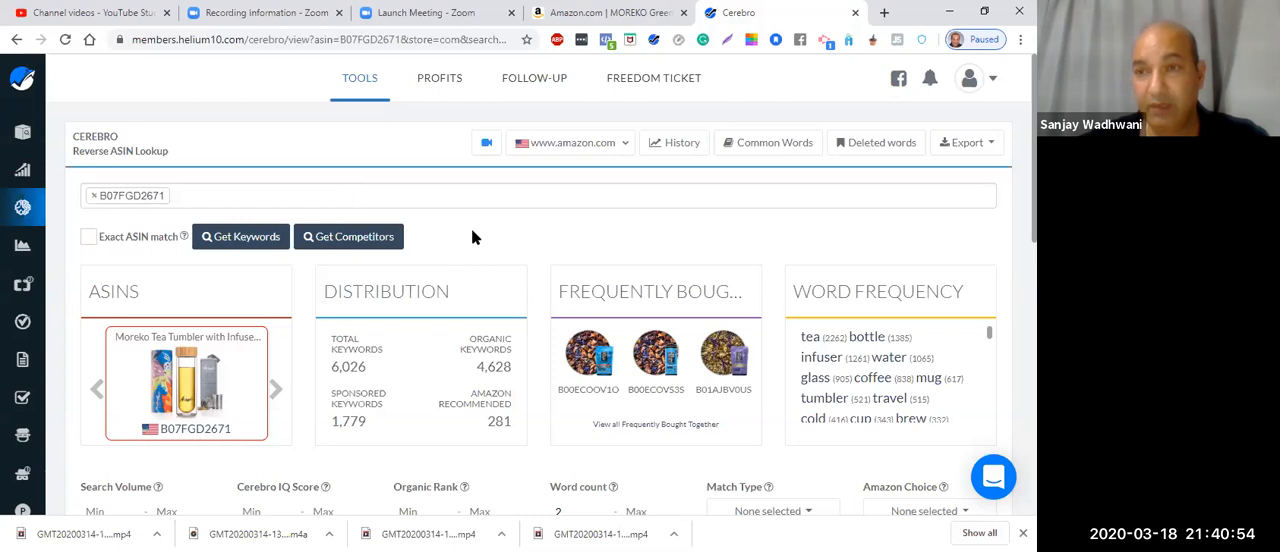
scroll("down", 3)
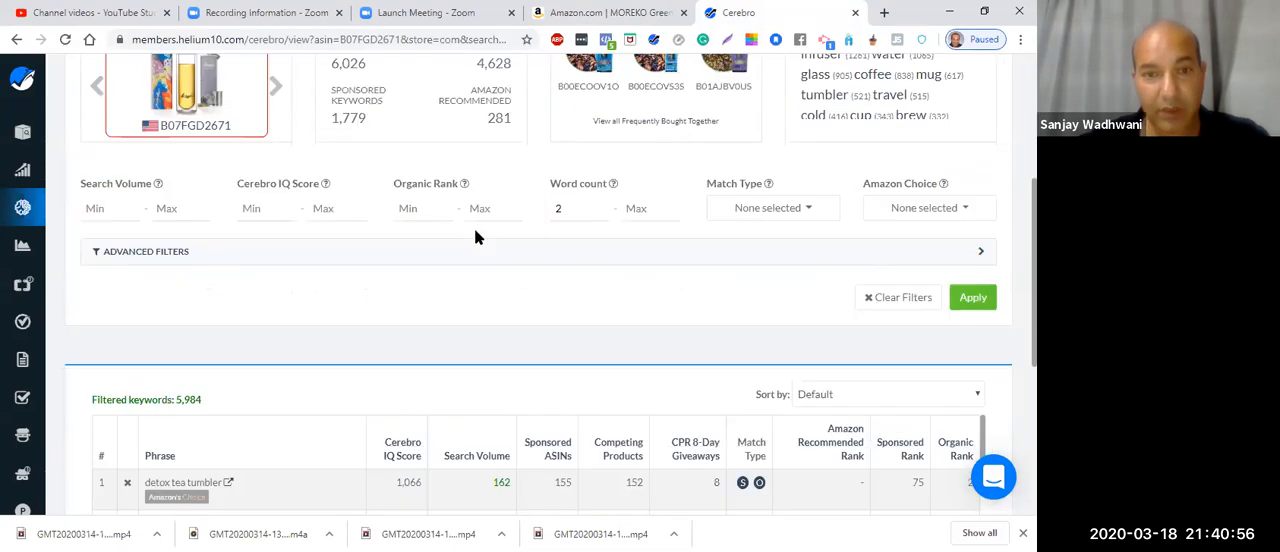
scroll("down", 3)
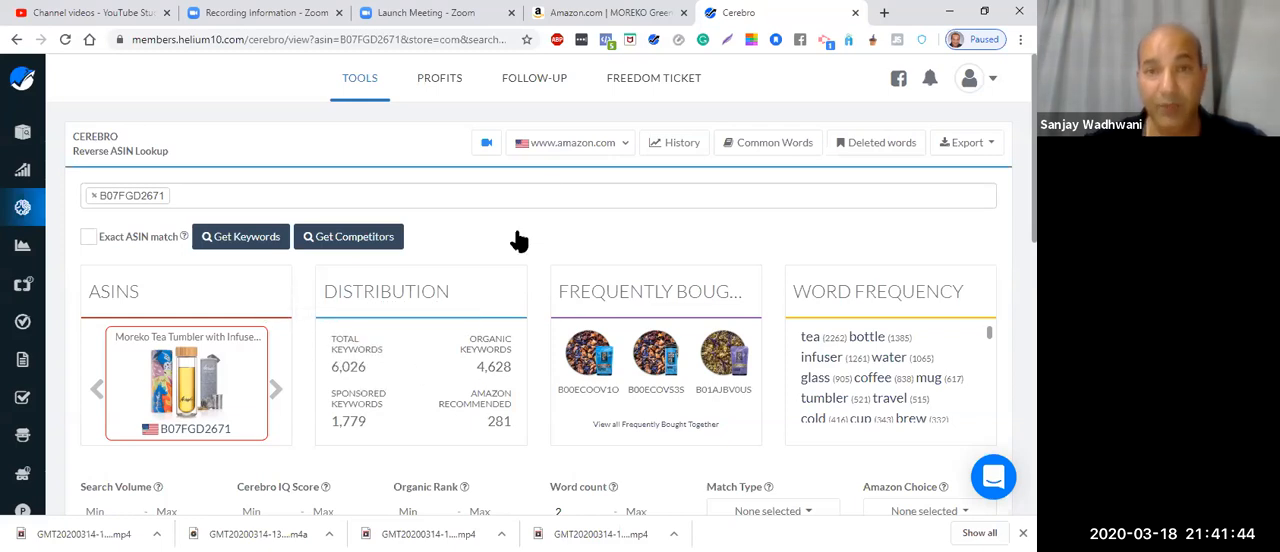
mouse_move(600, 12)
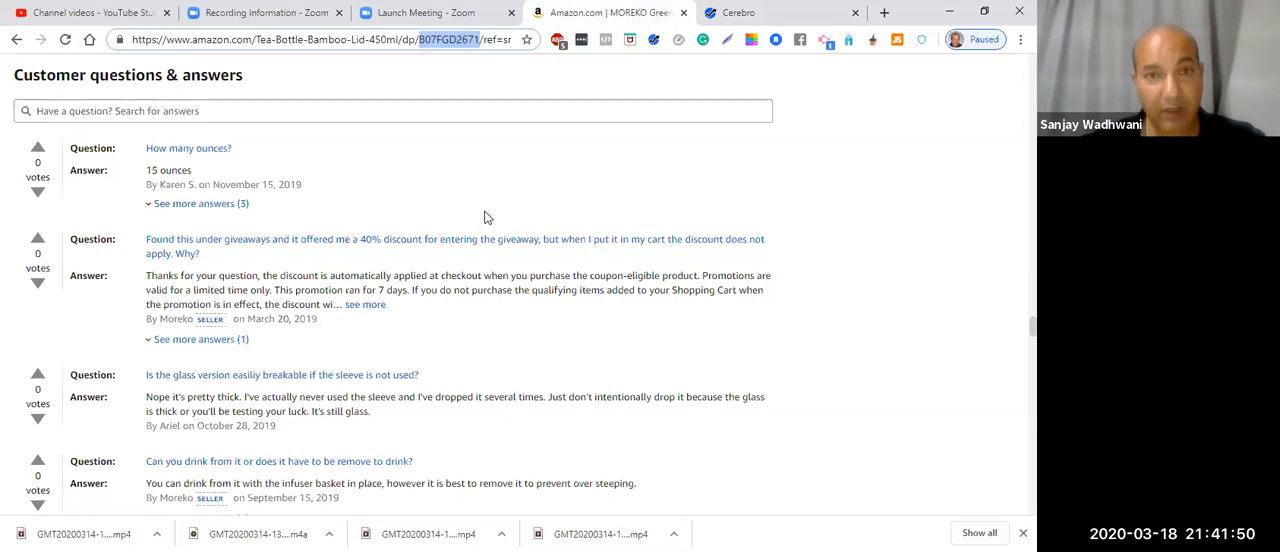
Step: Check the MOREKO one-year price and sales rank chart, then return to Cerebro
scroll("up", 3)
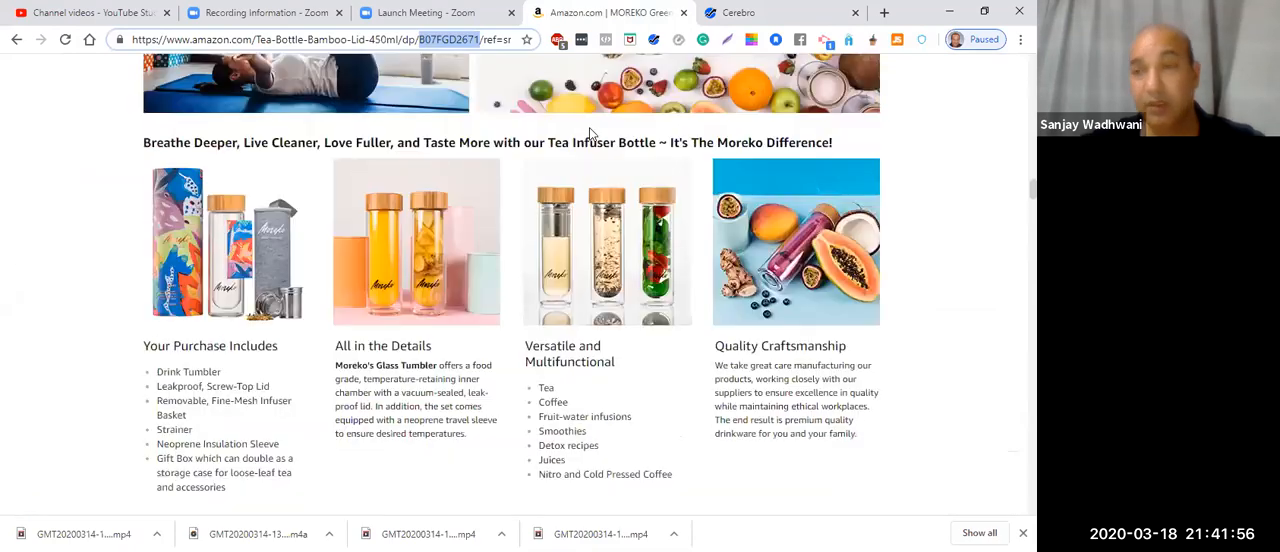
scroll("down", 3)
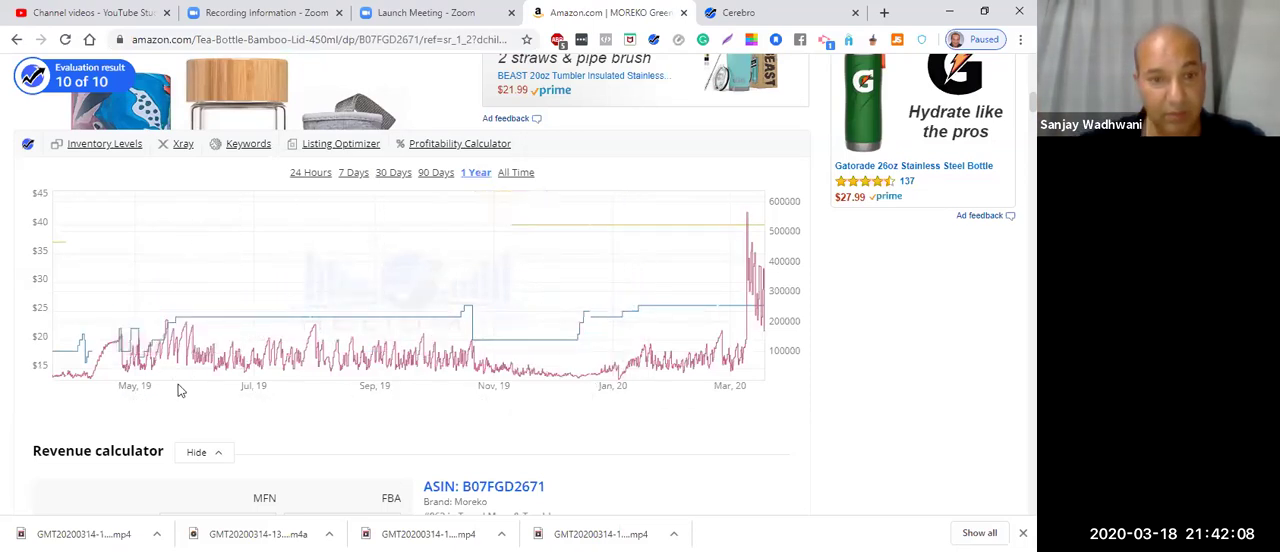
mouse_move(480, 368)
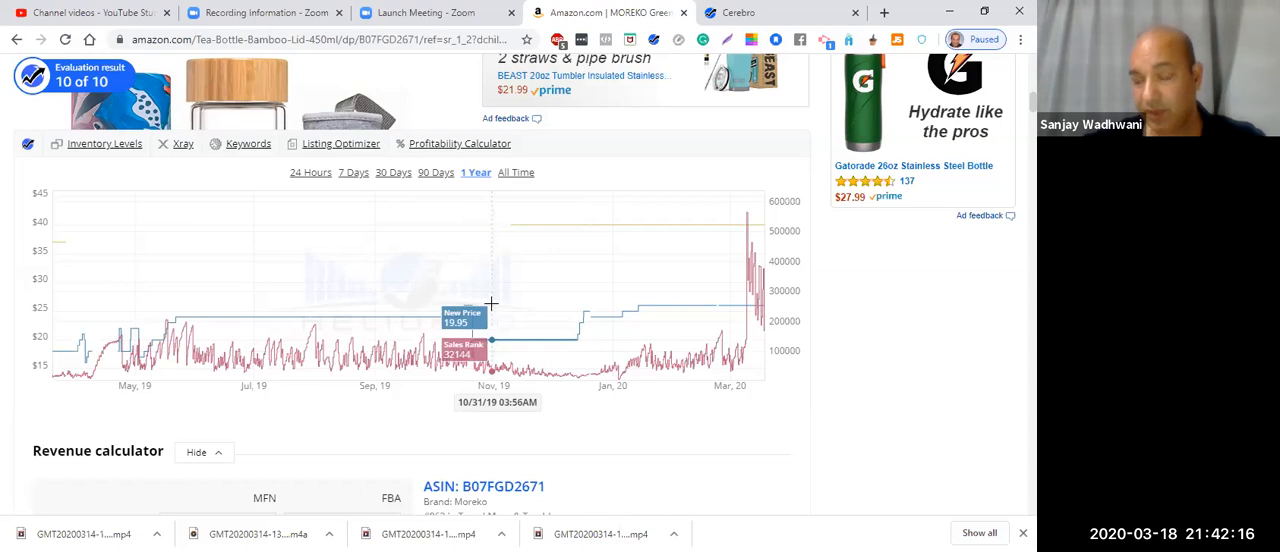
mouse_move(767, 63)
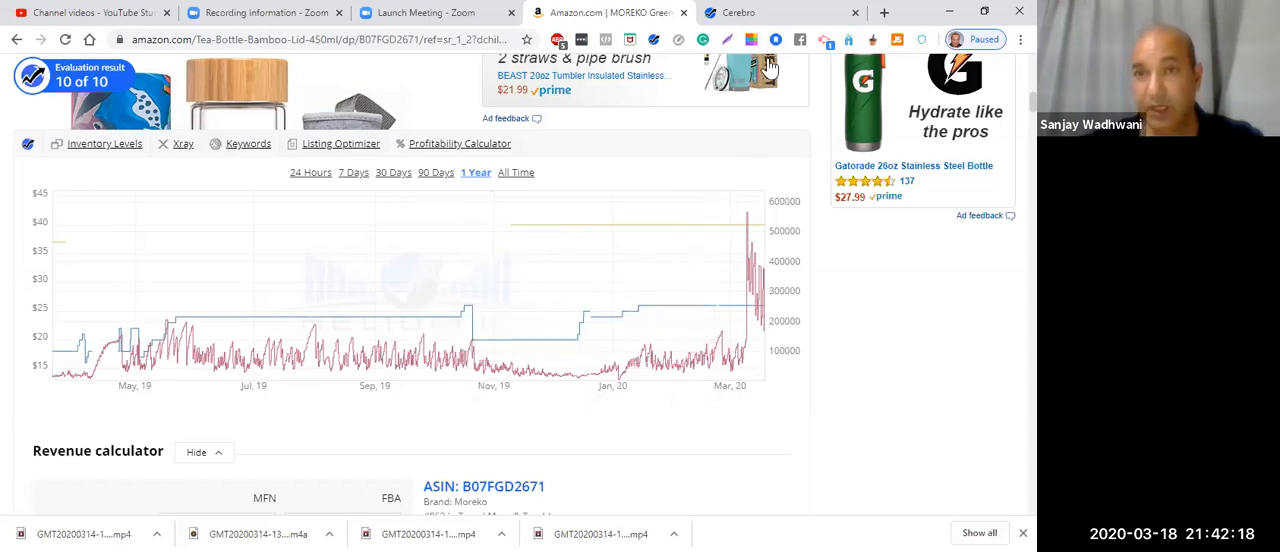
left_click(740, 12)
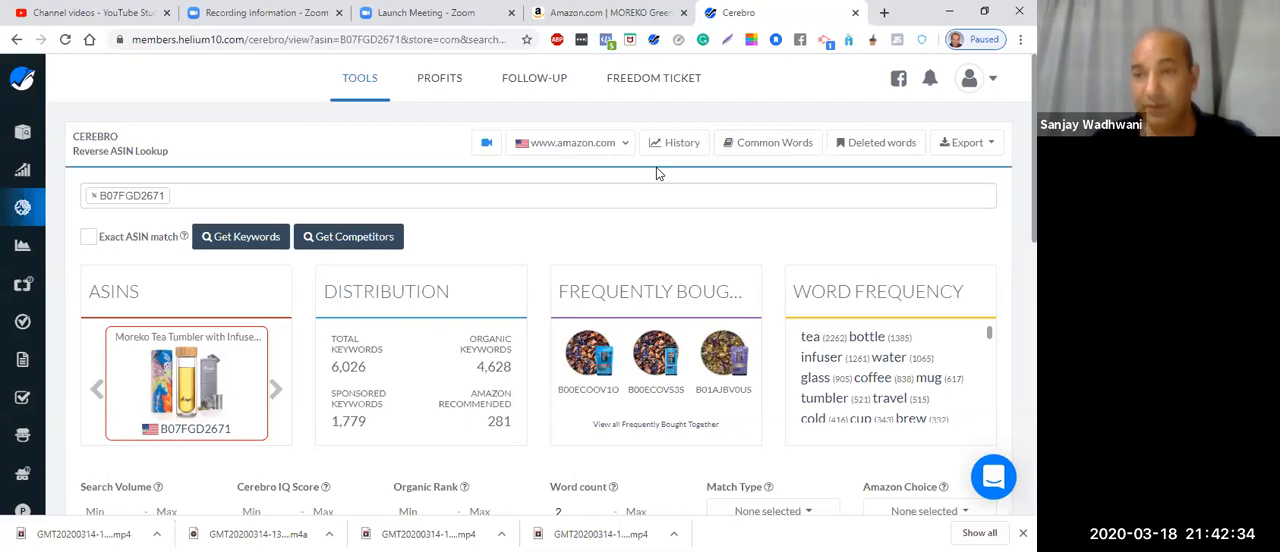
mouse_move(373, 360)
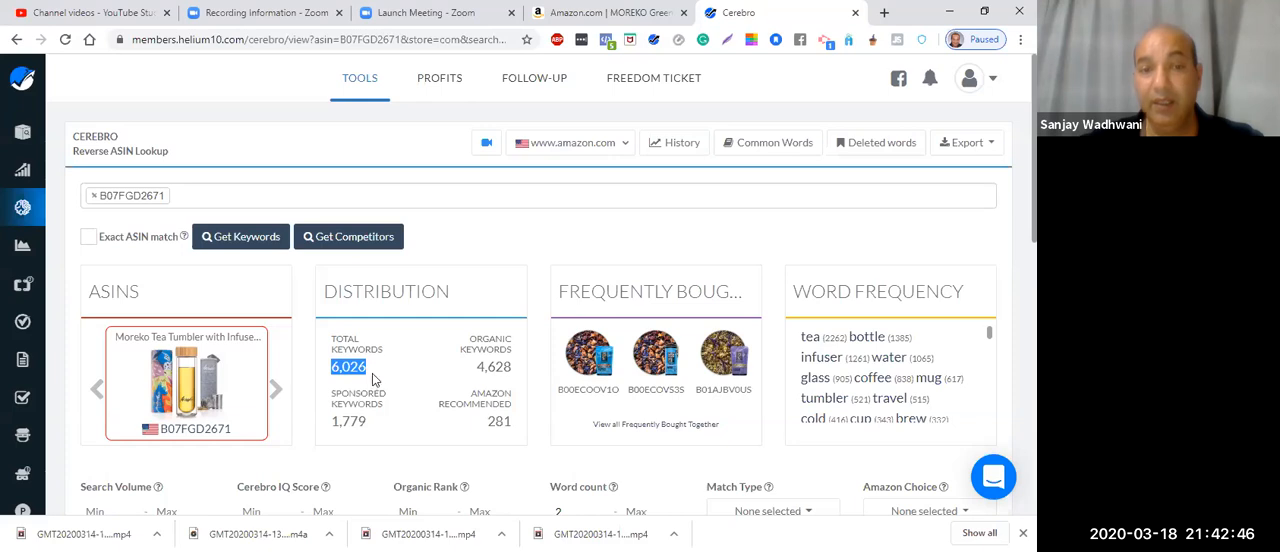
mouse_move(529, 210)
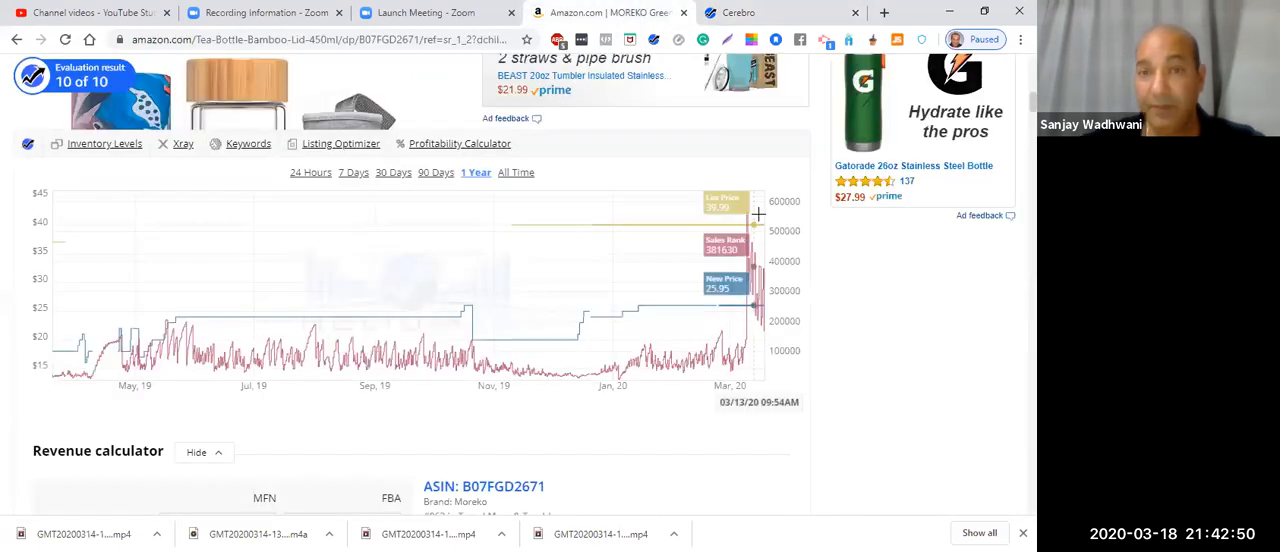
Step: Scroll the MOREKO listing down to the Customer questions & answers section
scroll("down", 3)
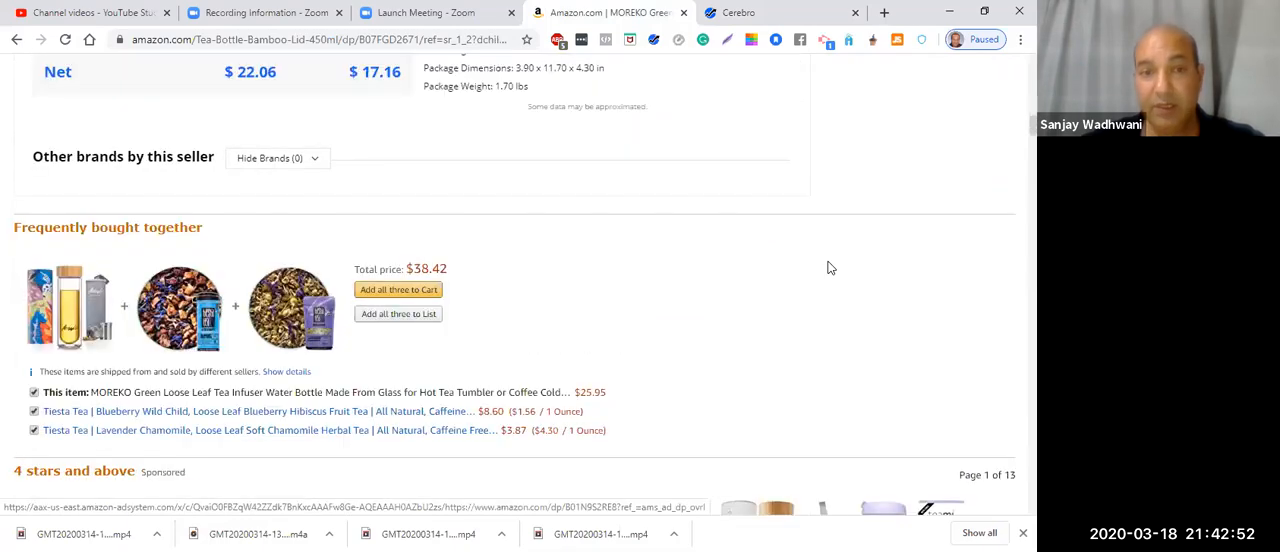
scroll("down", 3)
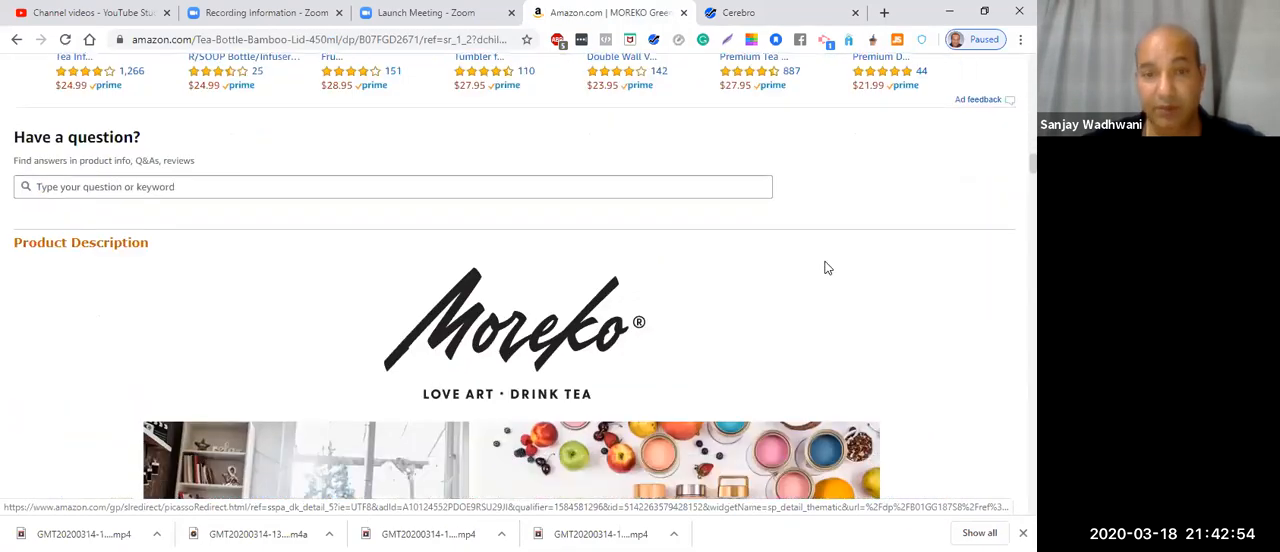
scroll("down", 3)
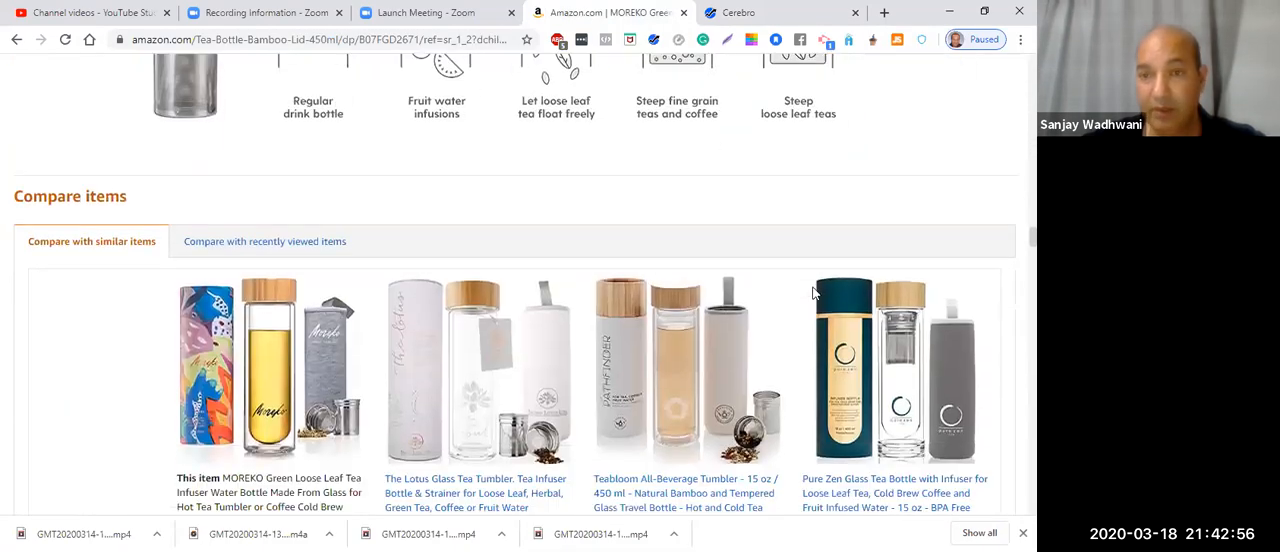
scroll("down", 3)
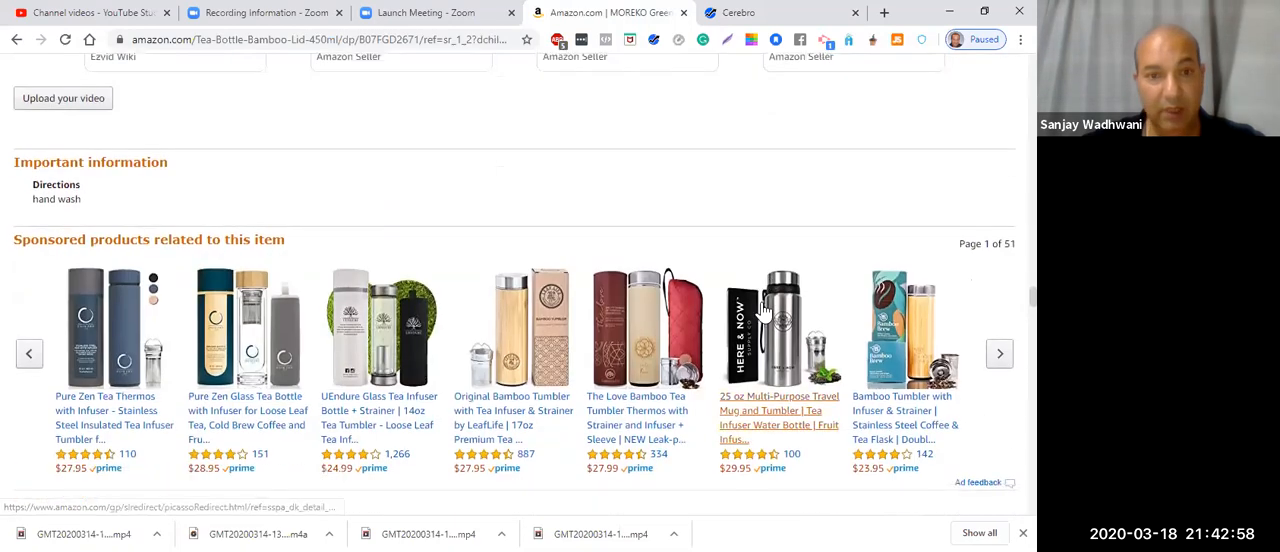
scroll("down", 3)
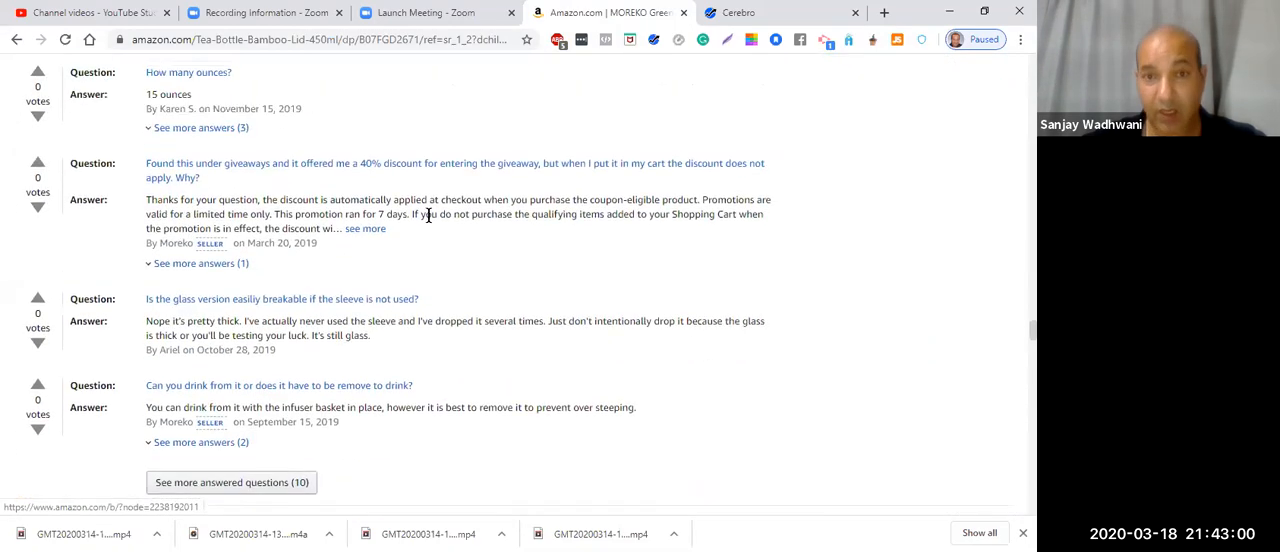
mouse_move(620, 200)
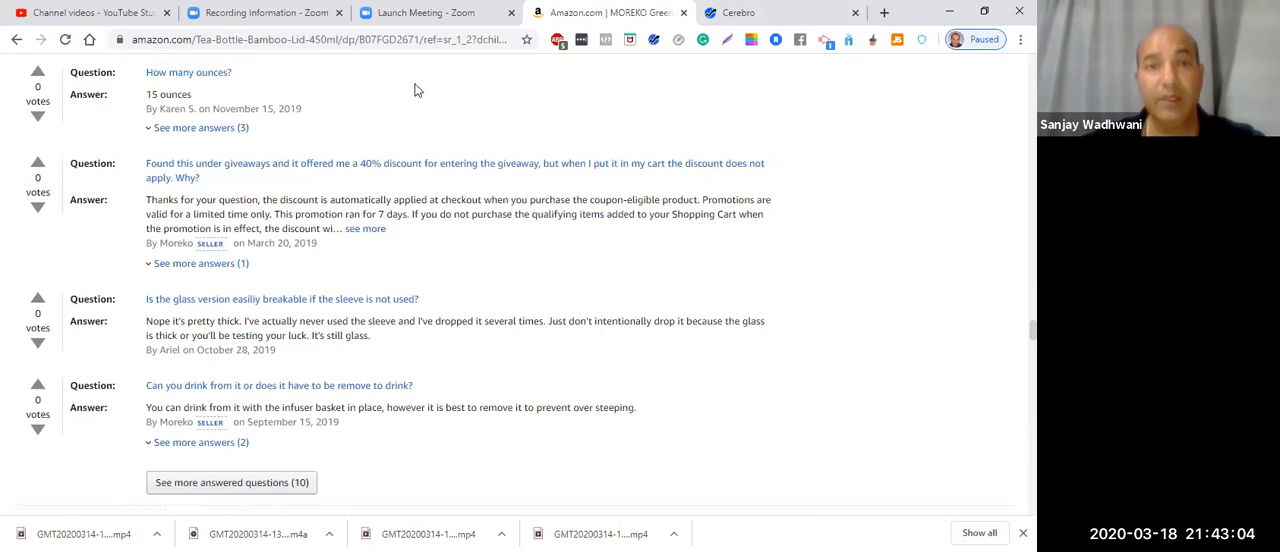
Step: Sort Cerebro keywords by Sponsored ASINs High To Low, glancing at Amazon's Q&A
left_click(750, 12)
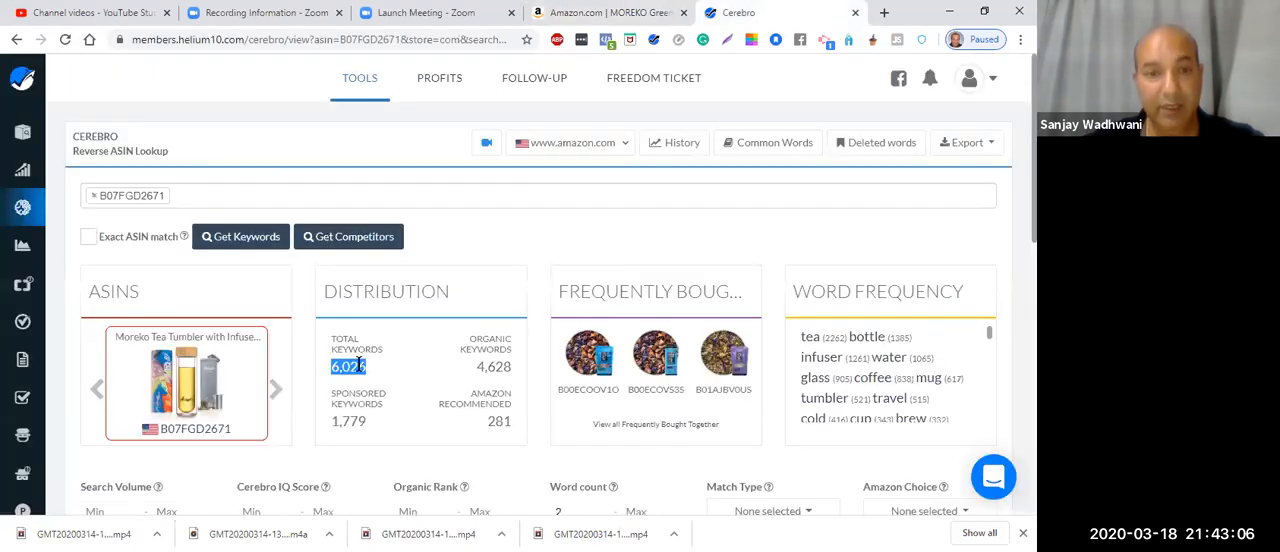
scroll("down", 3)
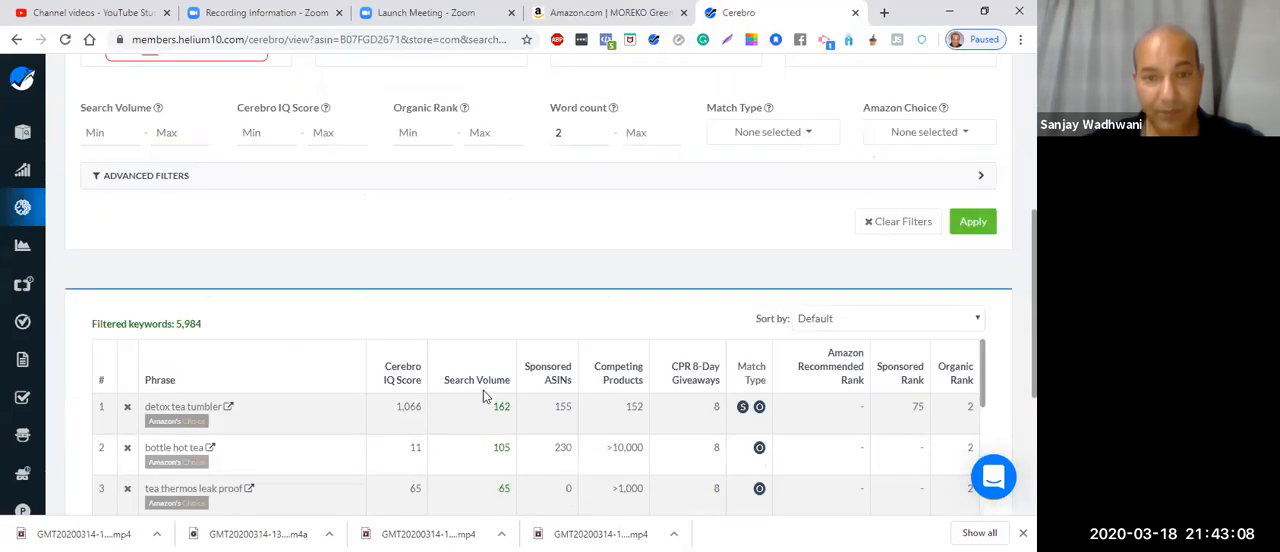
mouse_move(556, 380)
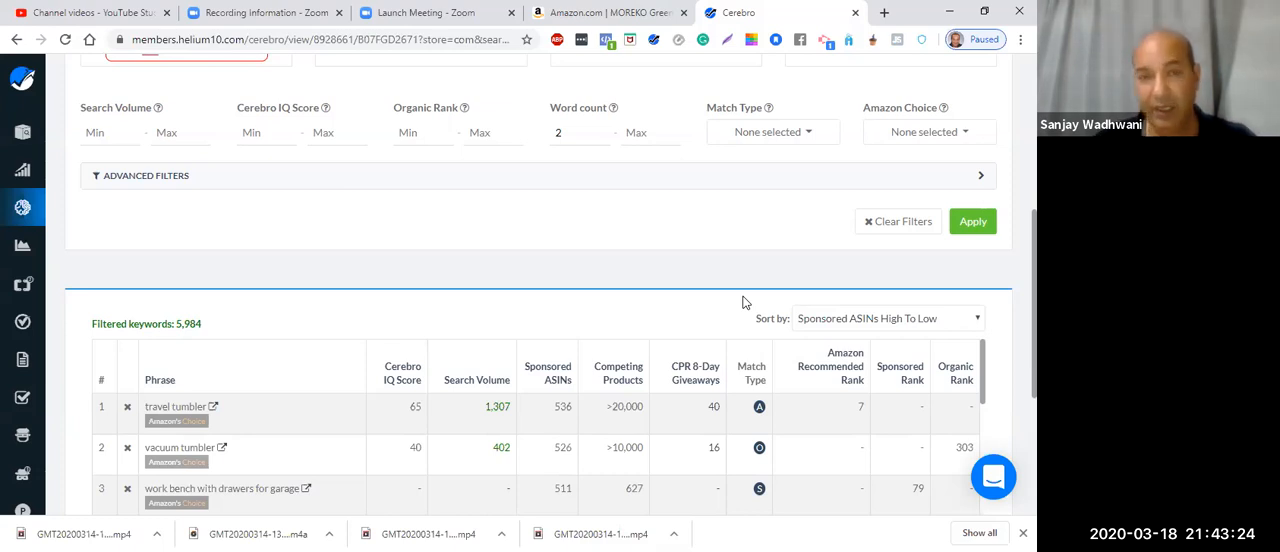
mouse_move(166, 456)
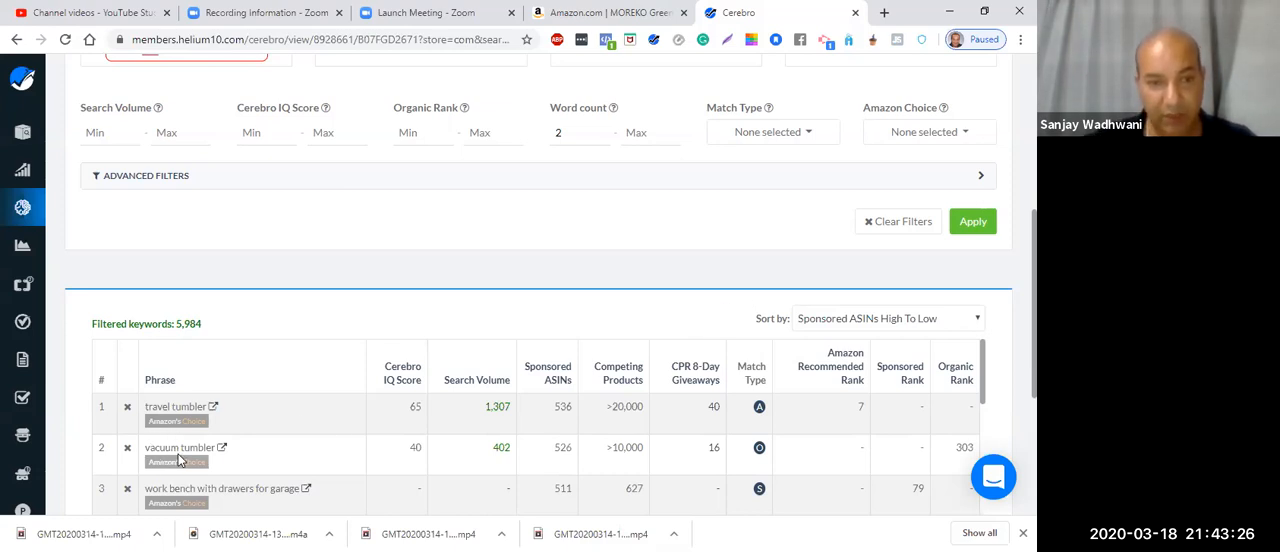
left_click(605, 13)
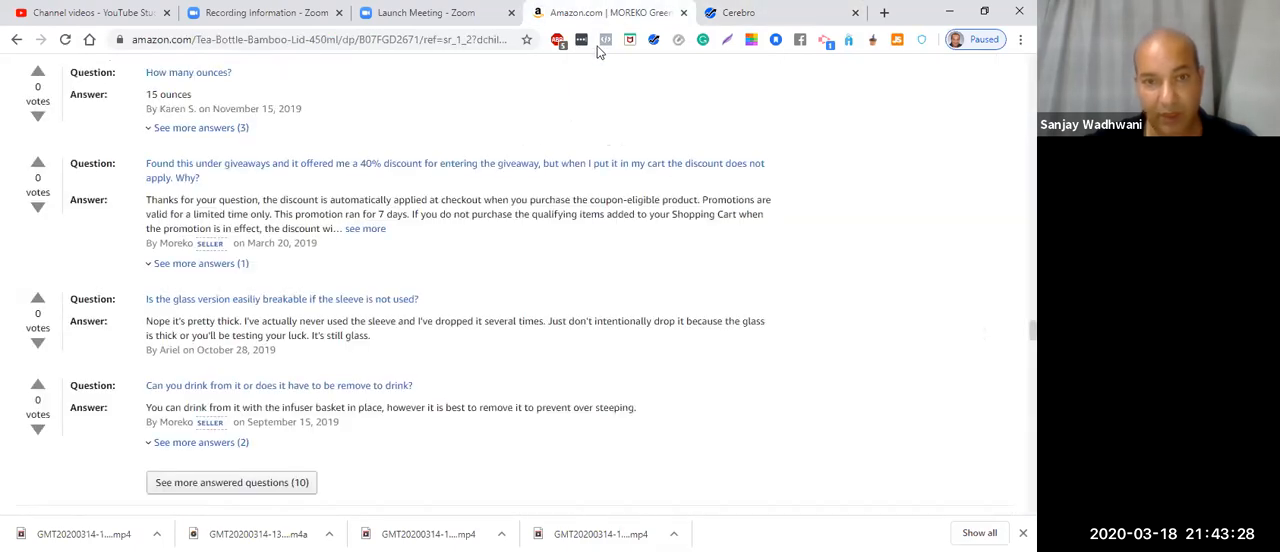
mouse_move(546, 190)
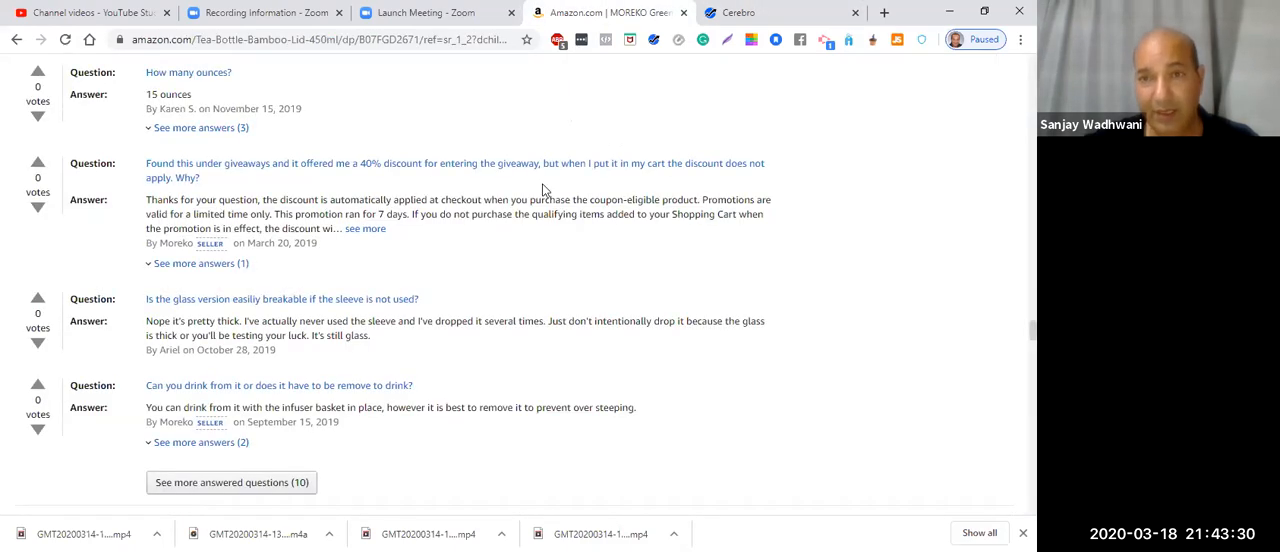
left_click(740, 12)
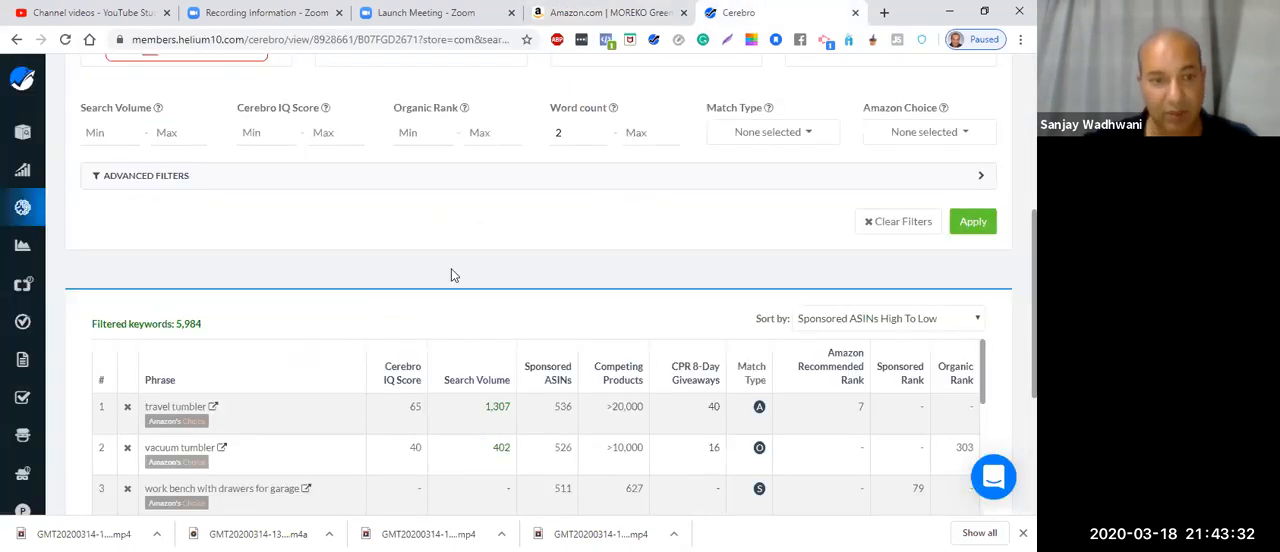
scroll("down", 3)
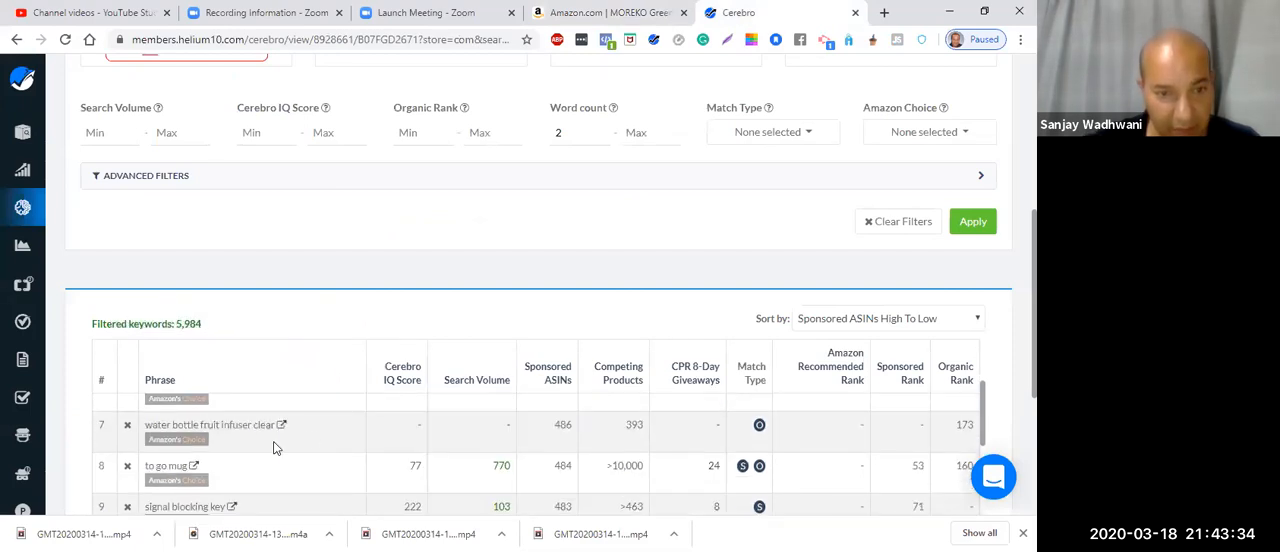
Step: Select 'water bottle fruit infuser clear' and bring up its context menu
double_click(172, 424)
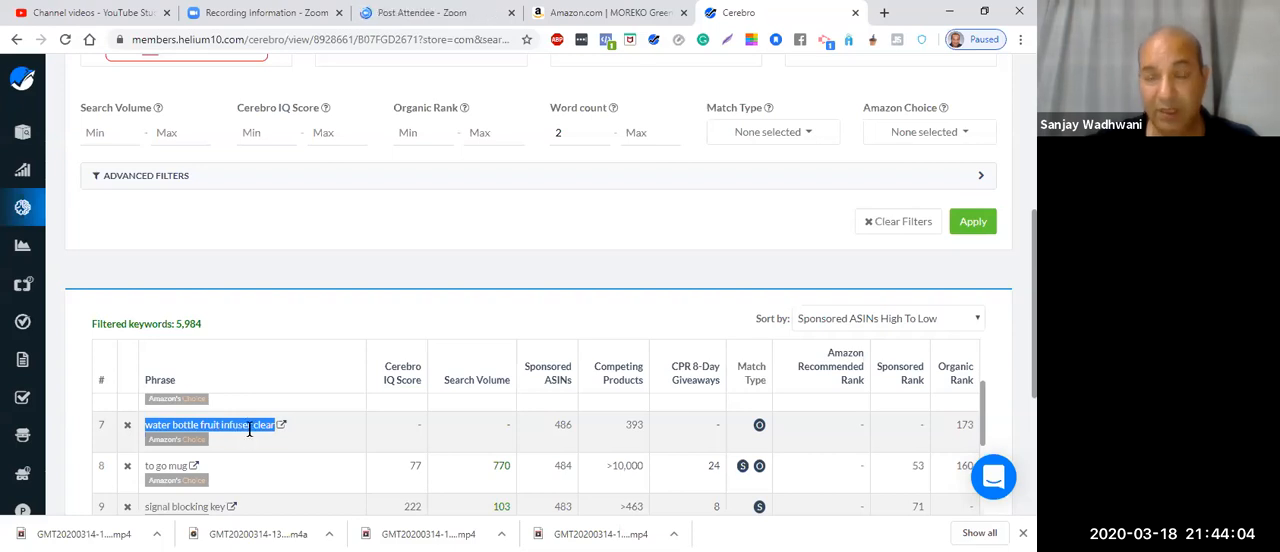
mouse_move(281, 425)
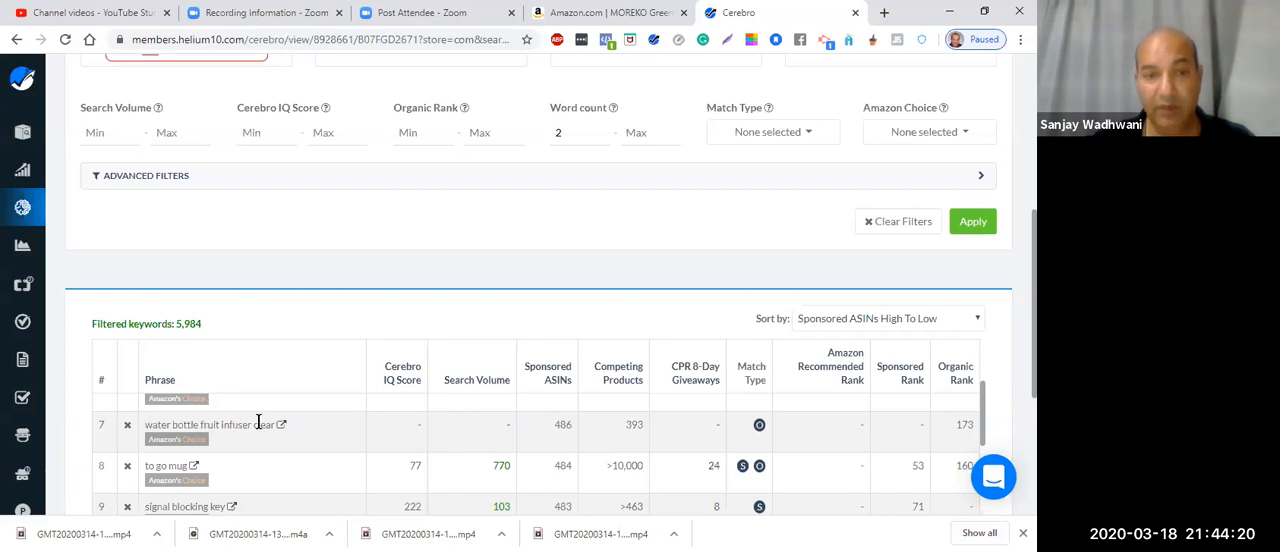
mouse_move(265, 424)
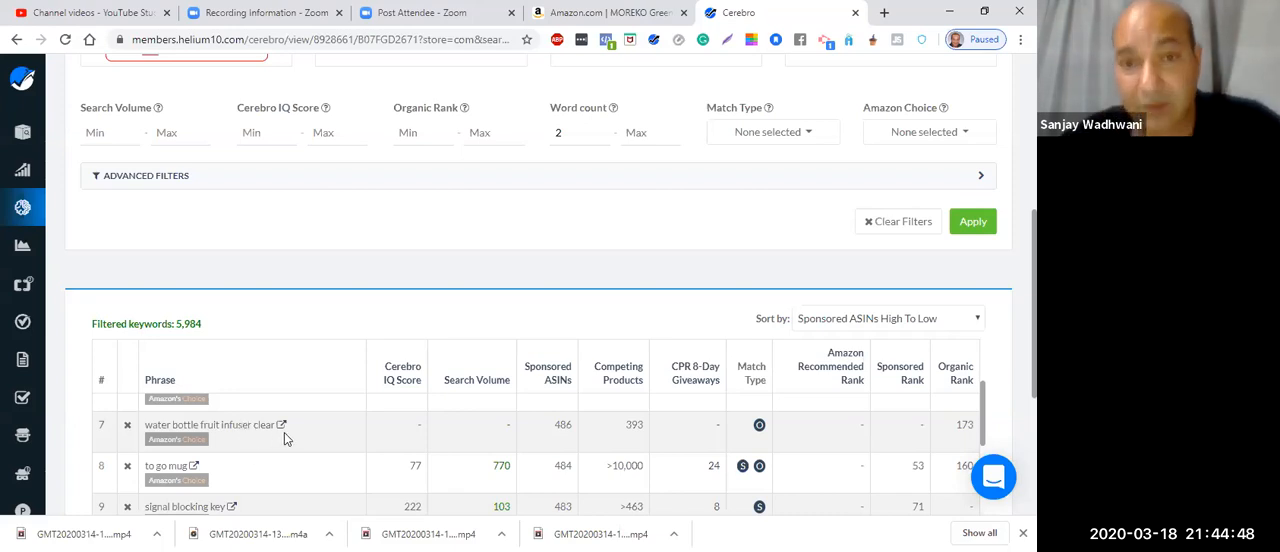
mouse_move(415, 415)
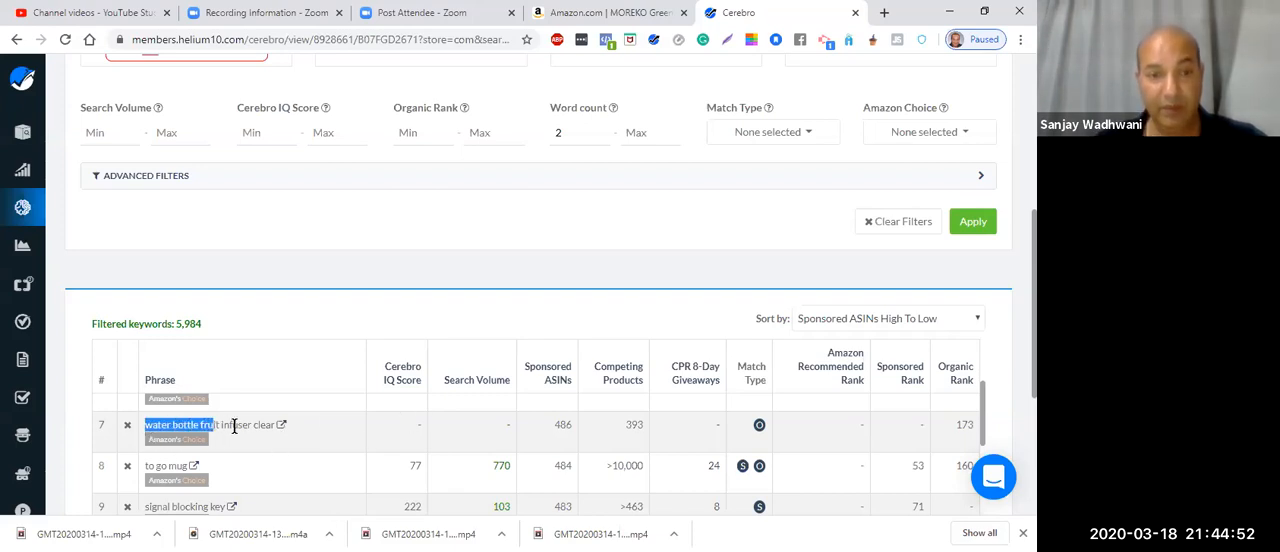
right_click(230, 425)
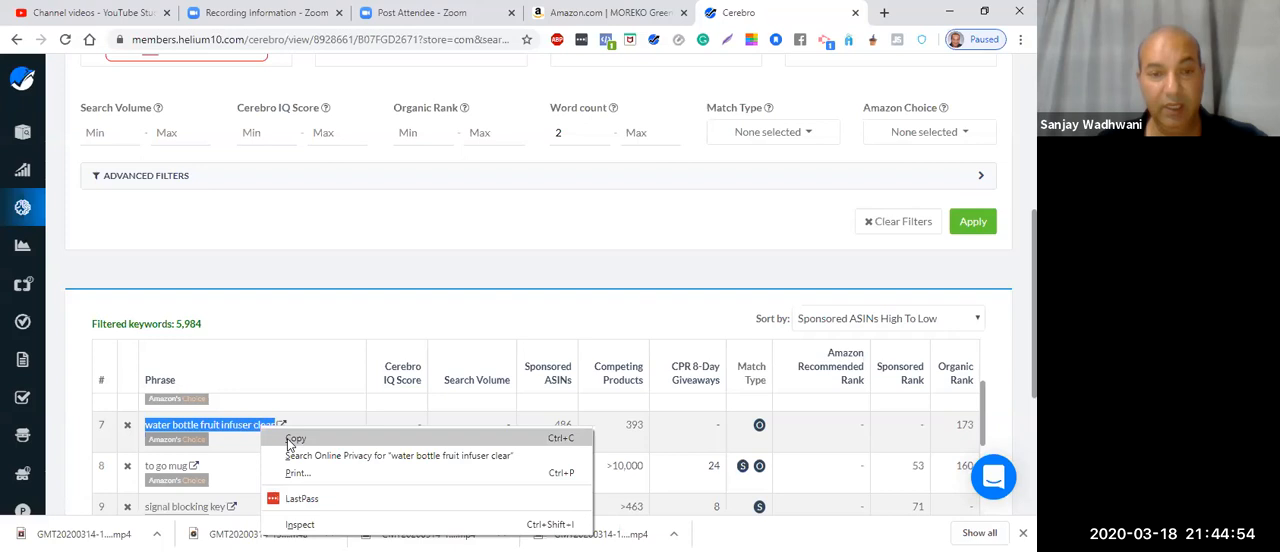
Step: Copy 'water bottle fruit infuser clear' and return to Amazon's customer Q&A
left_click(599, 12)
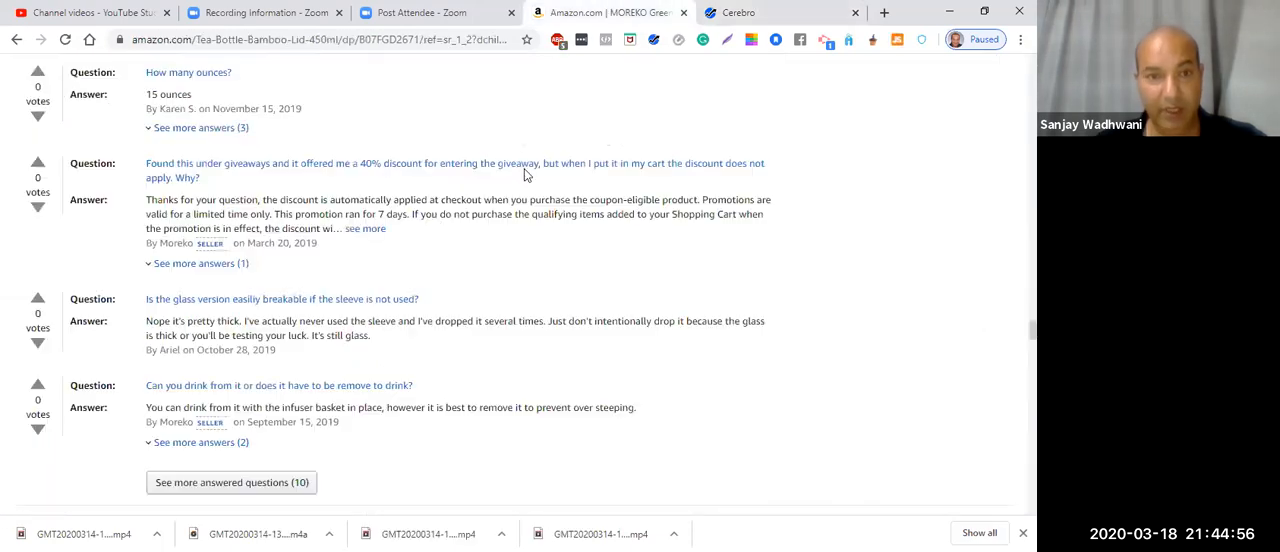
mouse_move(559, 362)
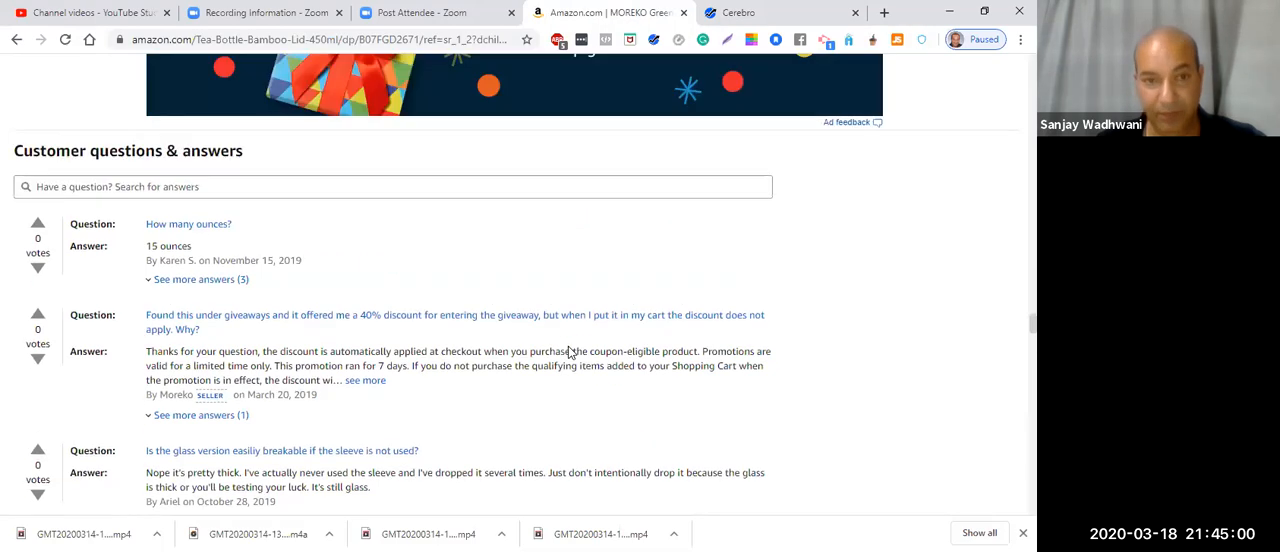
scroll("down", 3)
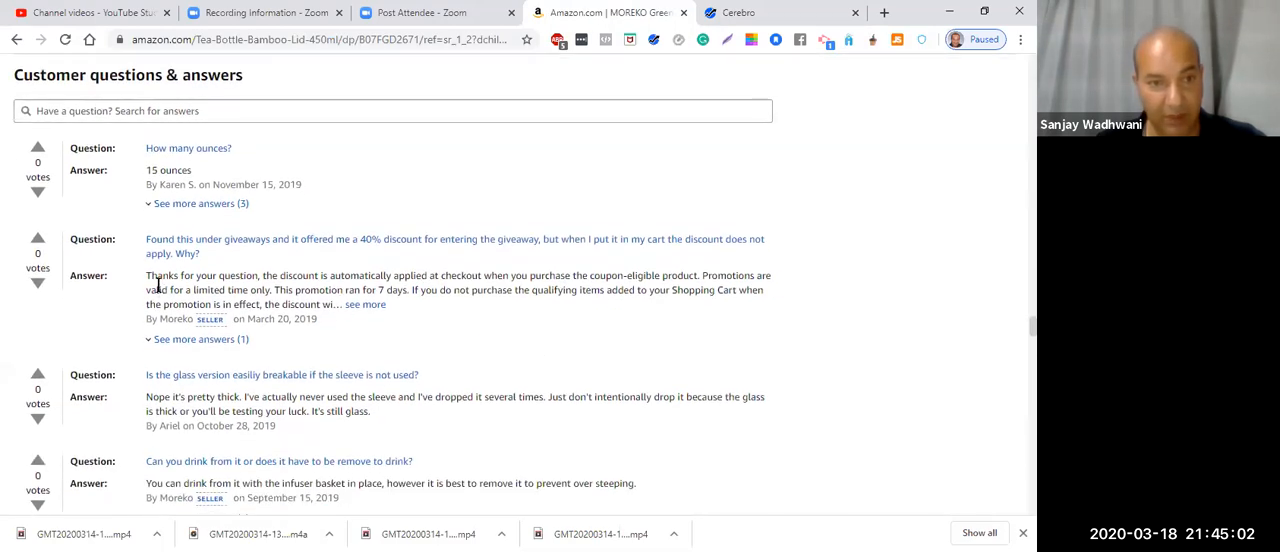
mouse_move(180, 162)
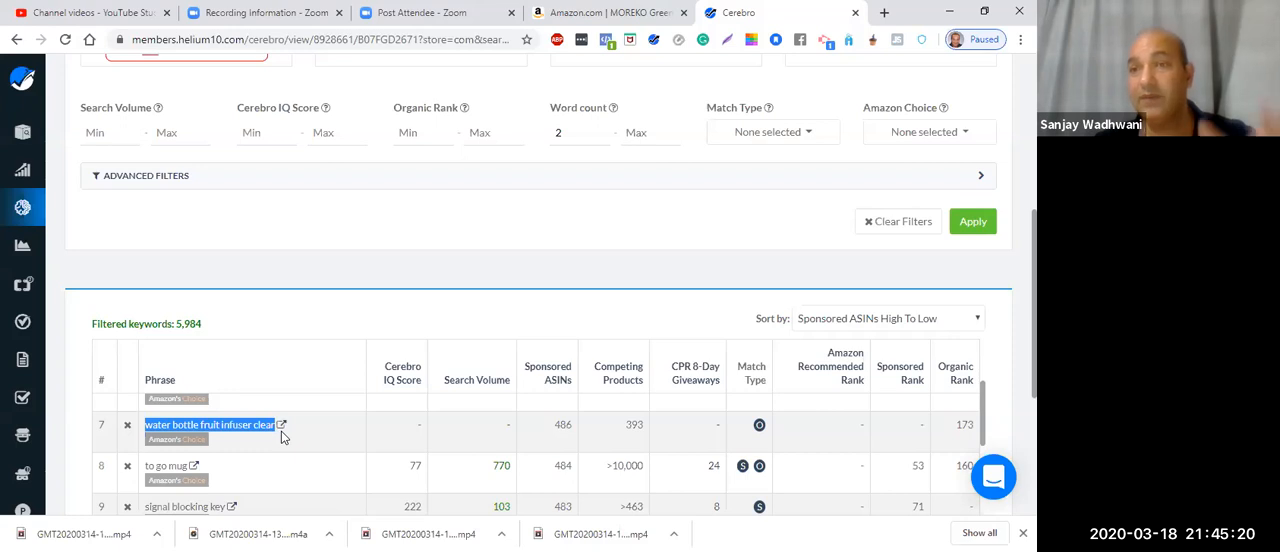
mouse_move(434, 364)
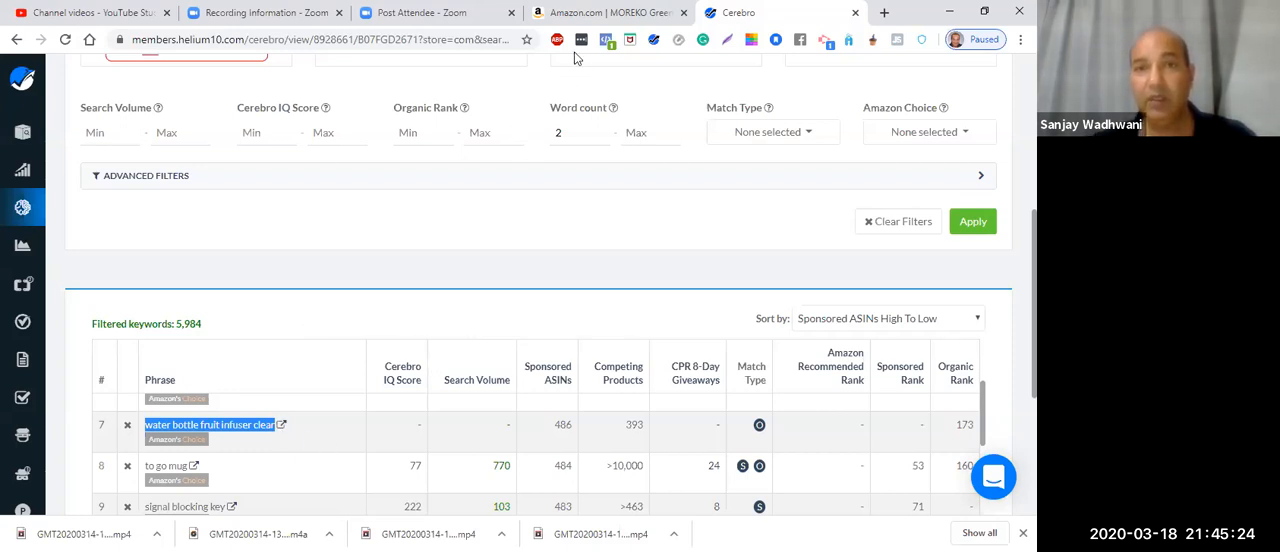
mouse_move(437, 361)
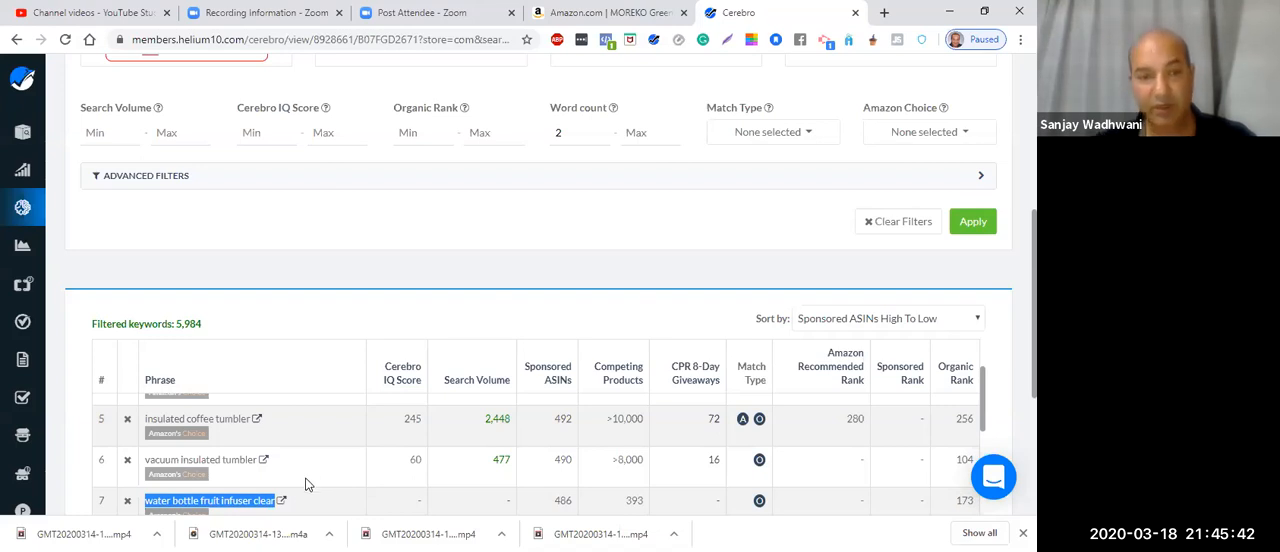
Step: Scan keywords down to 'stainless tumbler' and 'tumbler with lid', then return to Amazon
scroll("down", 3)
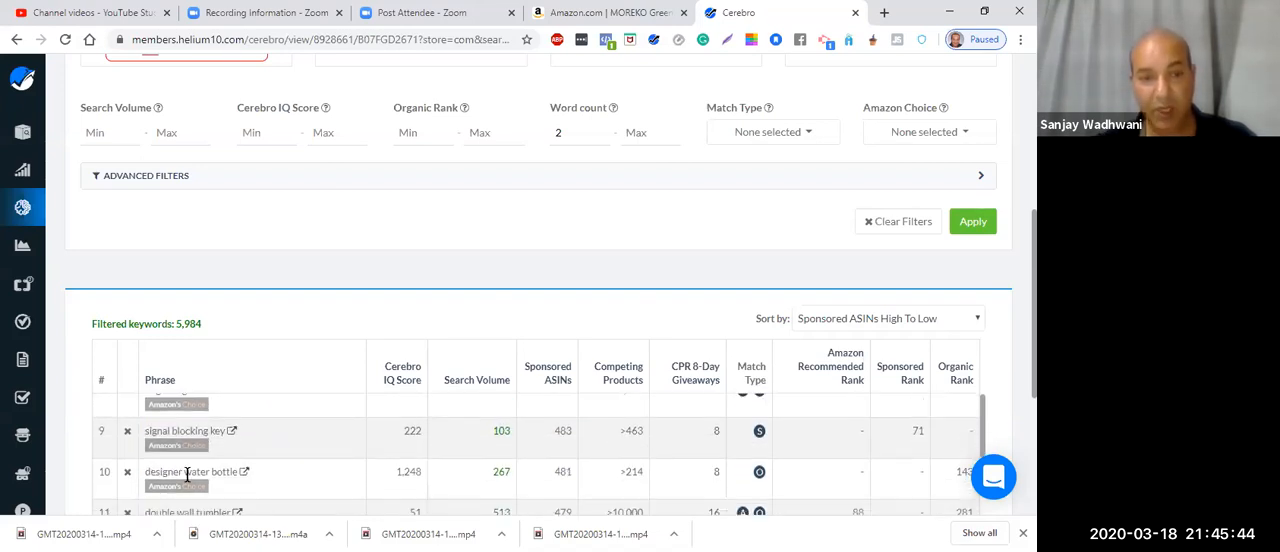
scroll("down", 3)
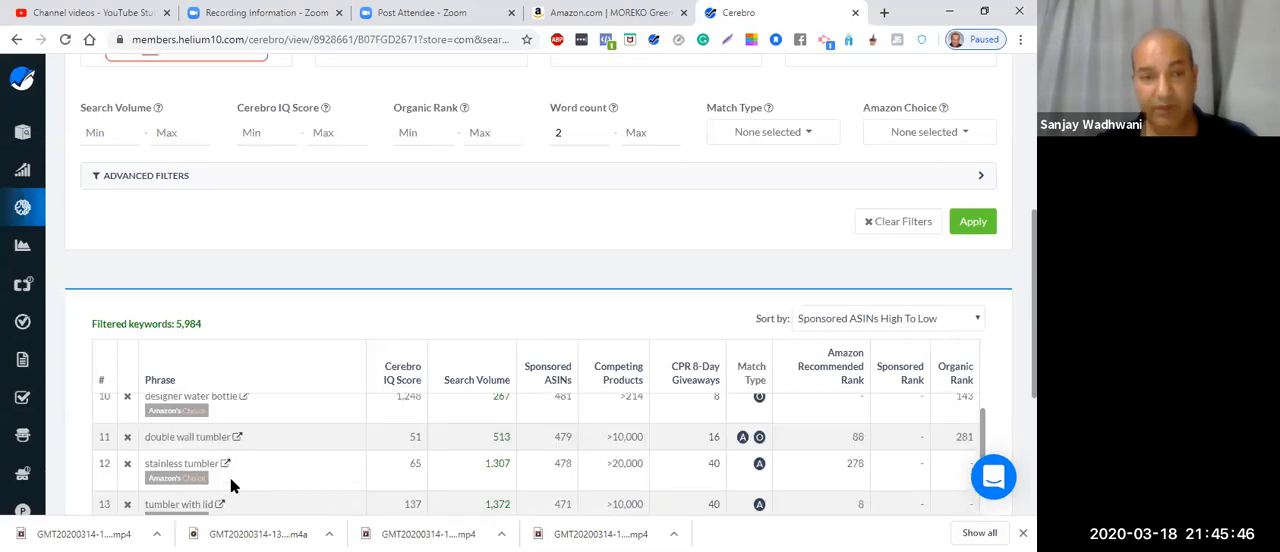
left_click(593, 13)
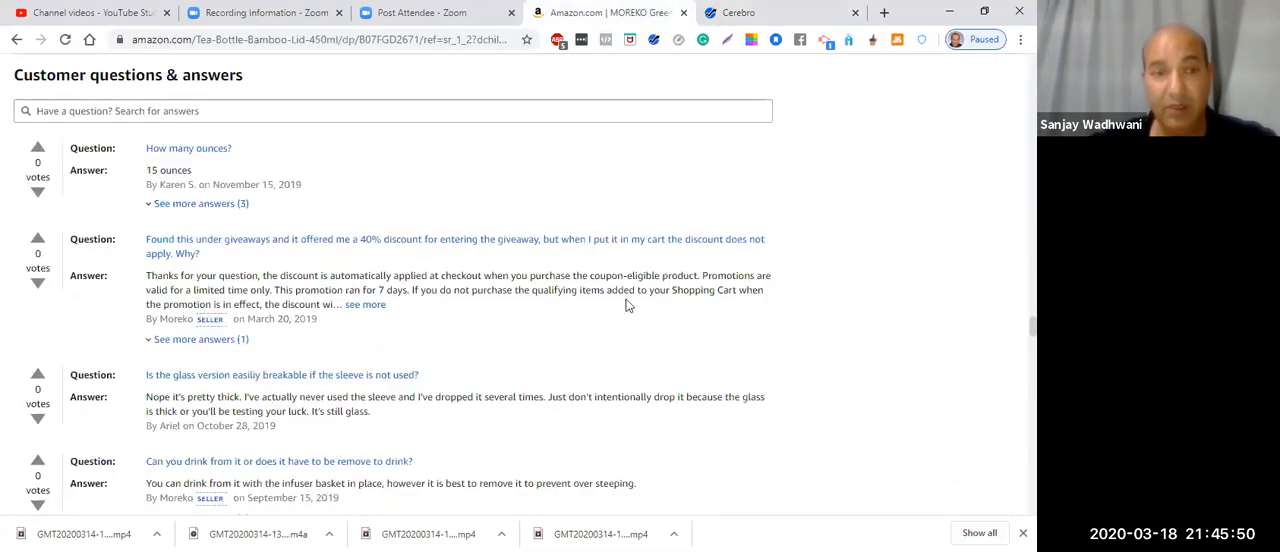
mouse_move(471, 366)
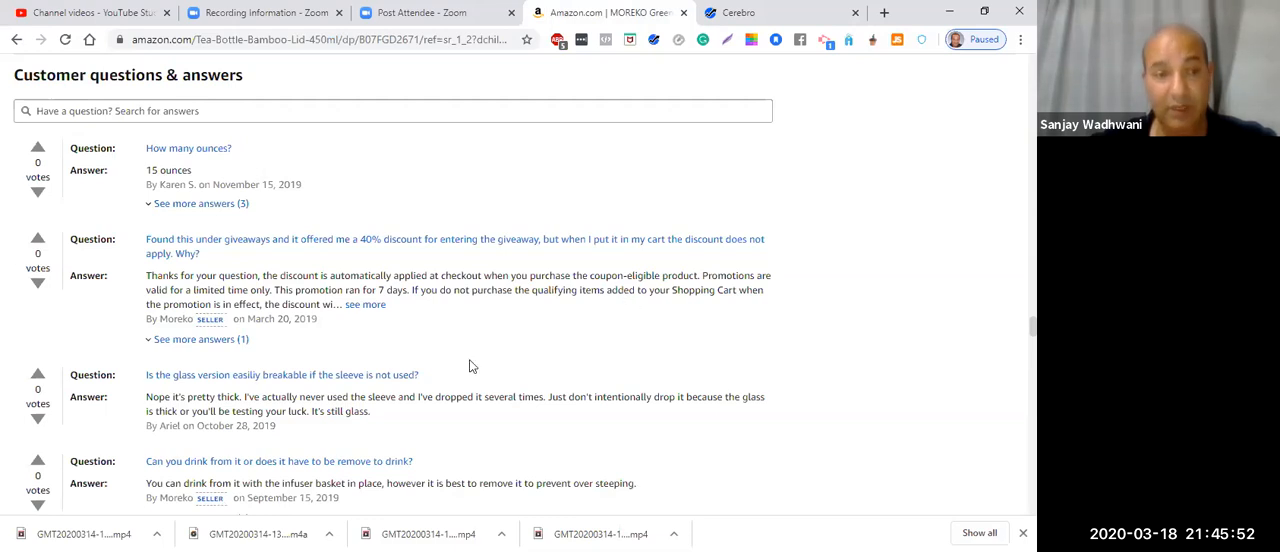
mouse_move(108, 406)
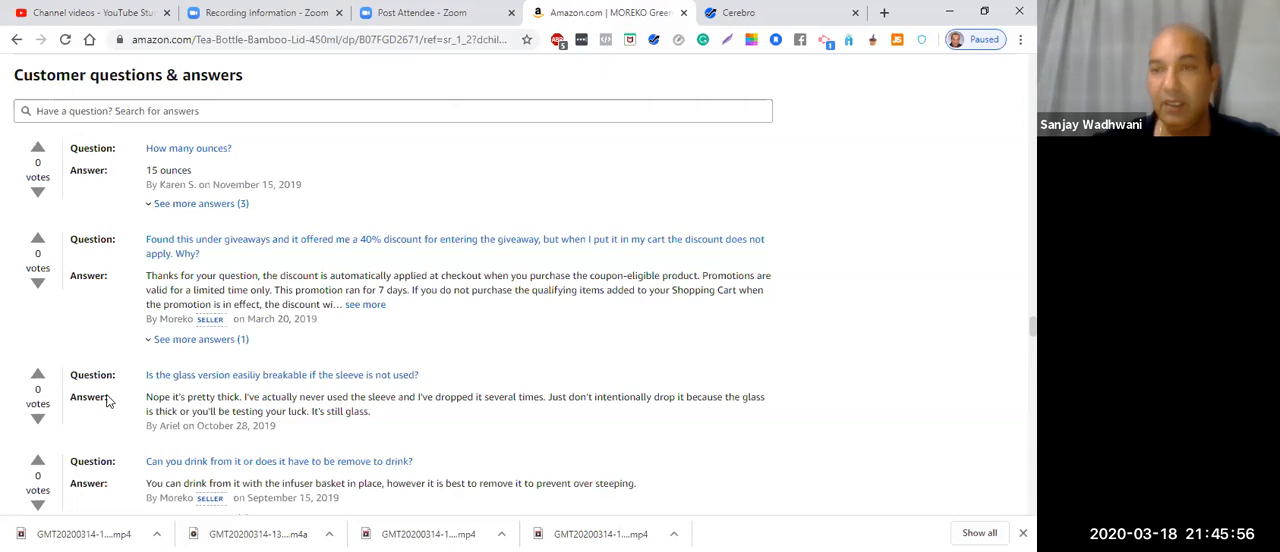
Step: Scroll to Customer reviews (4.4 of 5, 110 ratings) and the review-mention tags
scroll("down", 3)
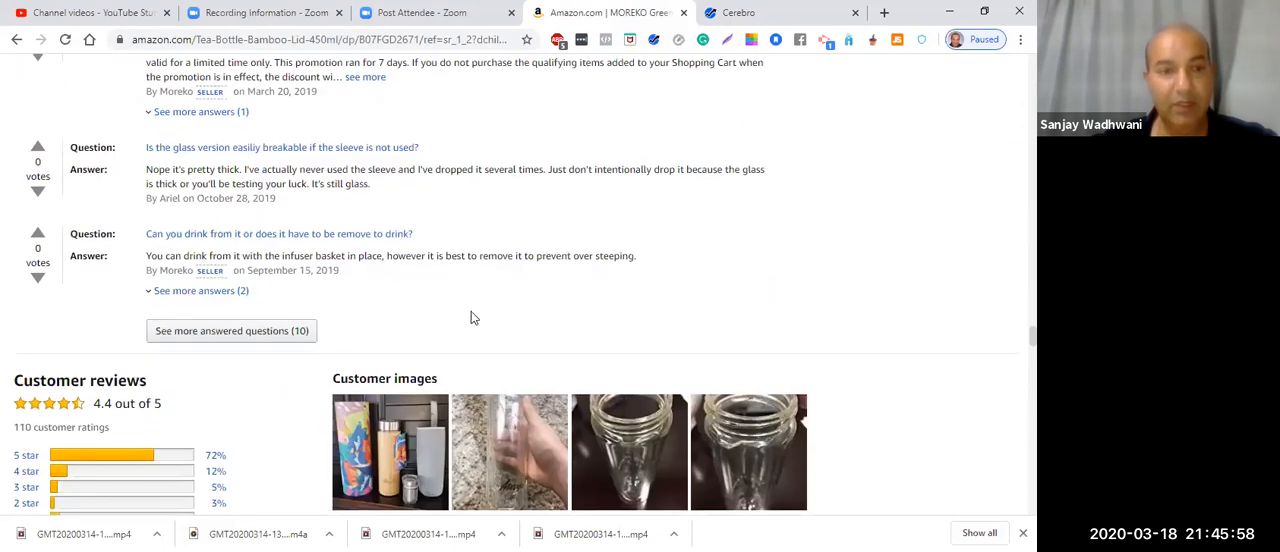
scroll("down", 3)
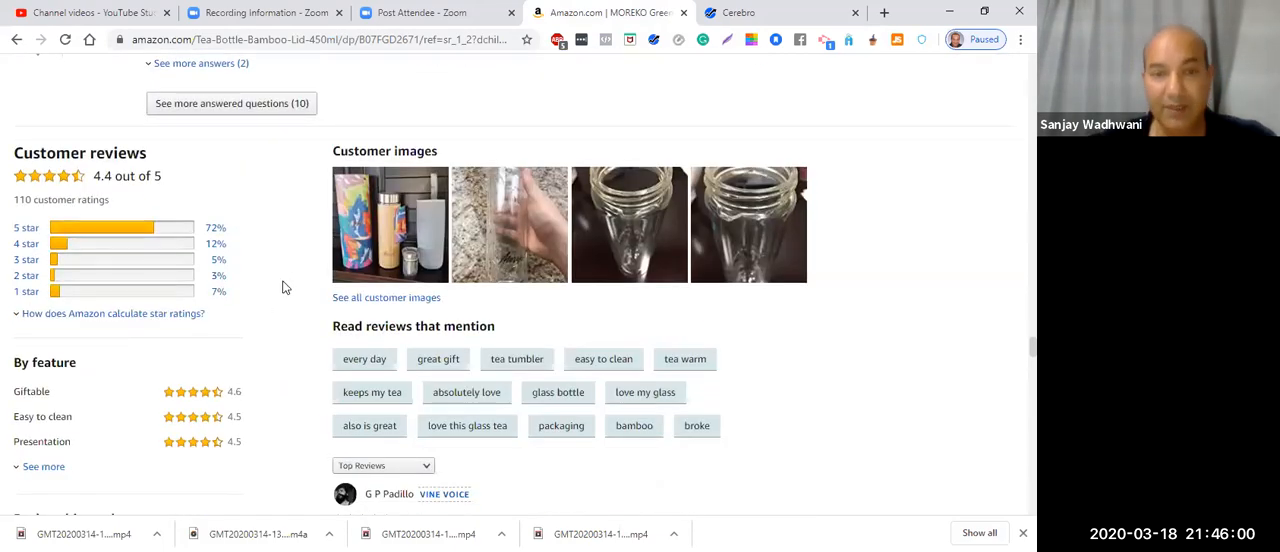
scroll("down", 3)
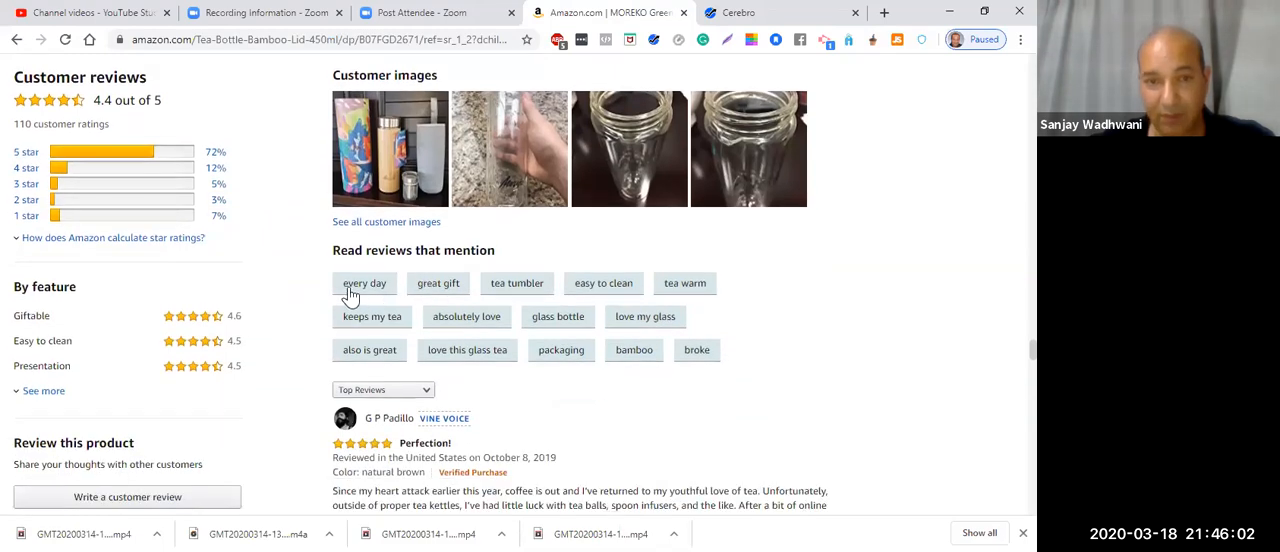
mouse_move(445, 356)
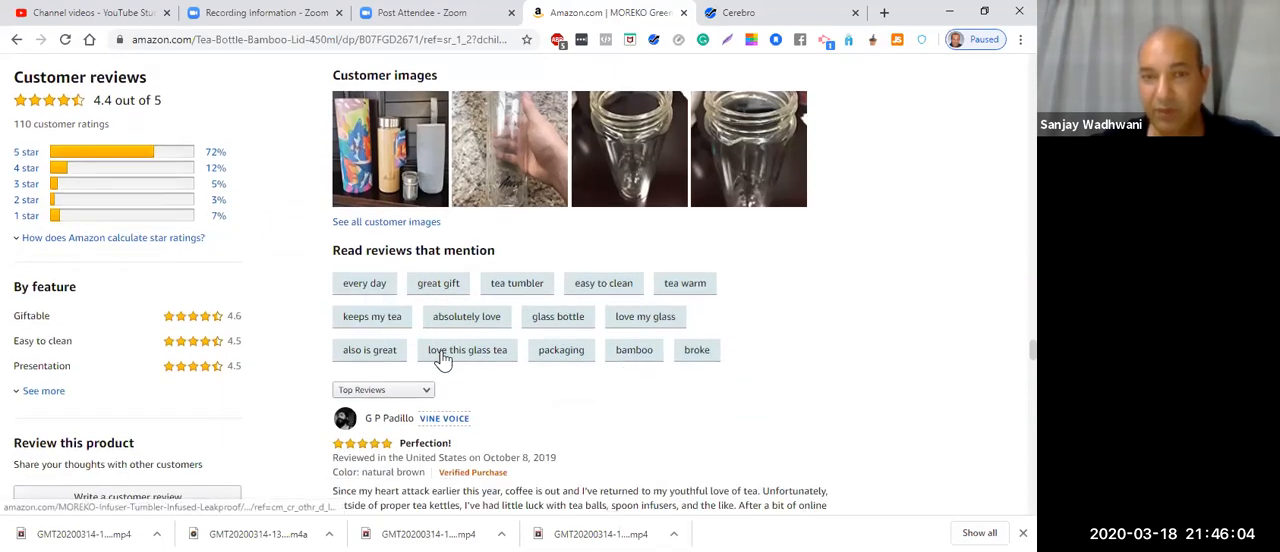
mouse_move(587, 320)
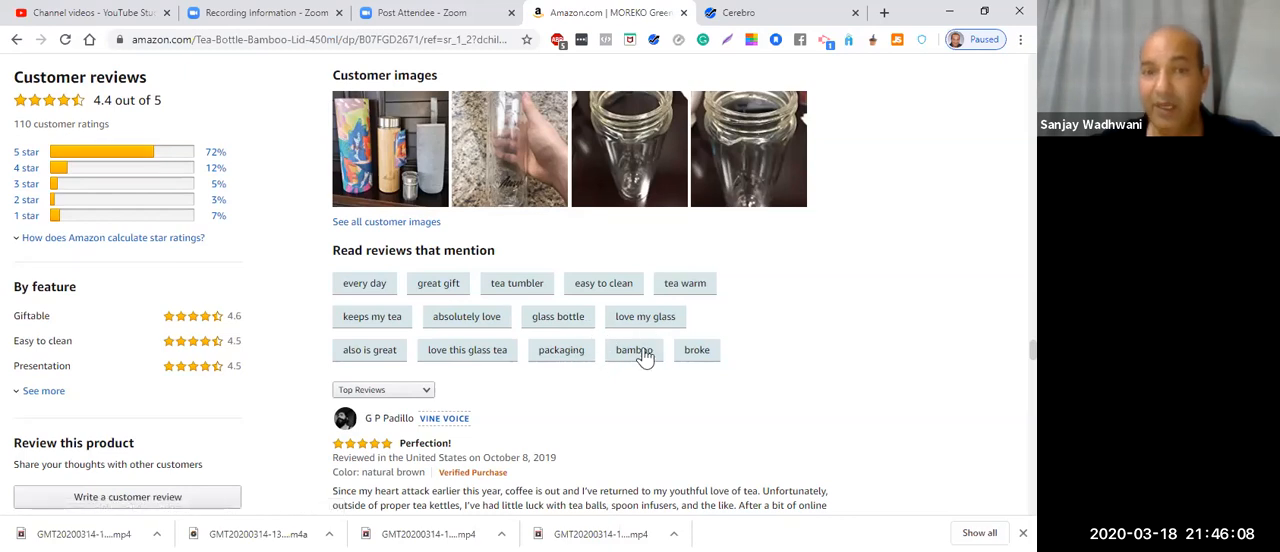
mouse_move(702, 350)
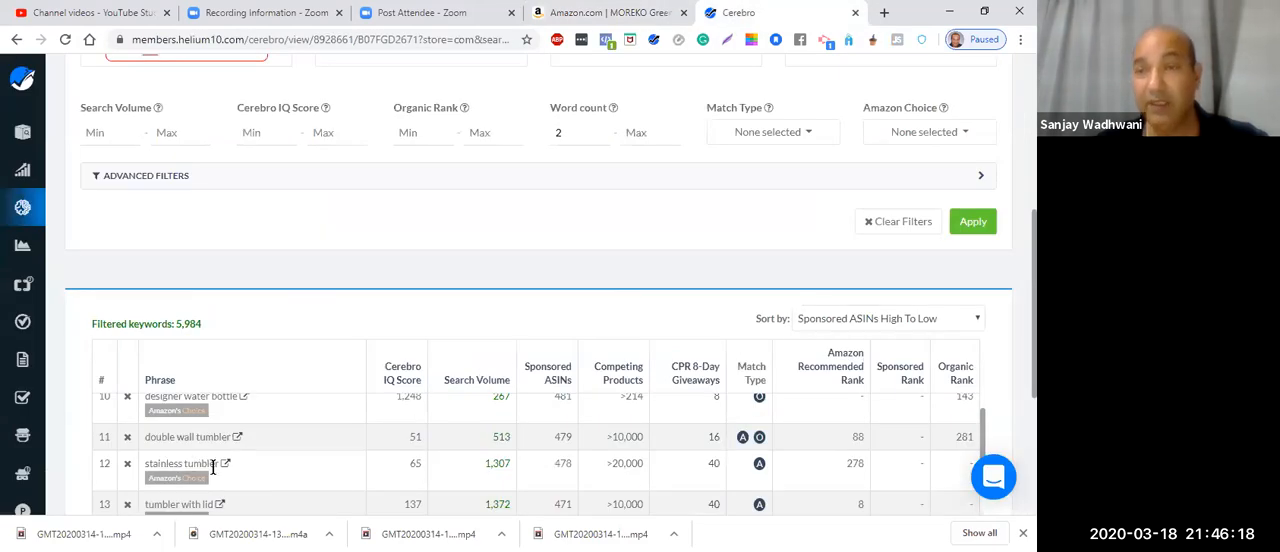
mouse_move(228, 464)
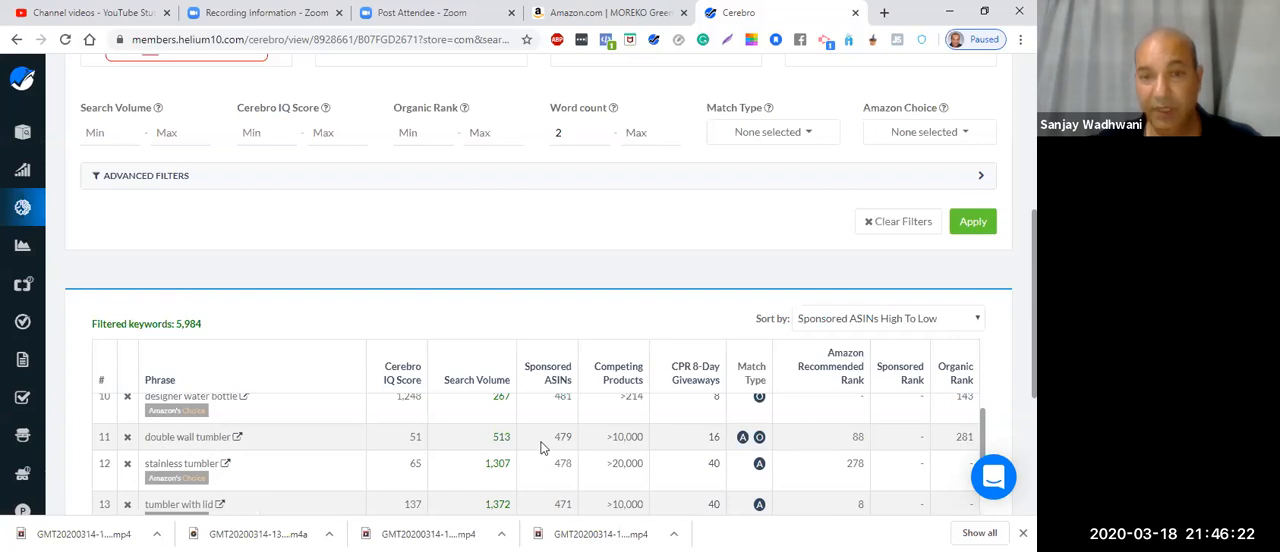
mouse_move(548, 372)
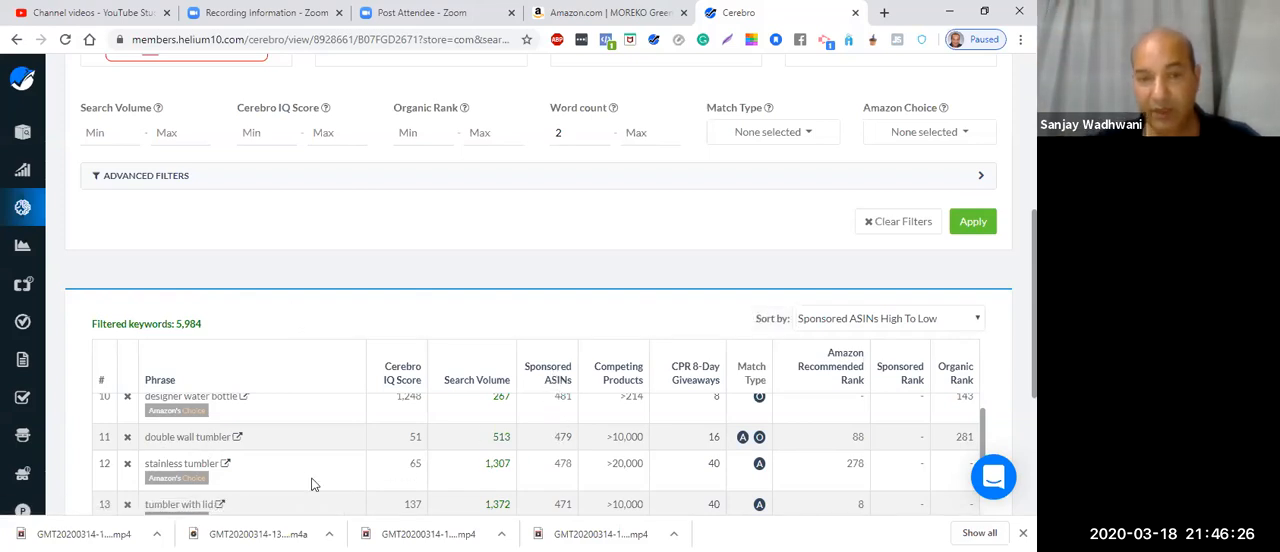
scroll("down", 3)
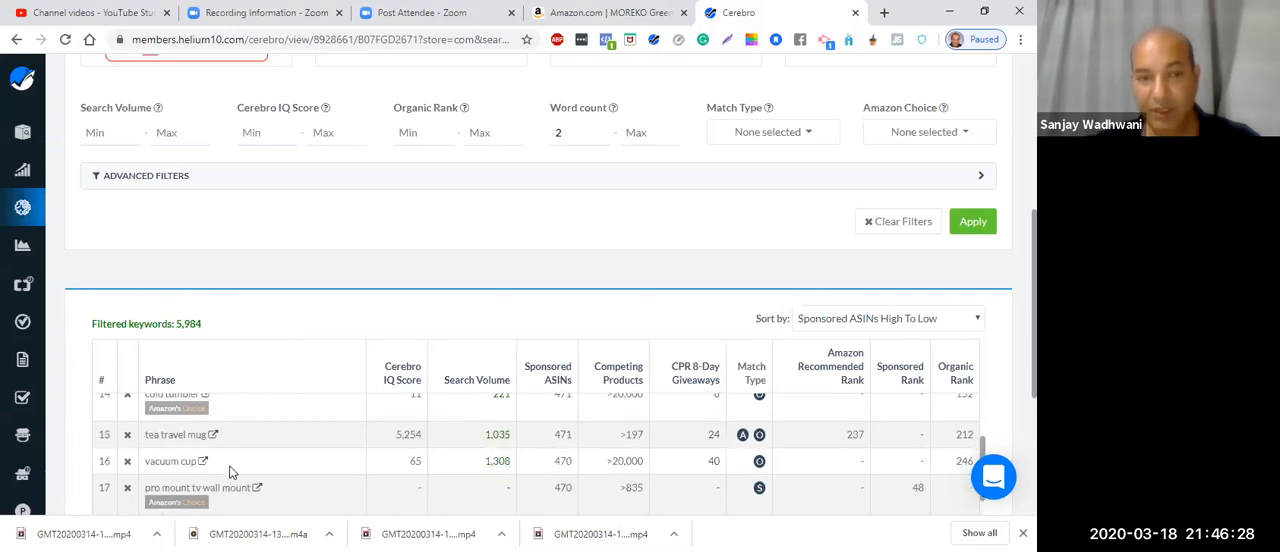
mouse_move(310, 482)
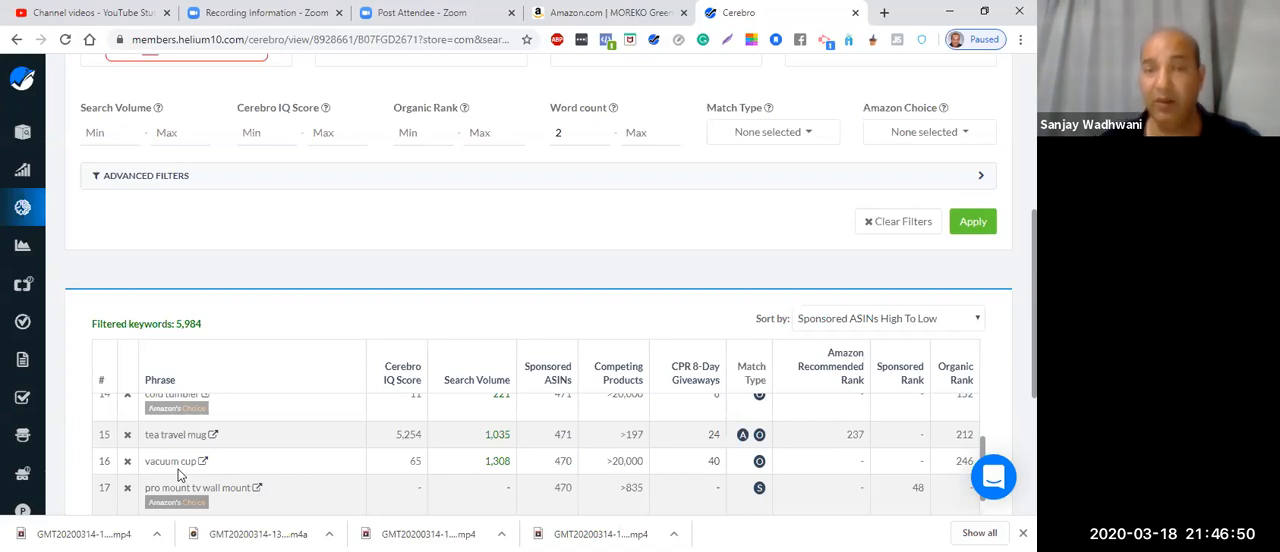
scroll("down", 3)
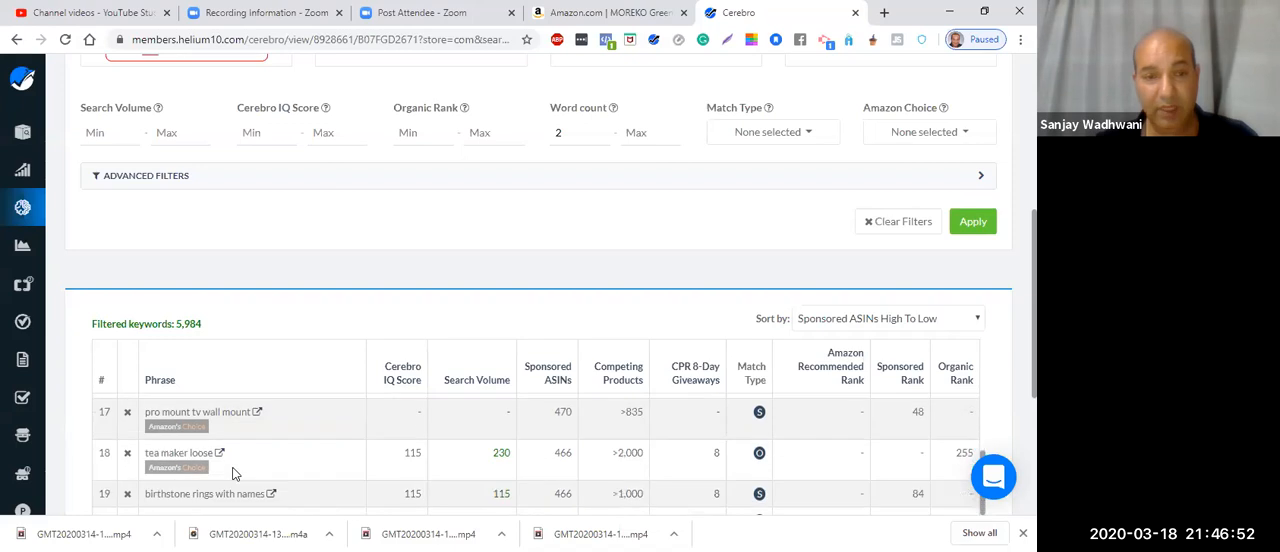
scroll("down", 3)
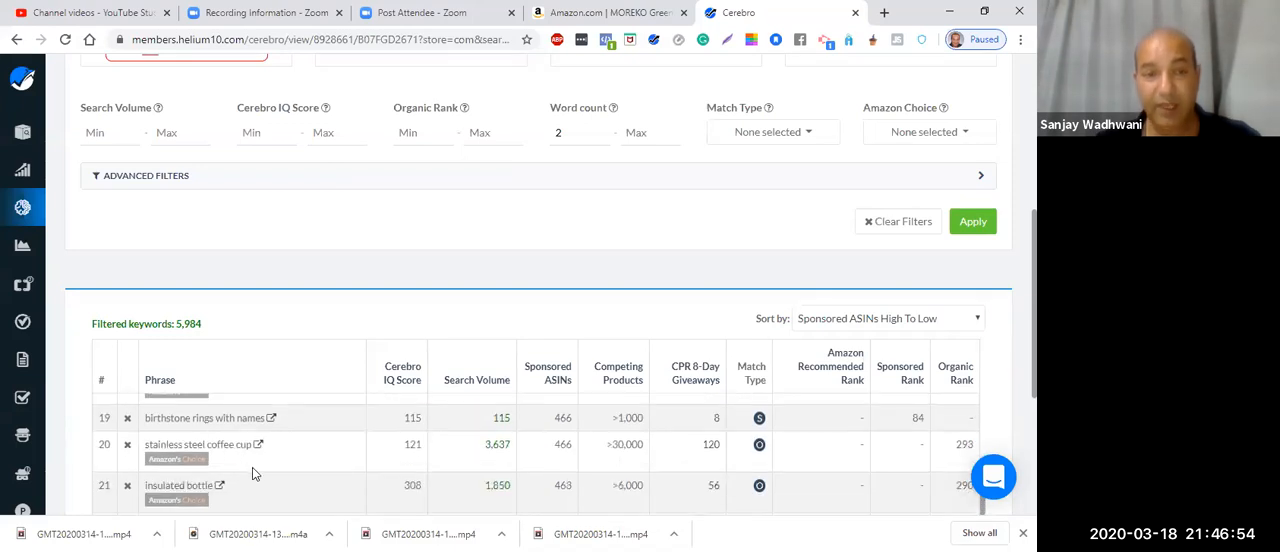
mouse_move(265, 478)
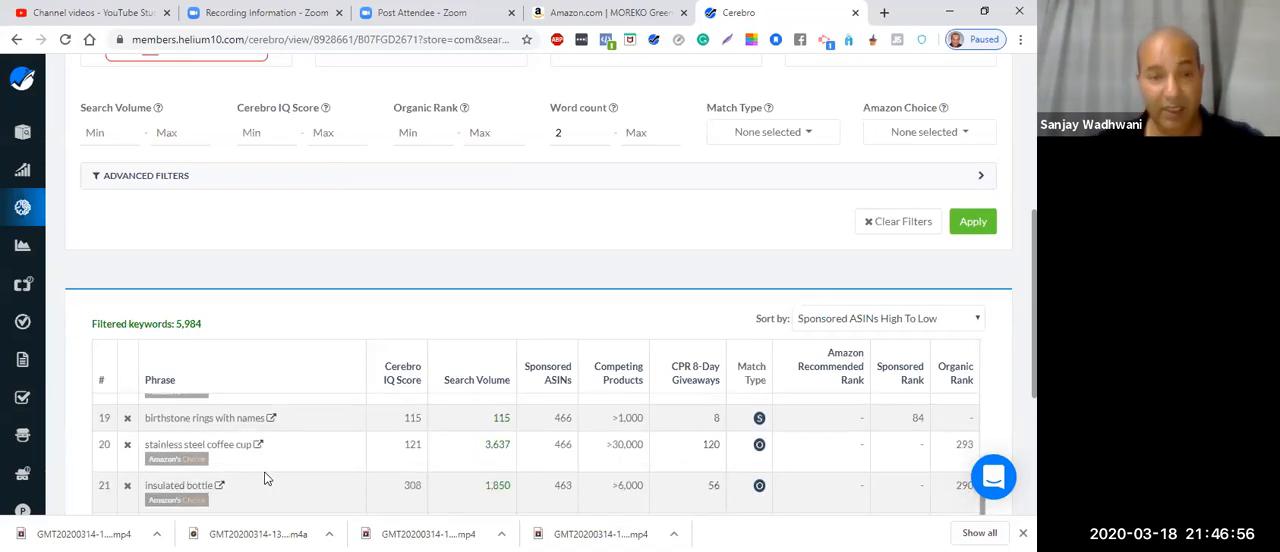
scroll("down", 3)
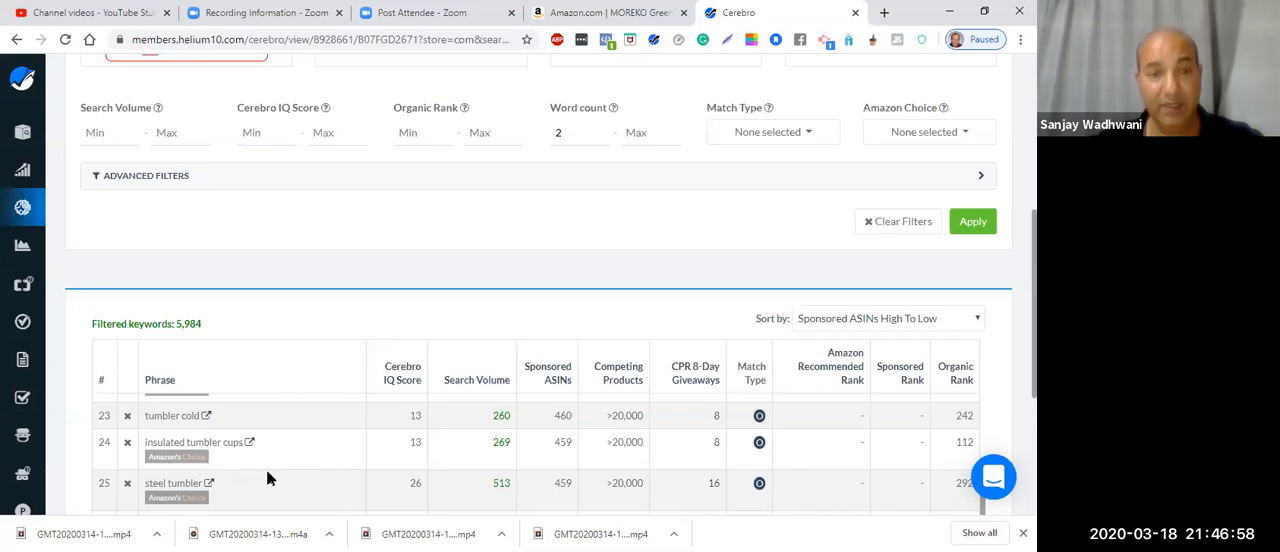
scroll("down", 3)
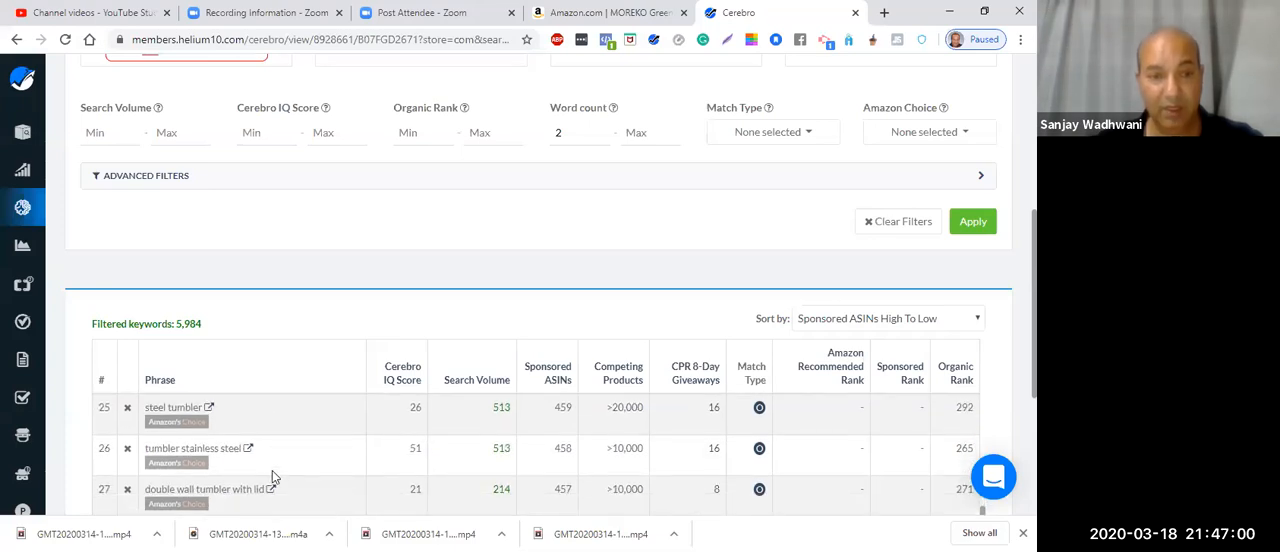
scroll("down", 3)
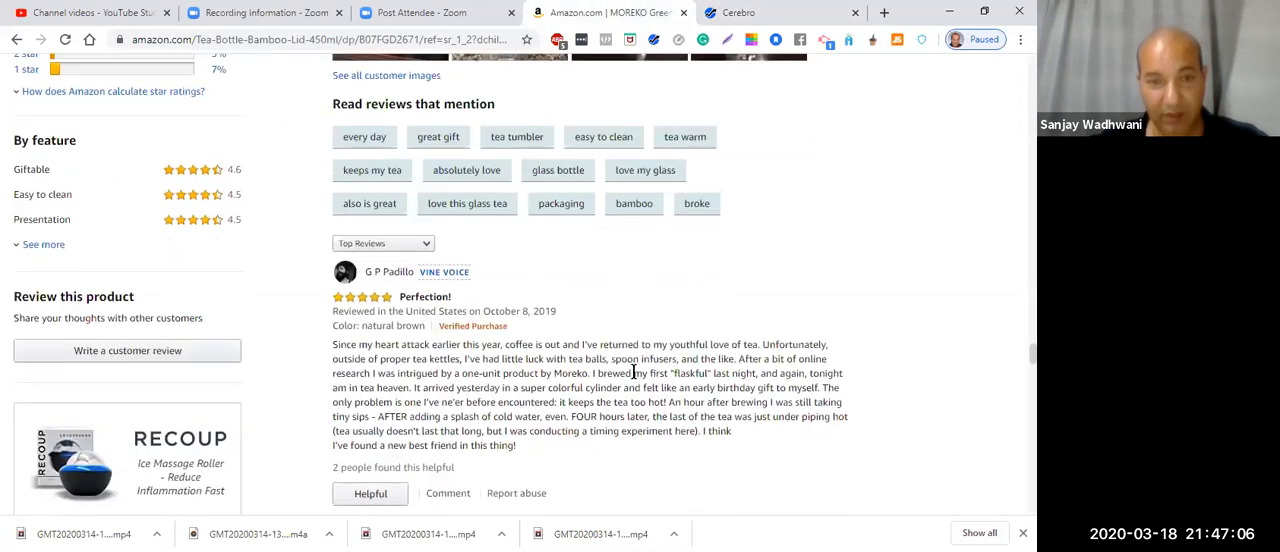
Step: Highlight the Perfection! review text and open its Customer Review page with one comment
scroll("down", 3)
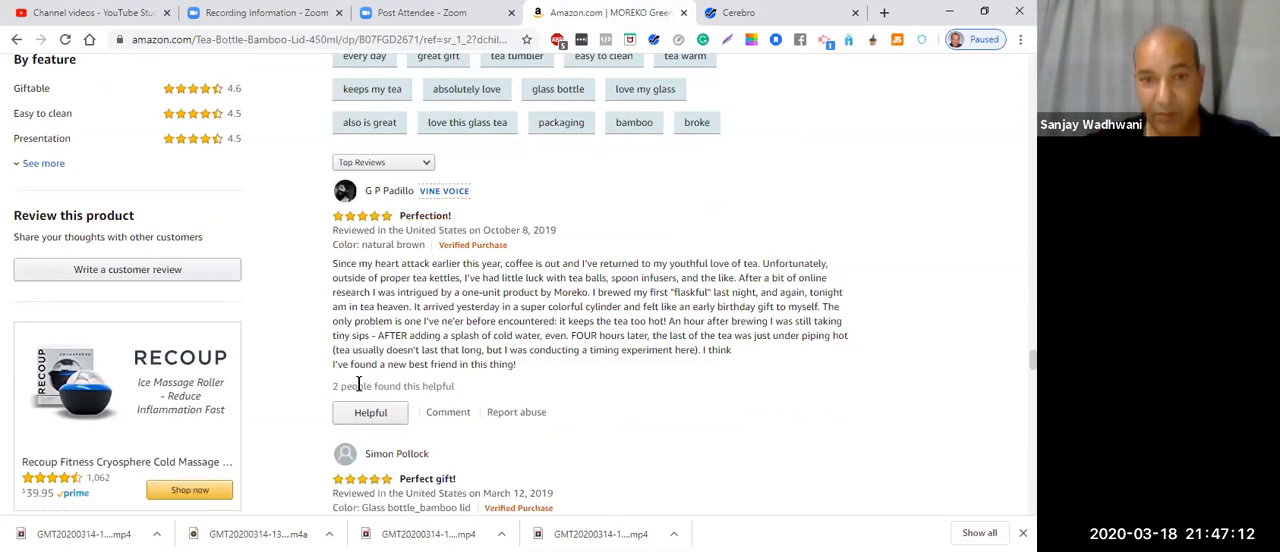
mouse_move(355, 200)
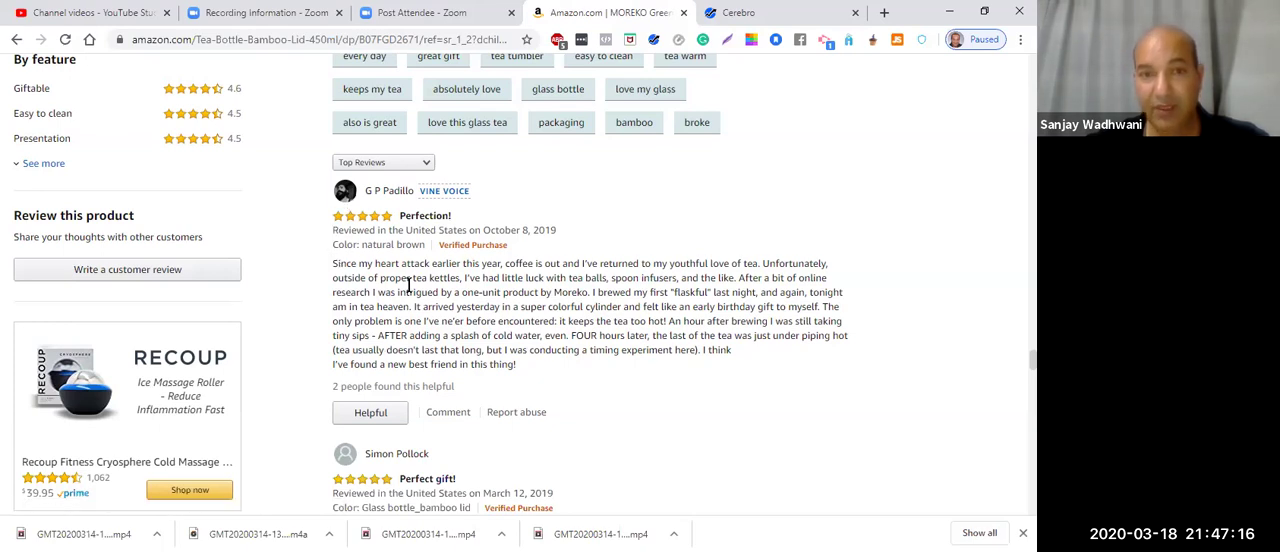
left_click_drag(333, 263, 517, 364)
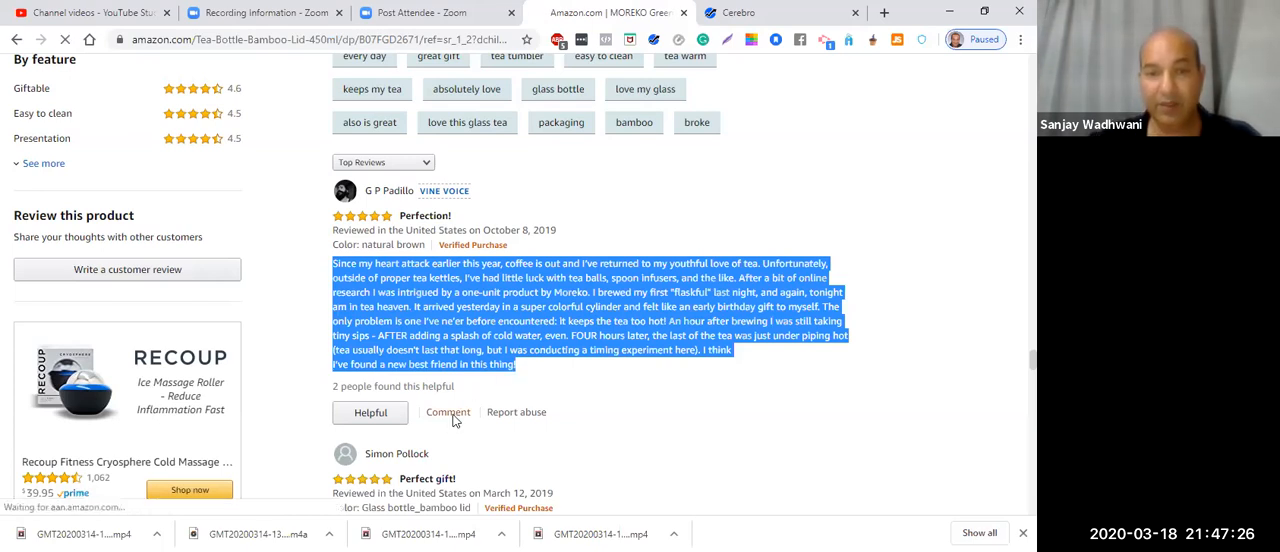
left_click(447, 412)
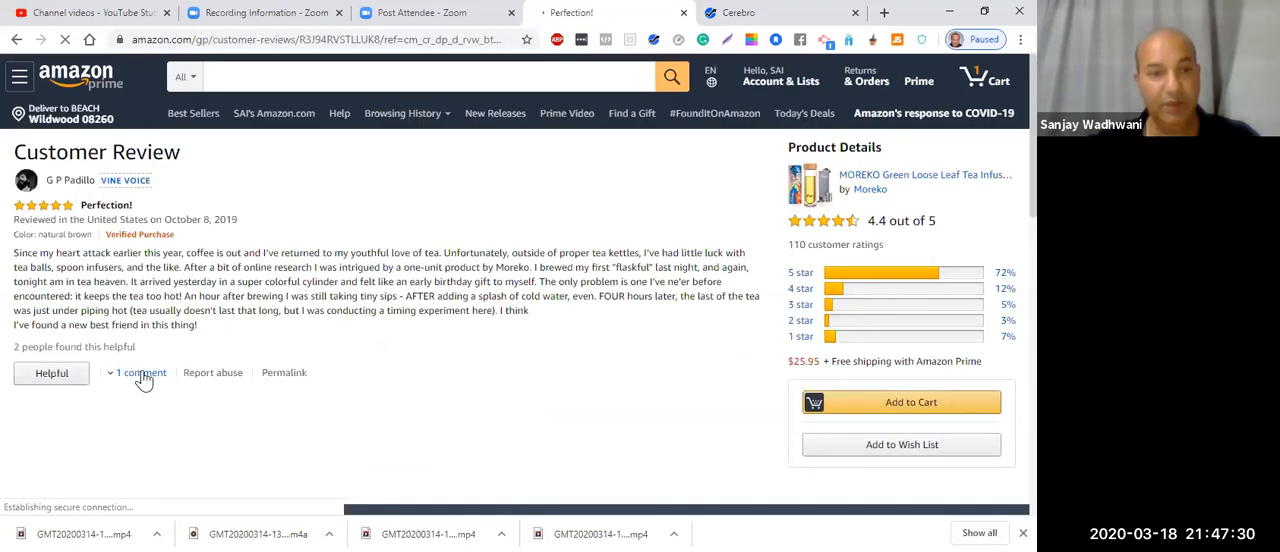
Step: Expand the Perfection! review's comment to read Moreko's thank-you reply
left_click(141, 373)
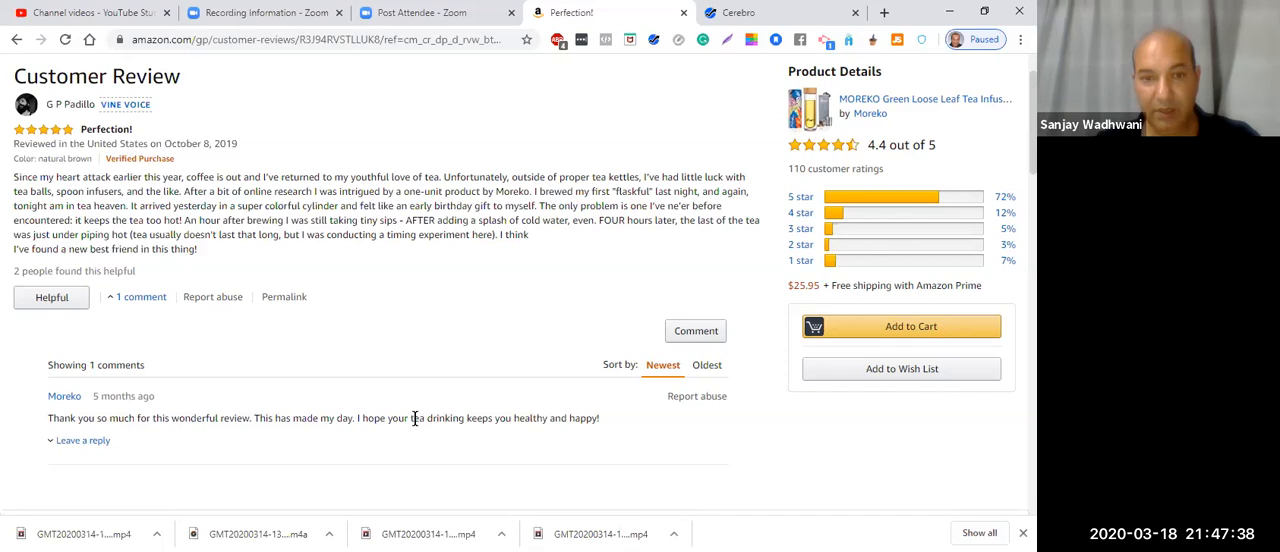
mouse_move(433, 419)
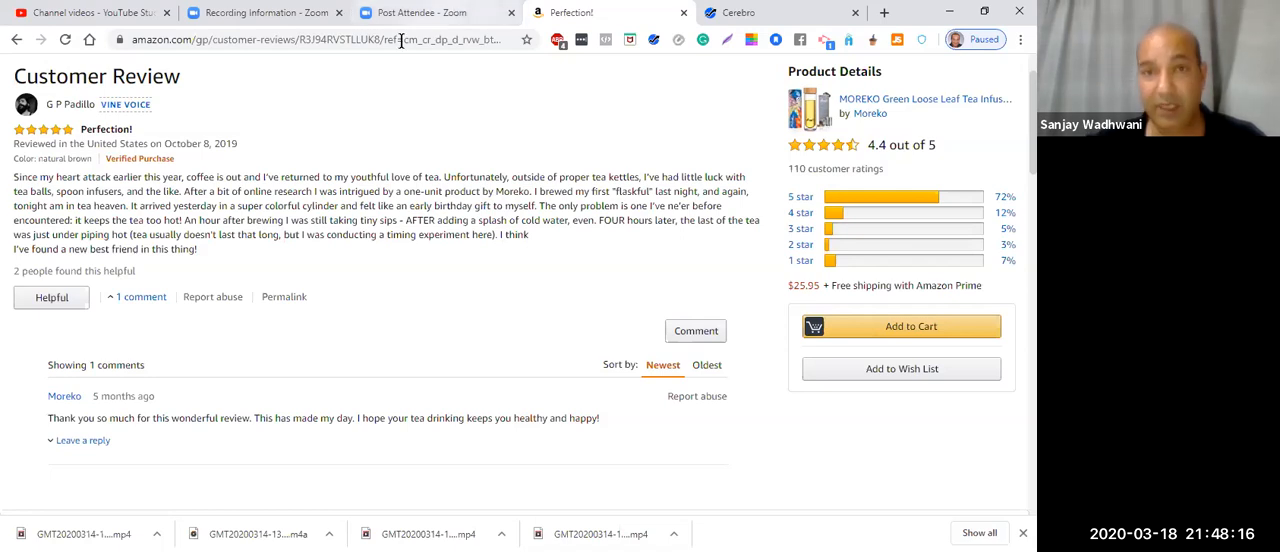
scroll("down", 3)
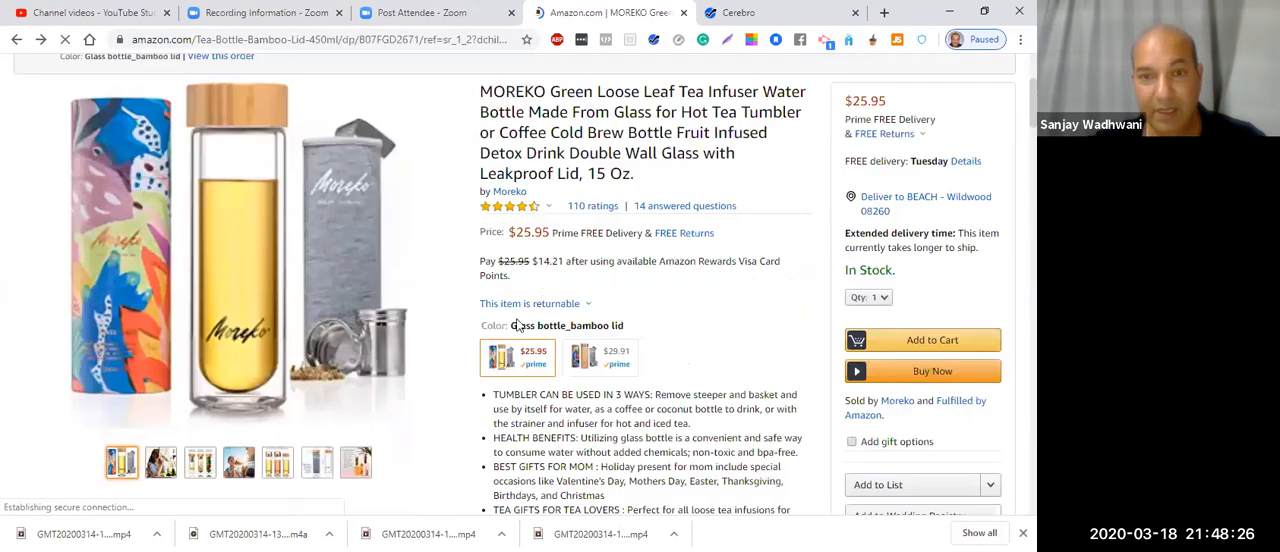
mouse_move(533, 205)
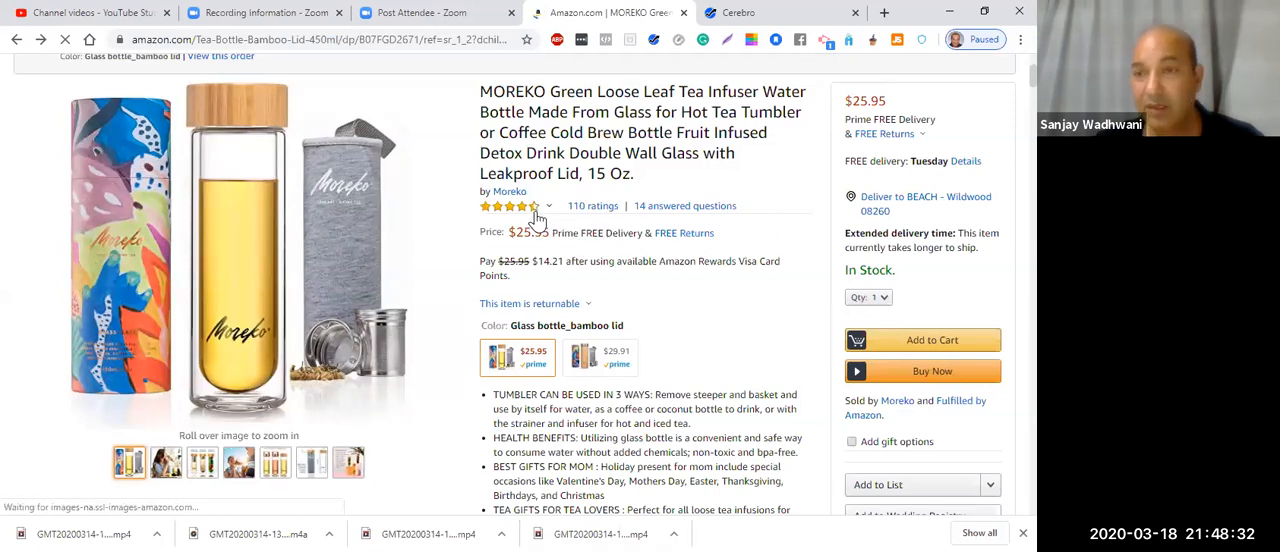
mouse_move(553, 335)
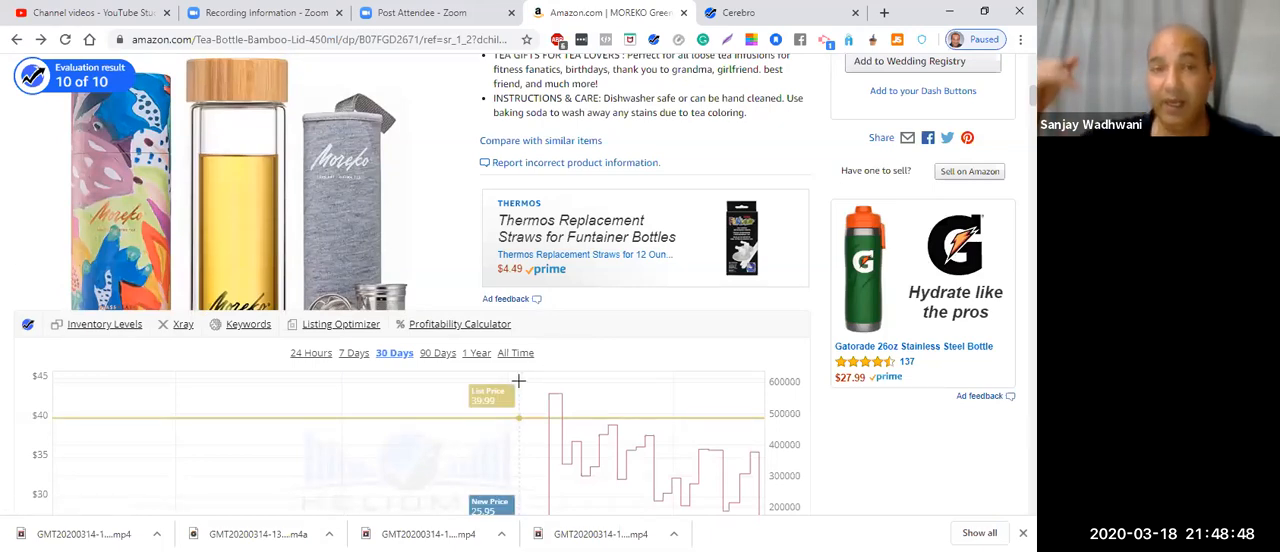
Step: Scroll the MOREKO listing down to reviews like 'Sustainable and beautiful' and 'Great utility & unbreakable!'
scroll("down", 3)
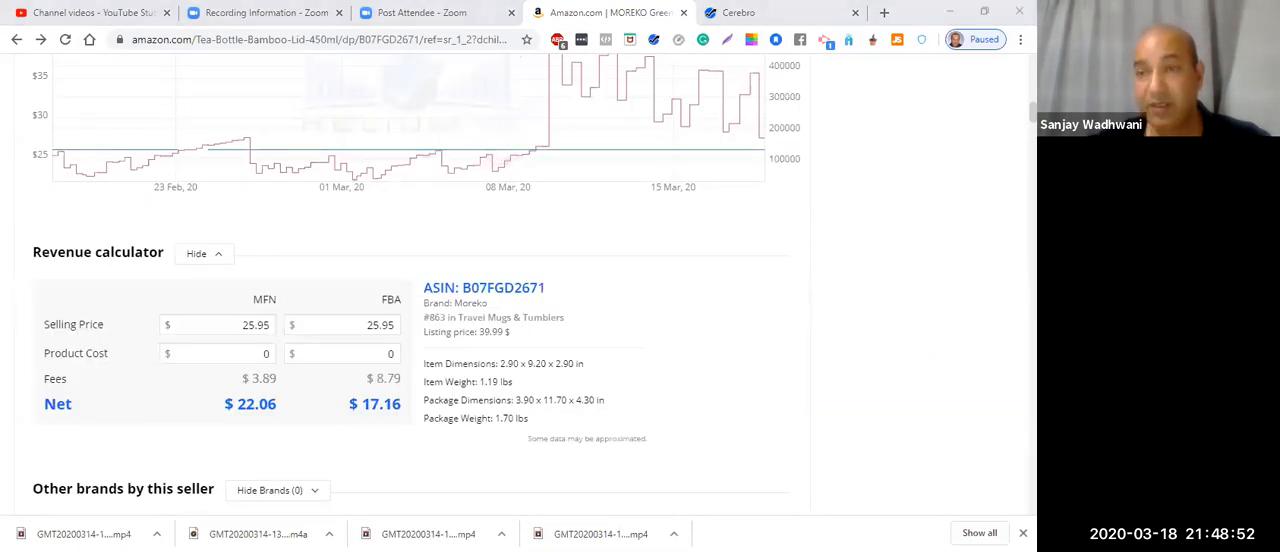
scroll("down", 3)
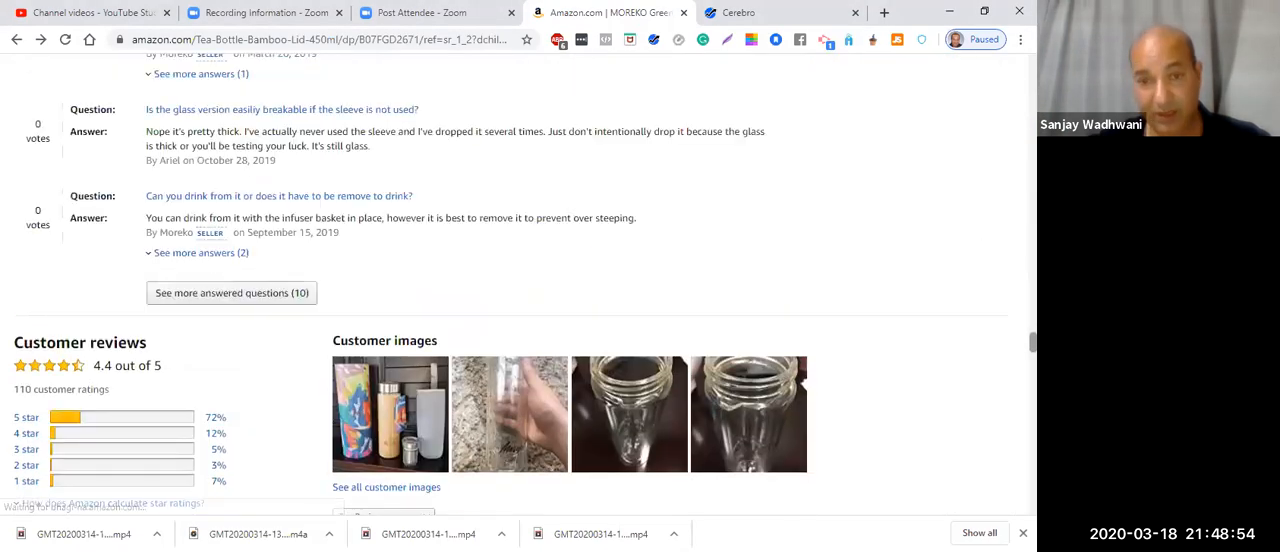
scroll("down", 3)
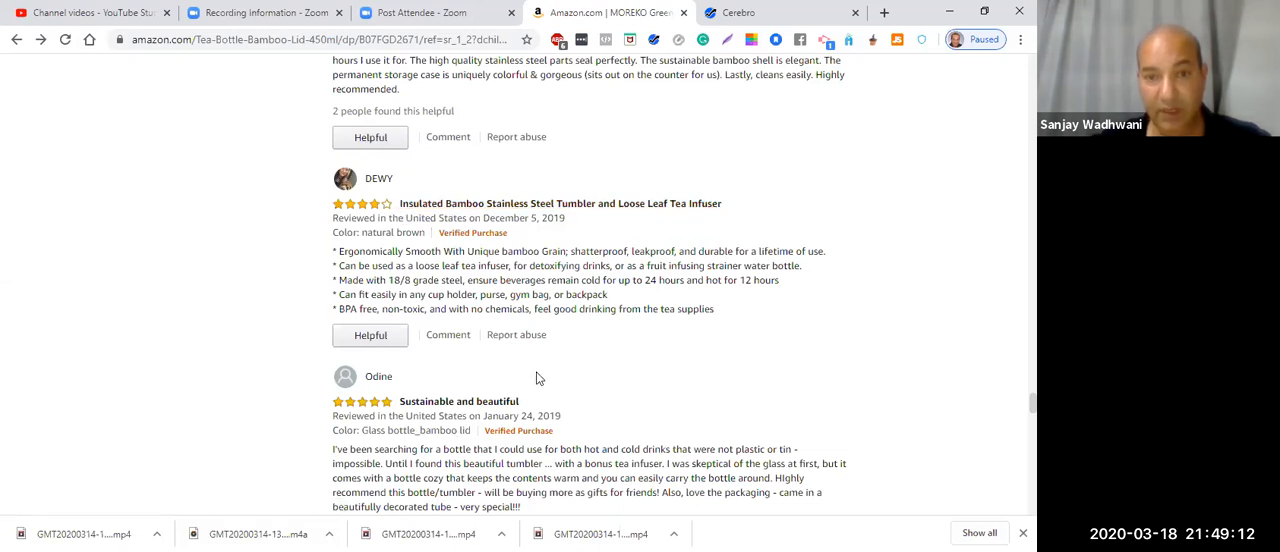
scroll("down", 3)
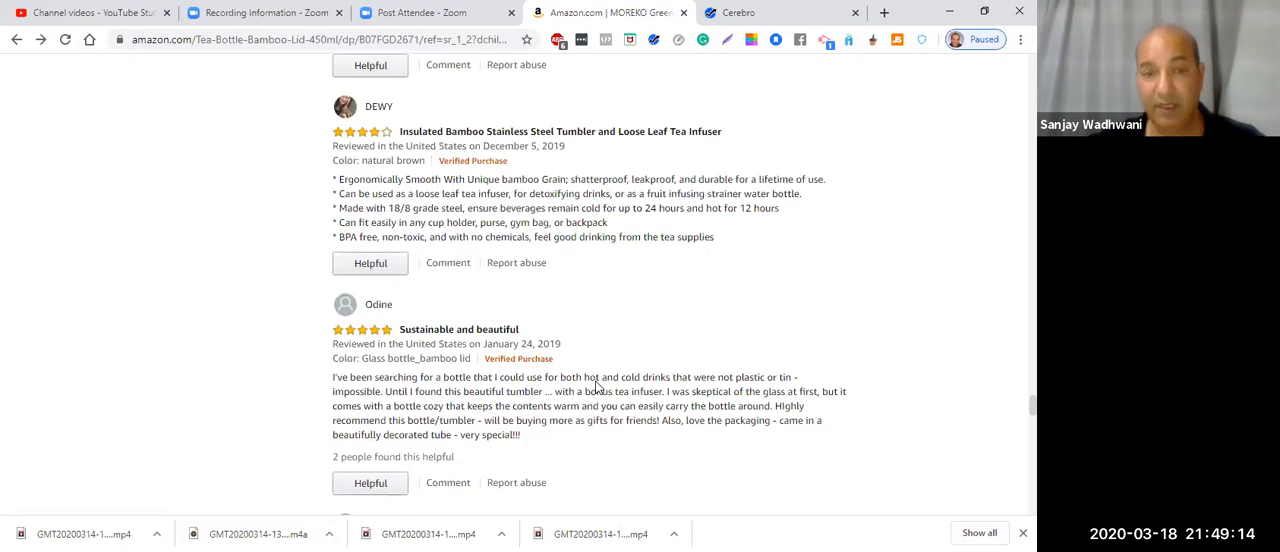
scroll("down", 3)
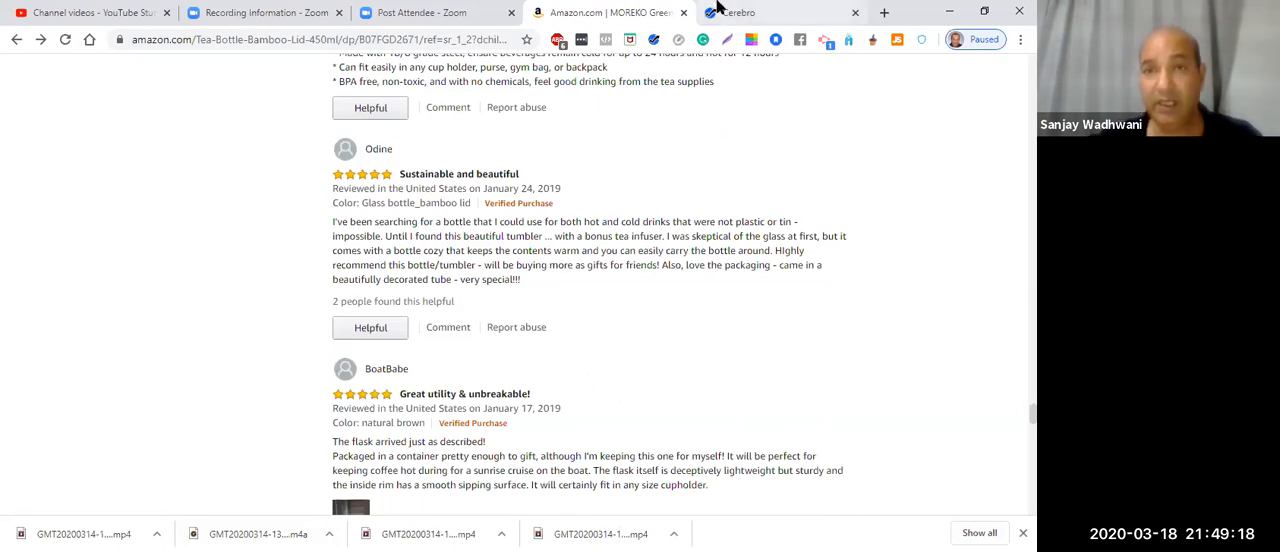
Step: Switch to Cerebro and scan the sponsored-ASIN keyword table down to 'insulated cups'
left_click(755, 12)
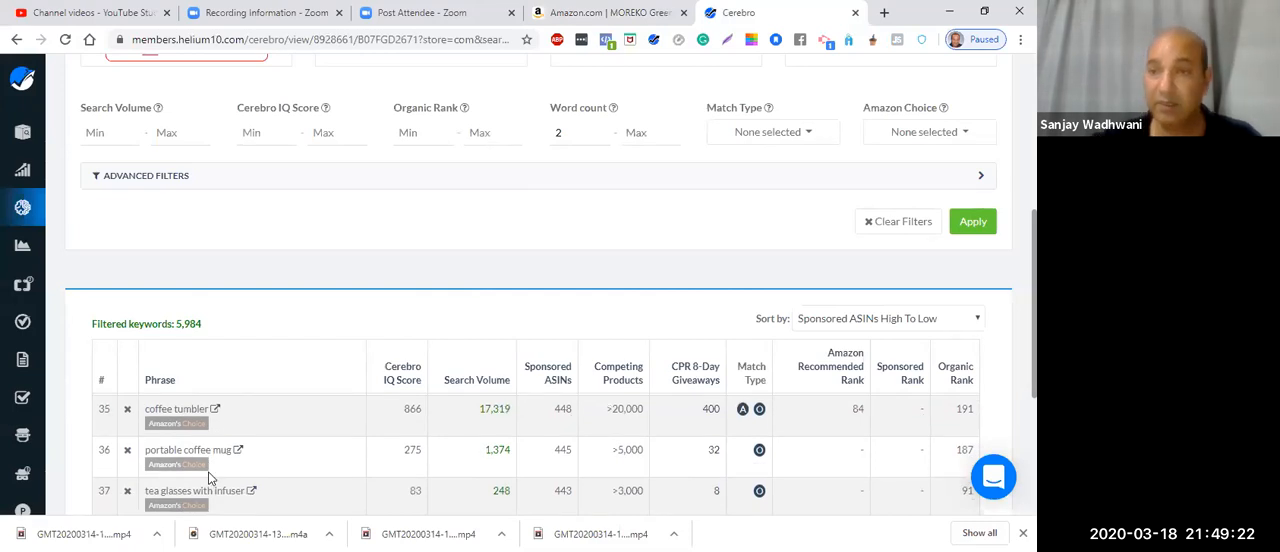
mouse_move(318, 473)
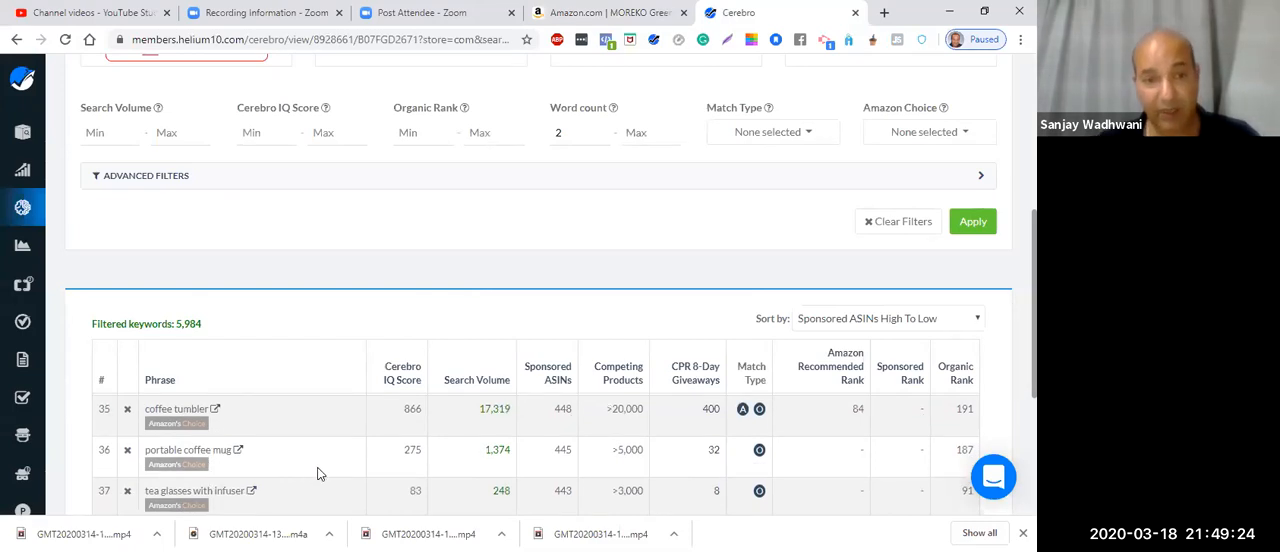
scroll("down", 3)
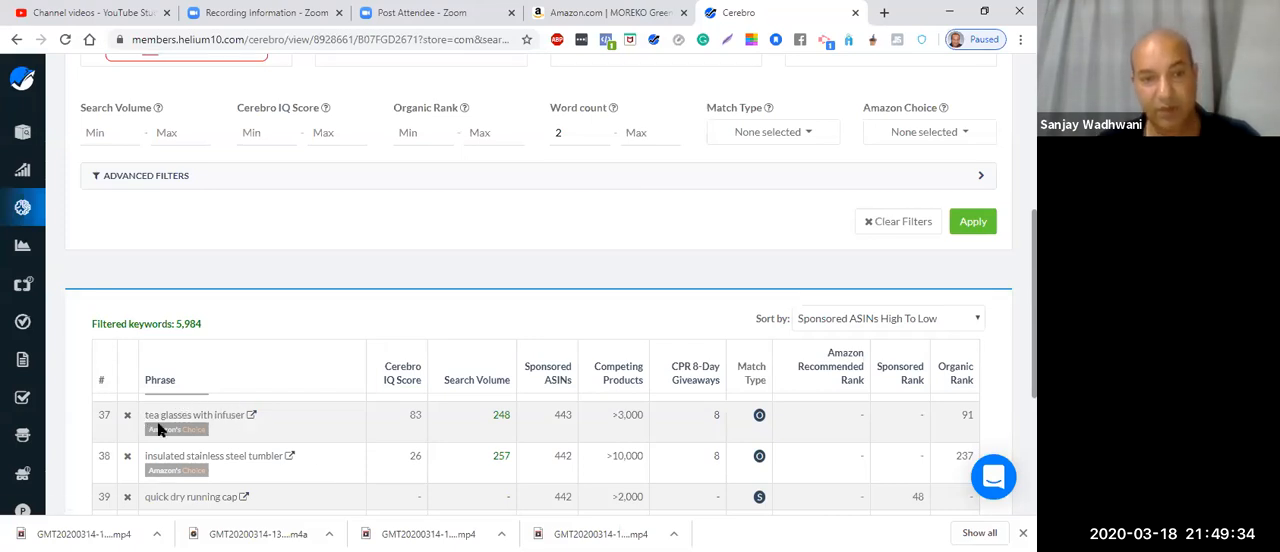
scroll("down", 3)
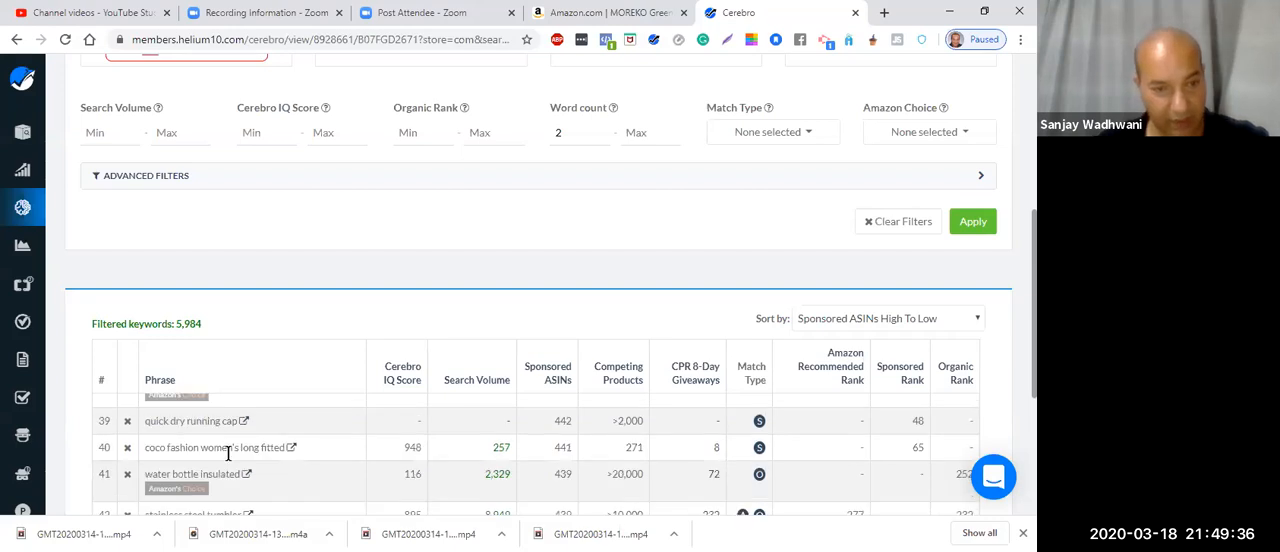
scroll("down", 3)
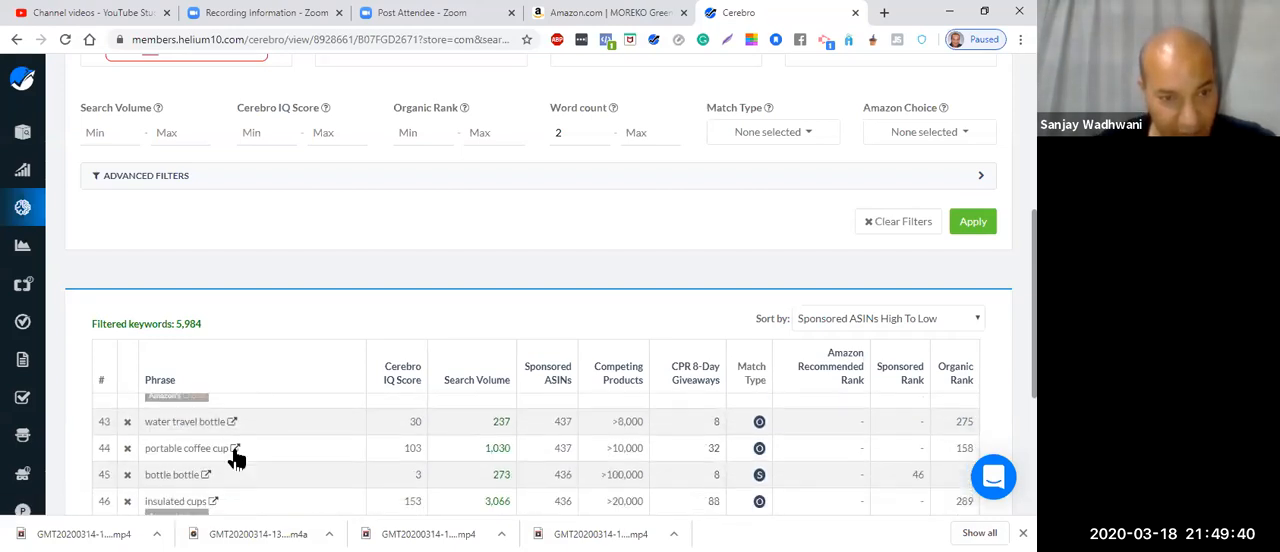
scroll("down", 3)
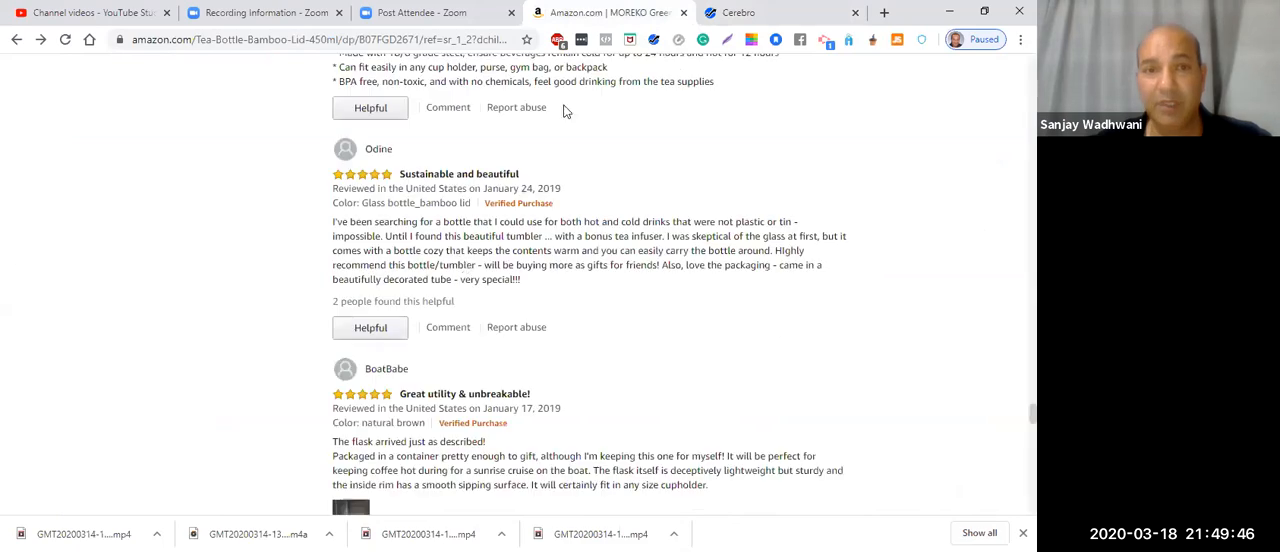
mouse_move(435, 183)
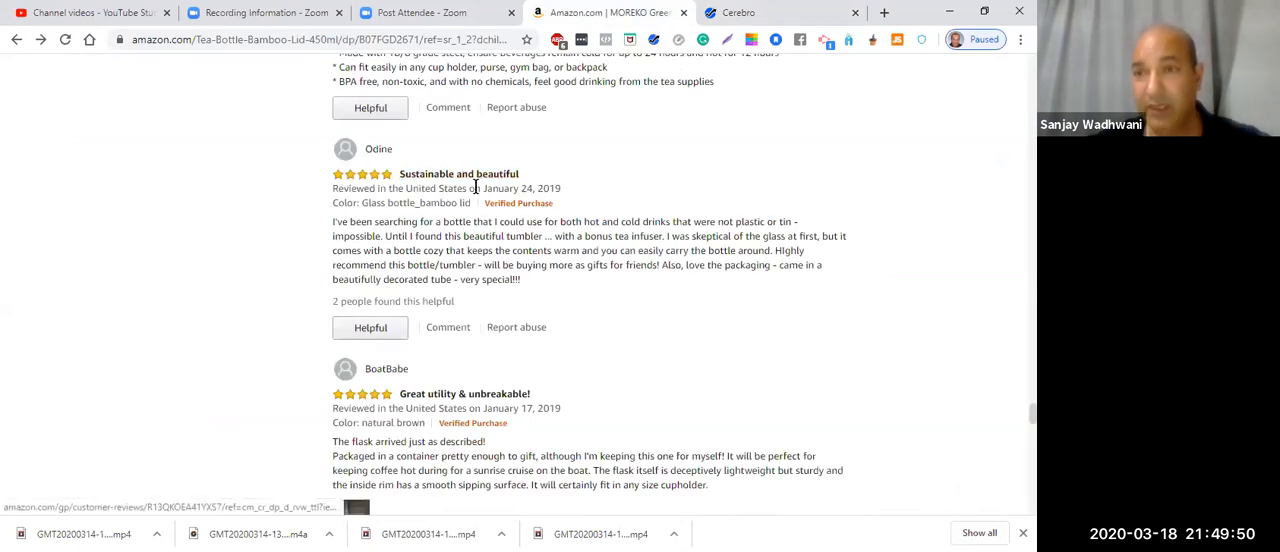
mouse_move(609, 300)
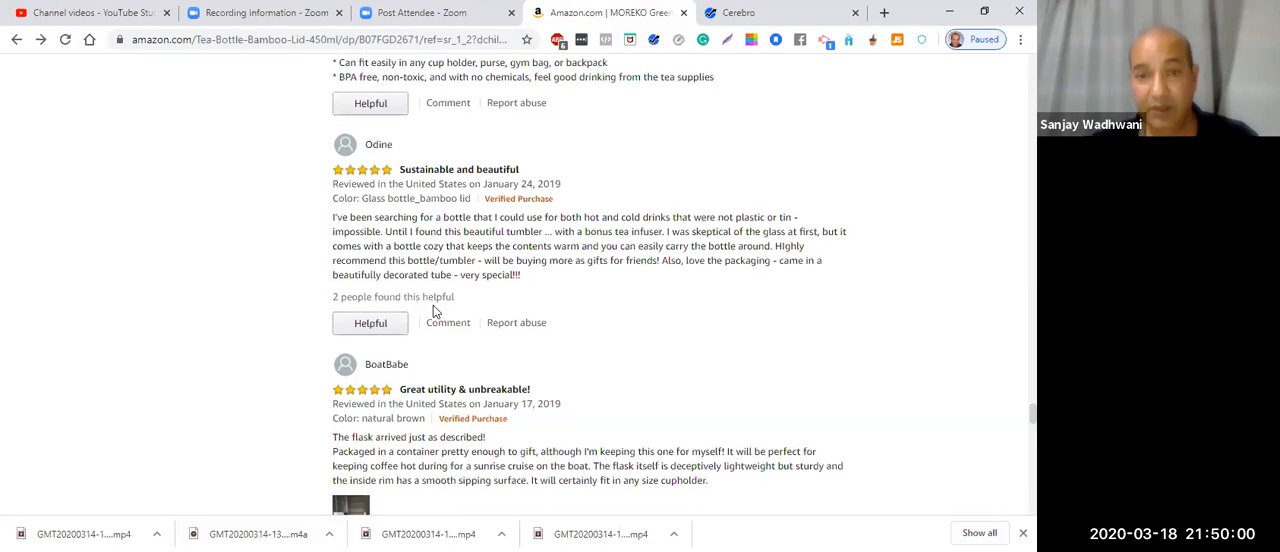
Step: Scroll through the remaining MOREKO reviews, including top international ones, into customer questions and answers
scroll("down", 3)
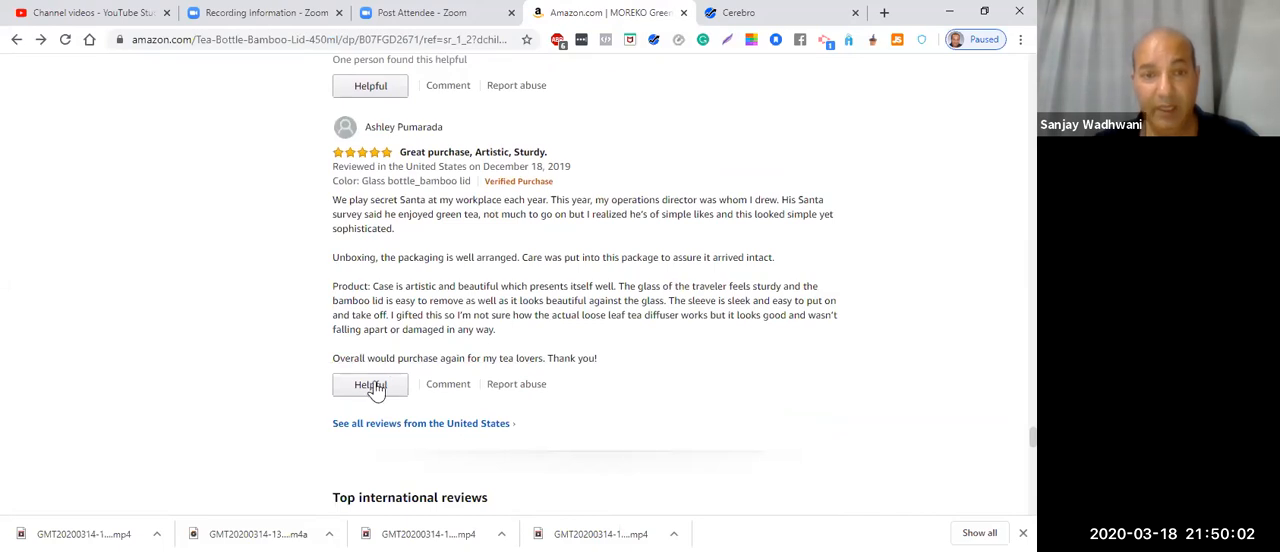
scroll("down", 3)
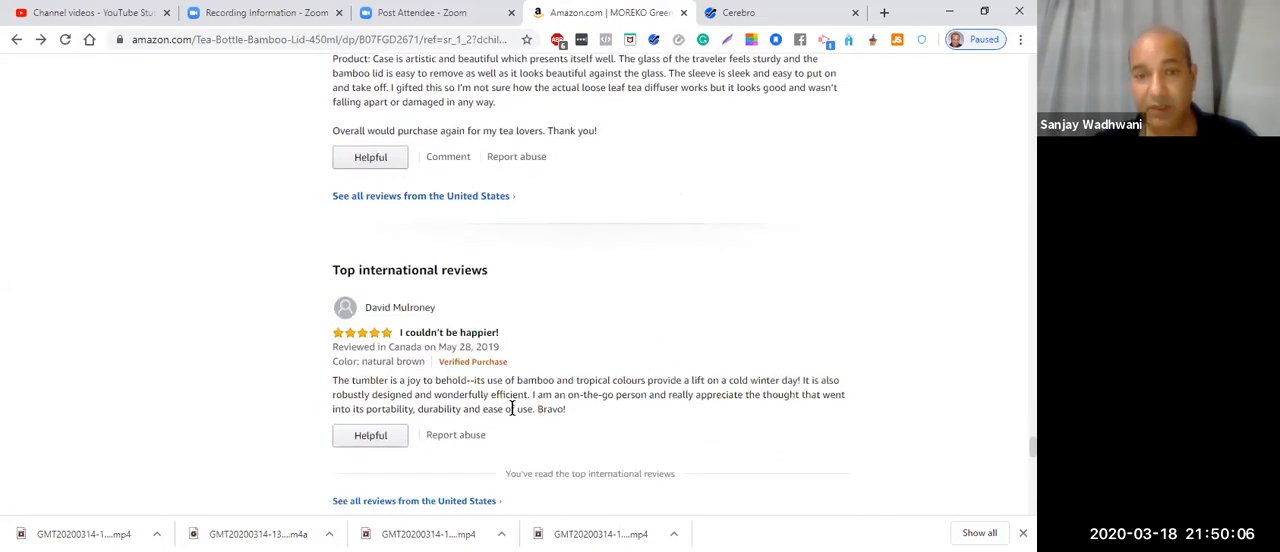
scroll("down", 3)
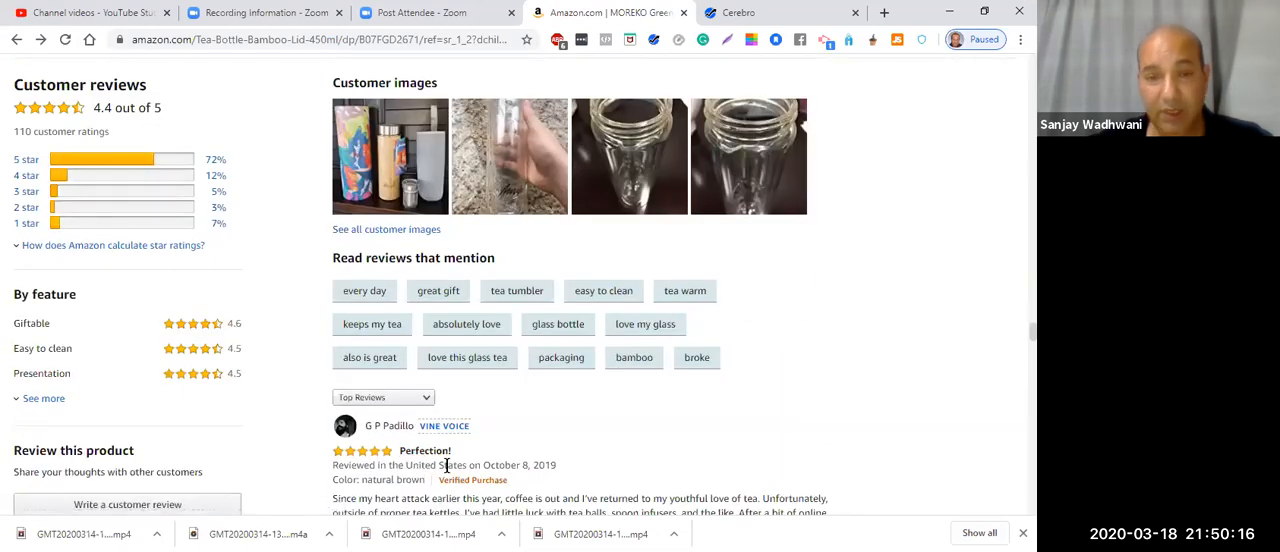
mouse_move(447, 480)
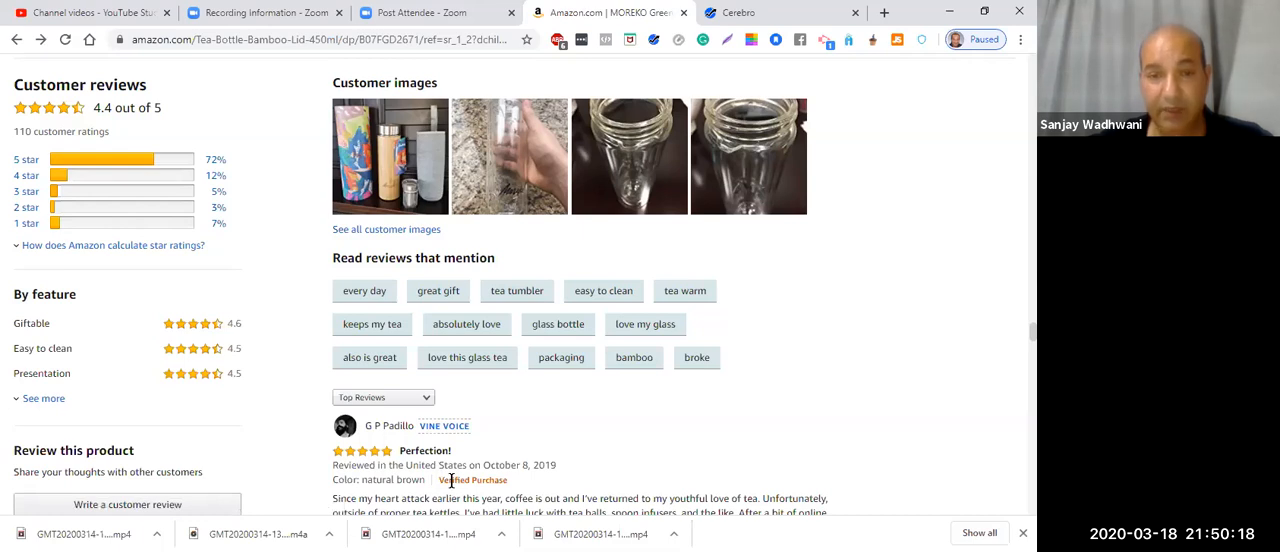
mouse_move(614, 467)
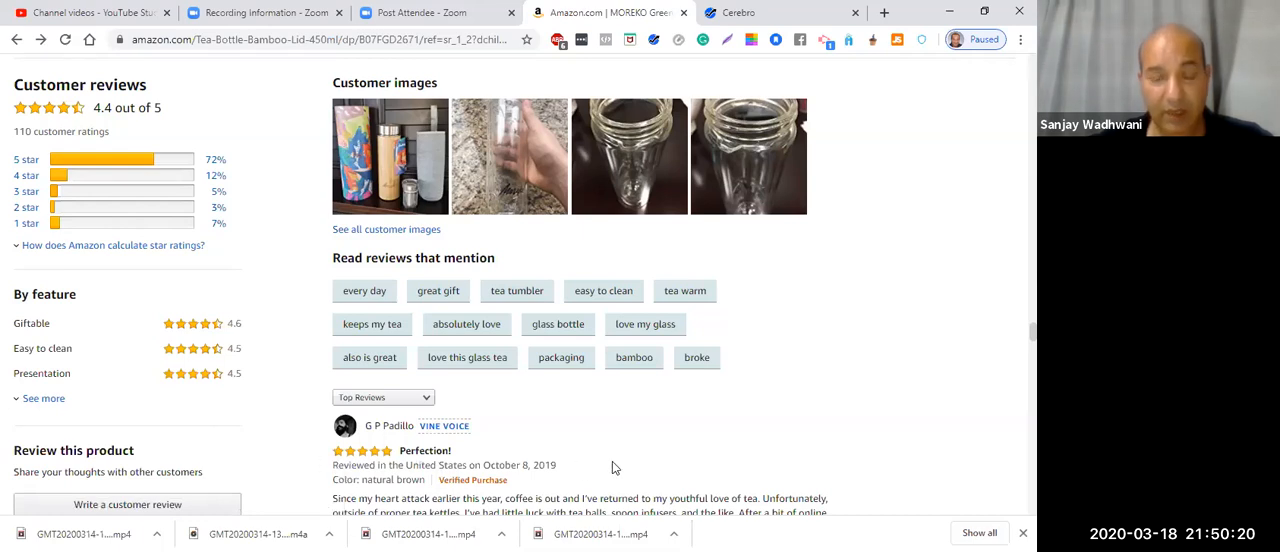
scroll("down", 3)
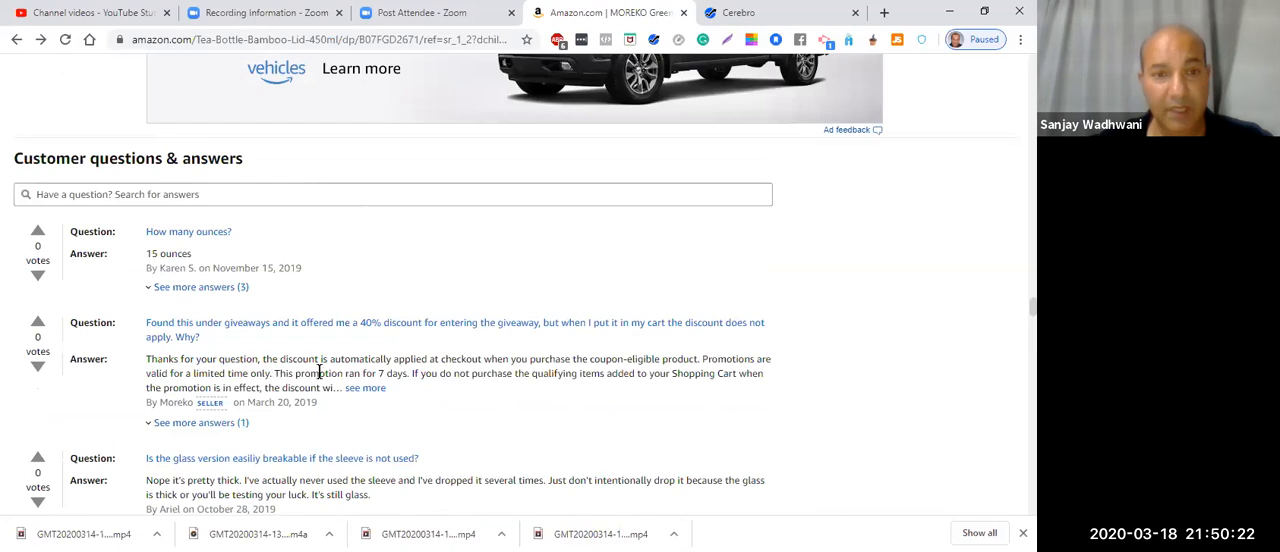
mouse_move(494, 367)
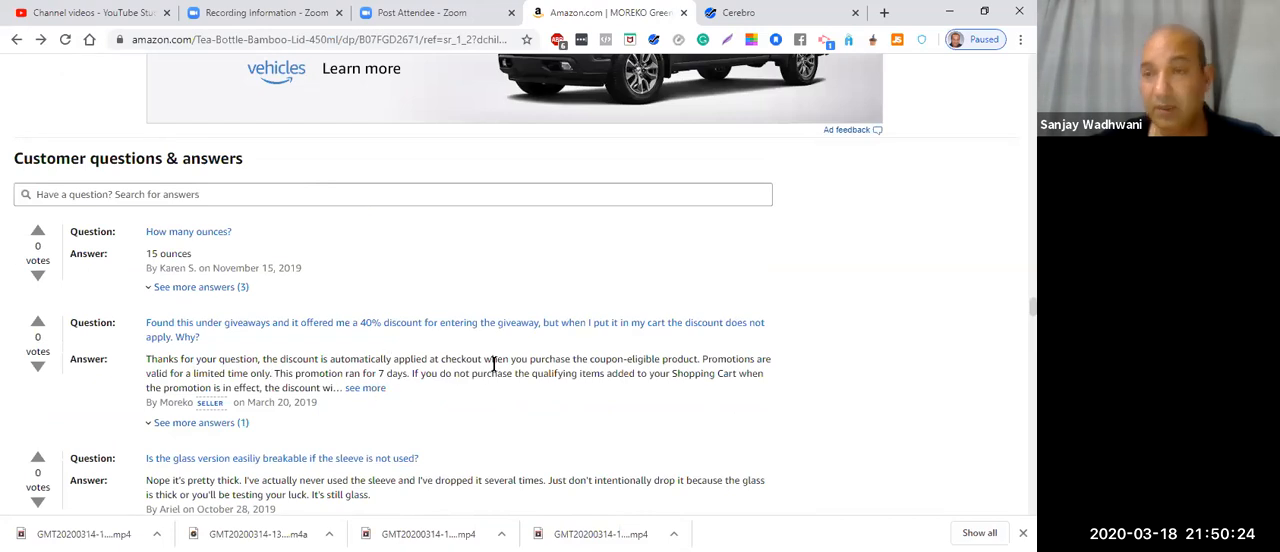
scroll("down", 3)
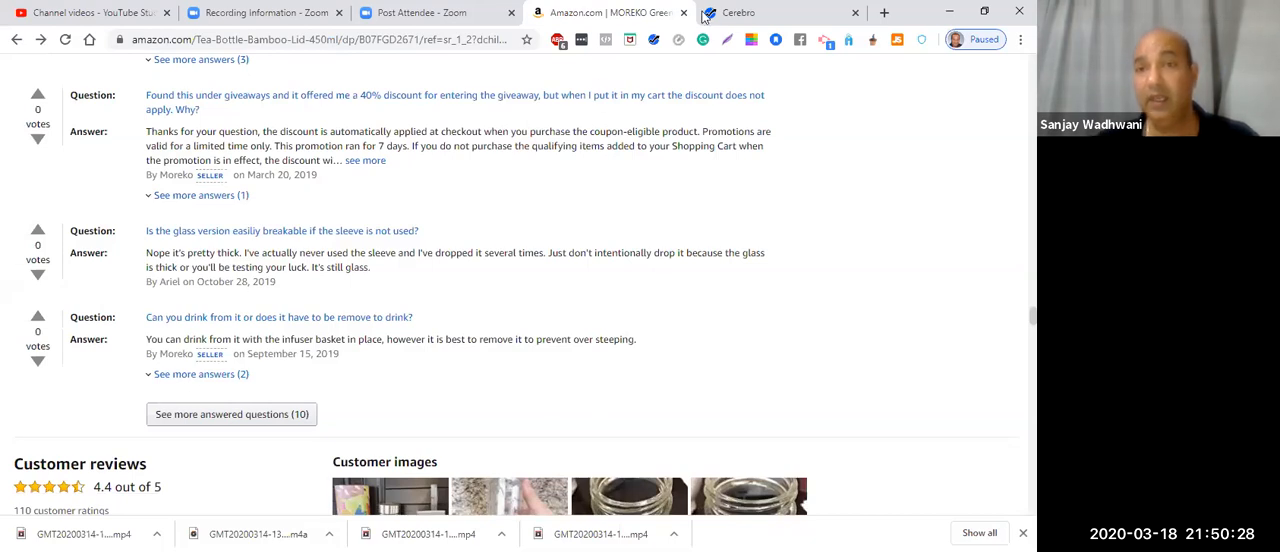
Step: Show Cerebro's 5,984 filtered keywords sorted by sponsored ASINs, around 'insulated cups'
left_click(747, 13)
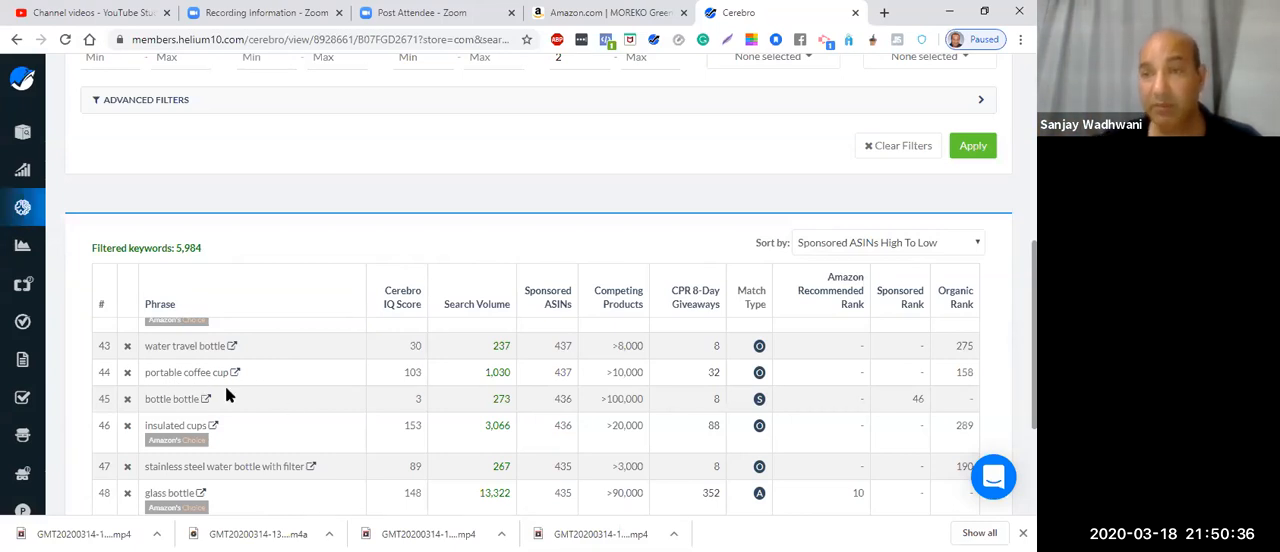
mouse_move(268, 386)
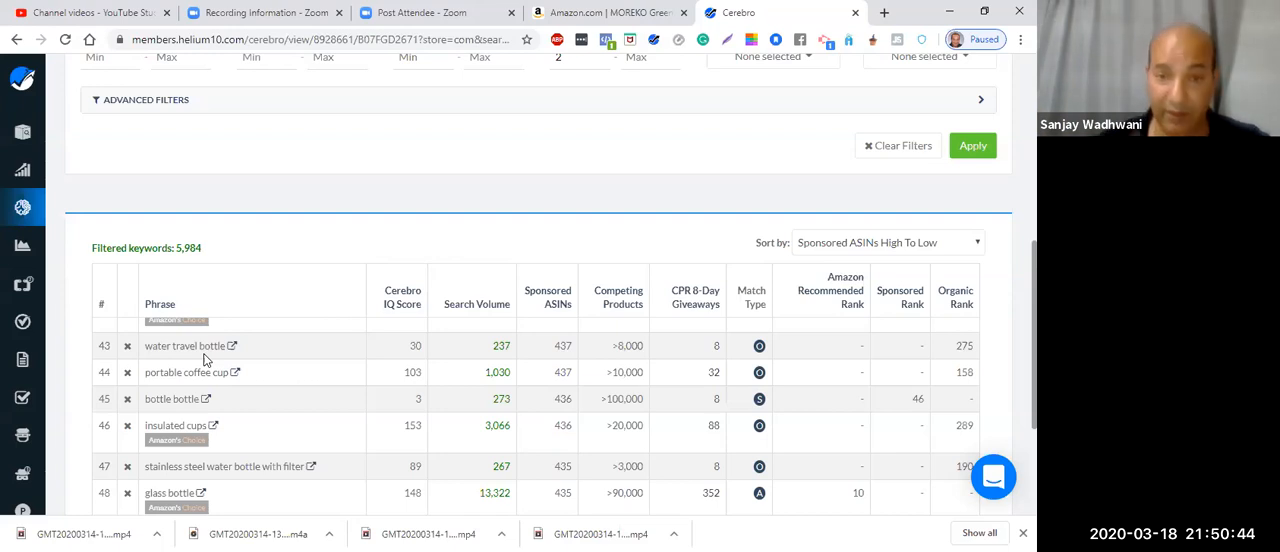
mouse_move(279, 8)
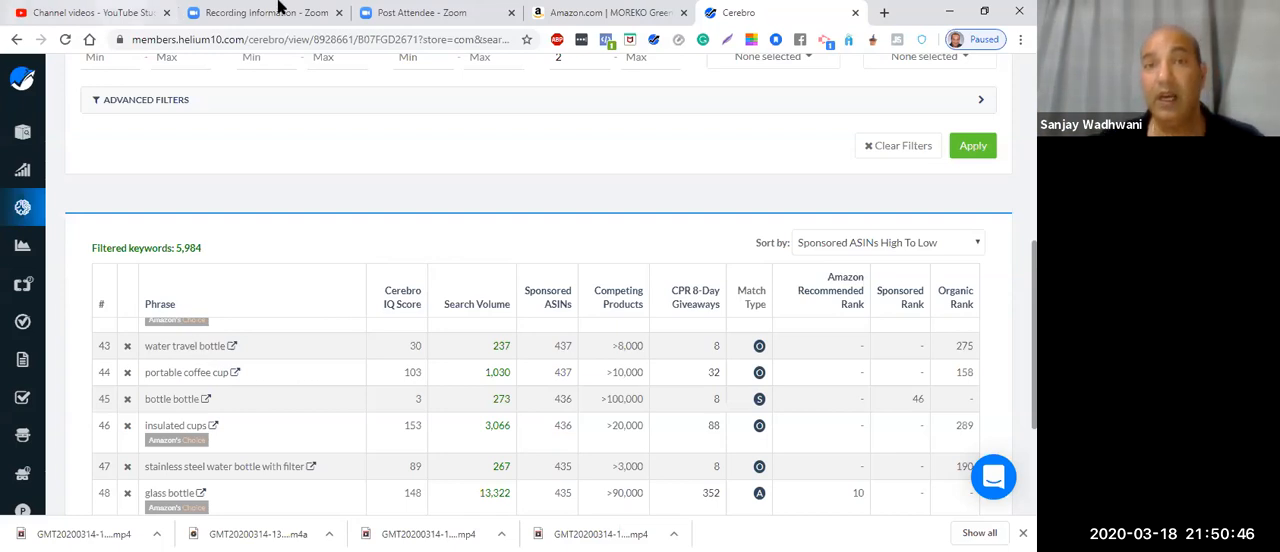
Step: On the MOREKO Amazon listing, highlight the product title and scroll to the bullet-point features
left_click(605, 12)
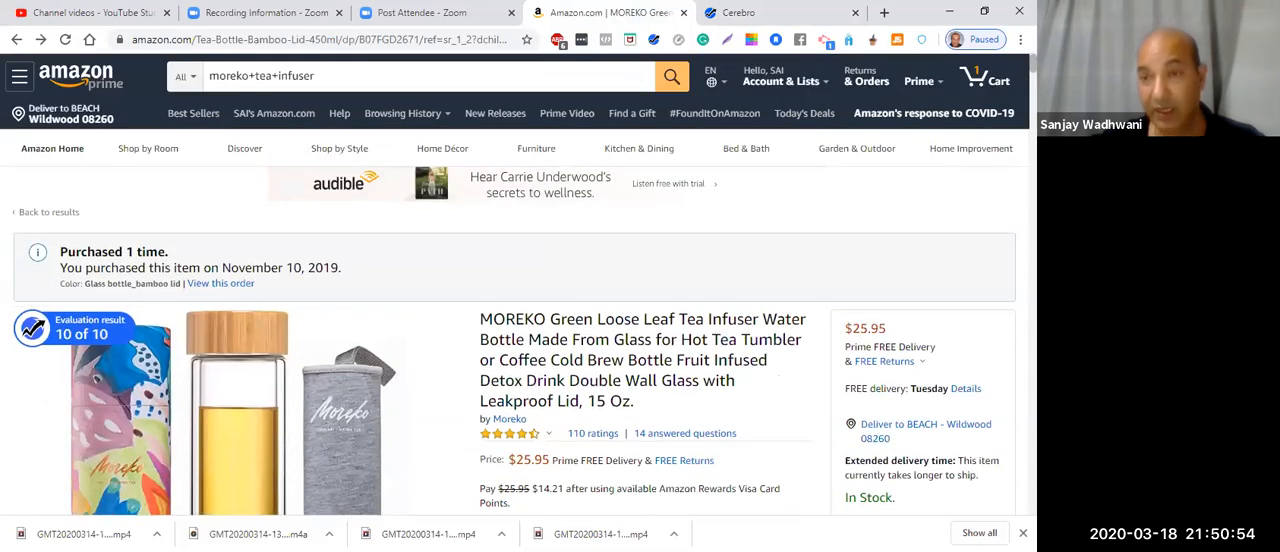
mouse_move(699, 294)
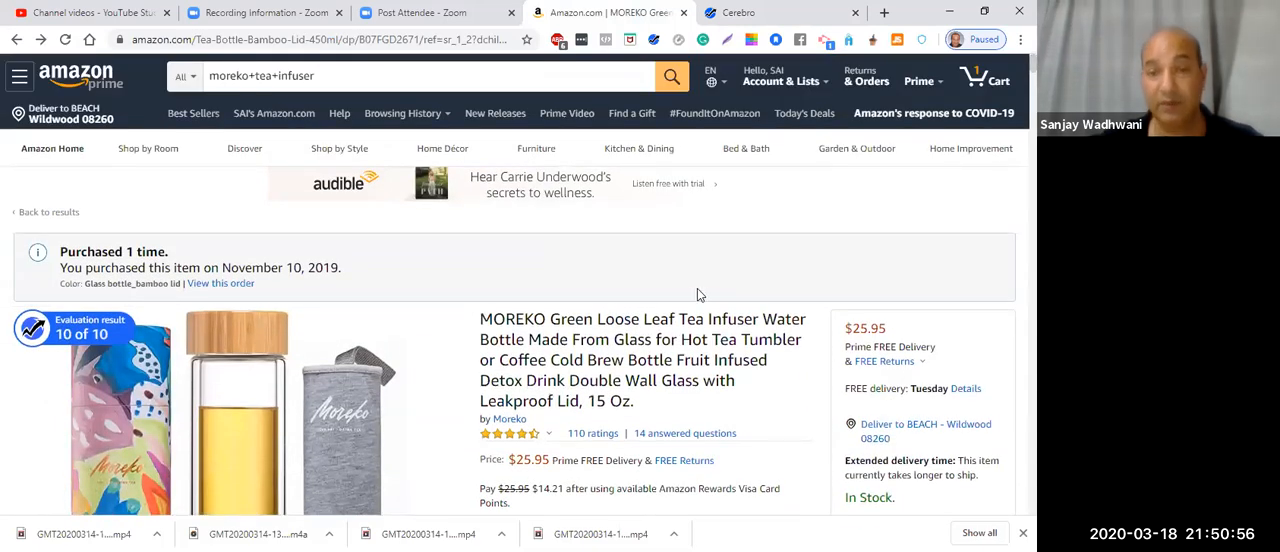
scroll("down", 3)
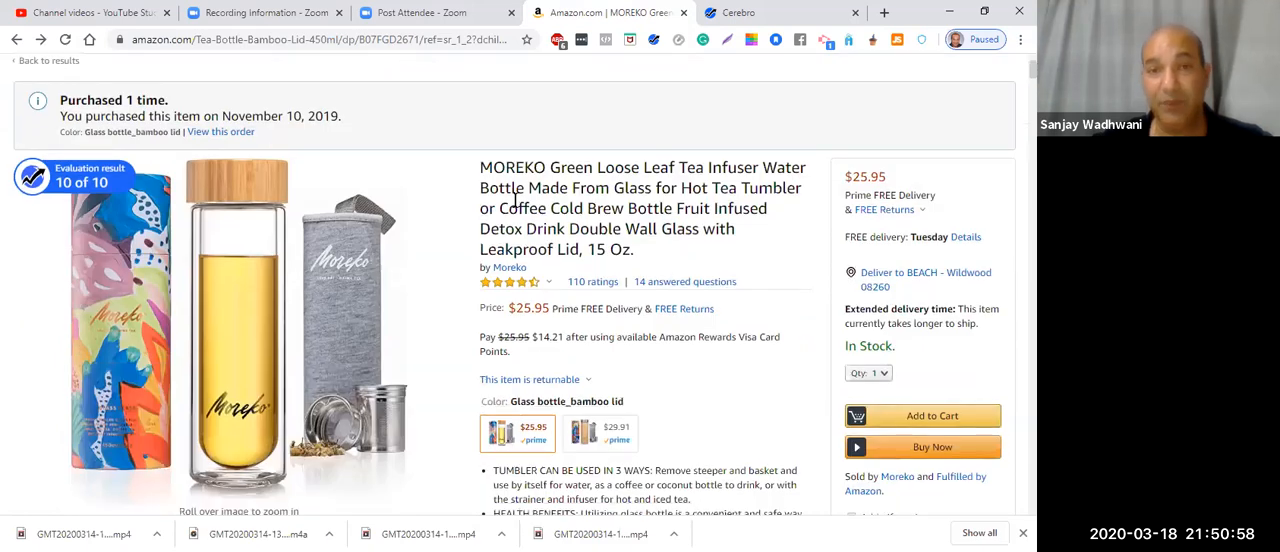
left_click_drag(479, 167, 645, 249)
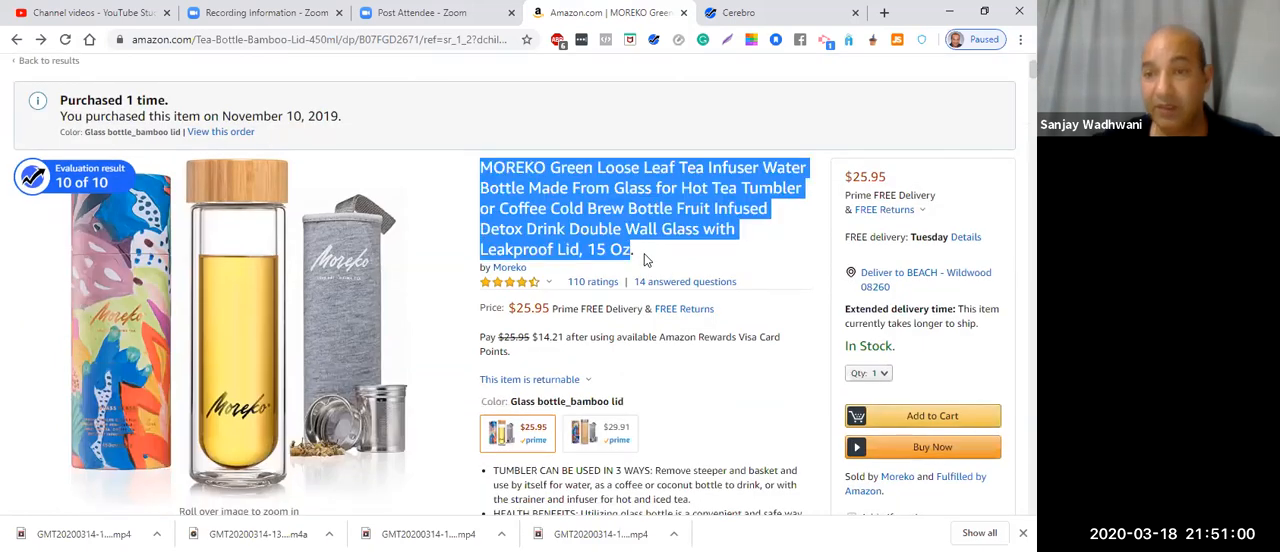
scroll("down", 3)
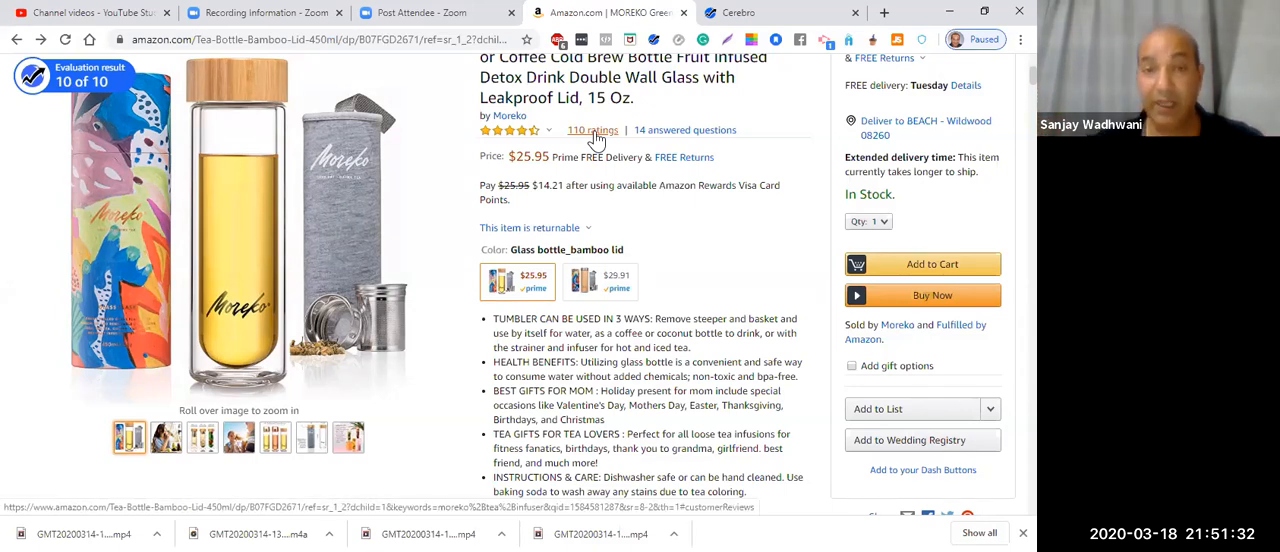
mouse_move(645, 235)
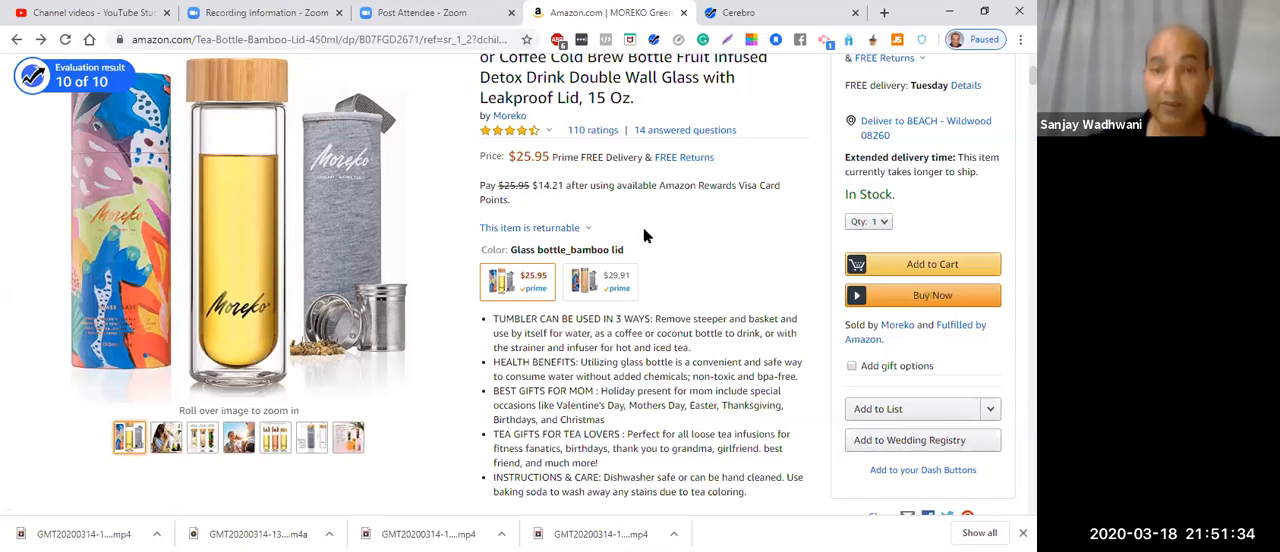
Step: Scroll past the brand content, comparison table and product information to sponsored related products
scroll("down", 3)
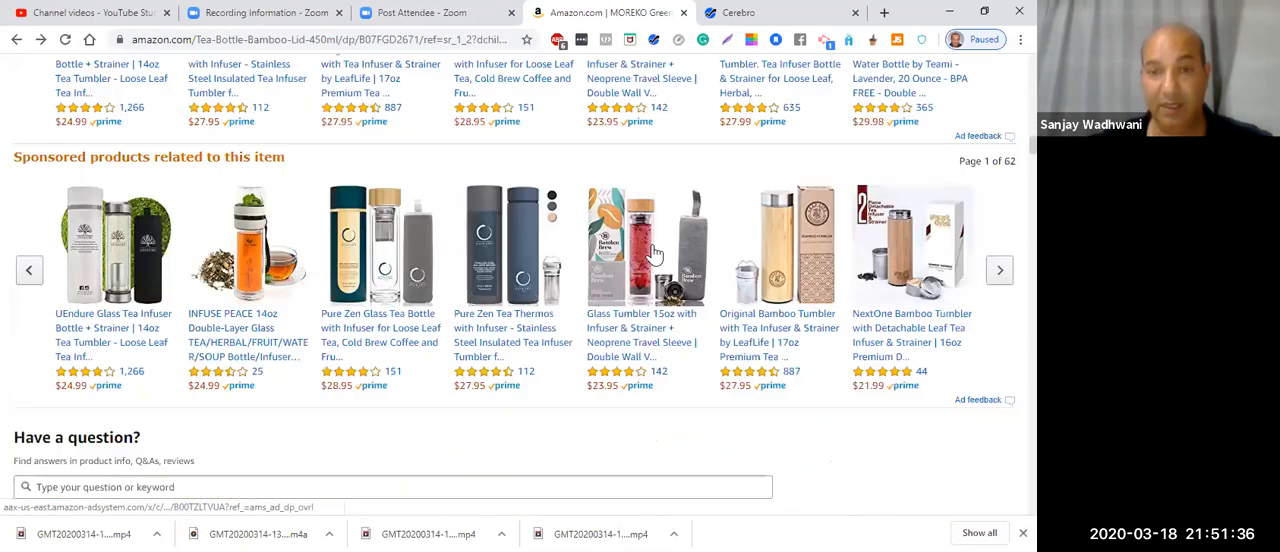
scroll("down", 3)
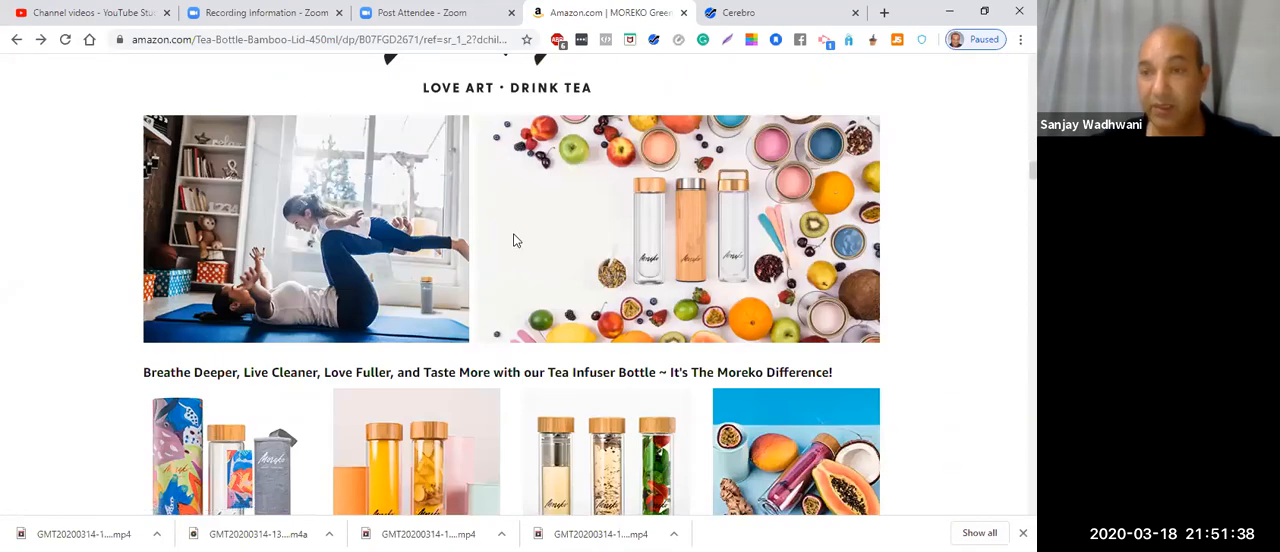
mouse_move(529, 234)
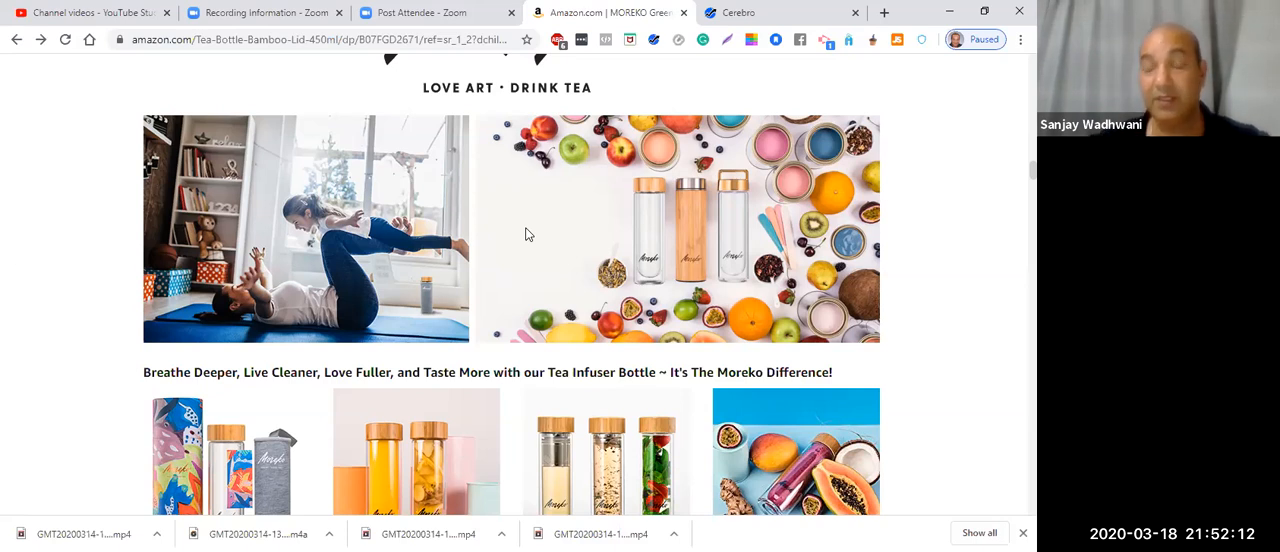
mouse_move(790, 287)
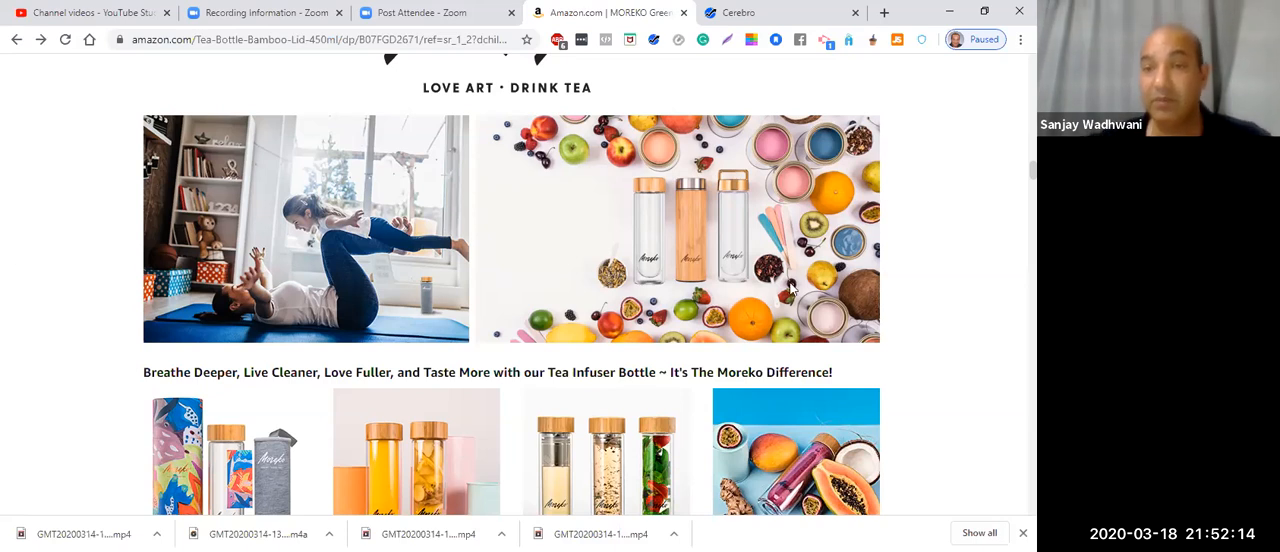
scroll("down", 3)
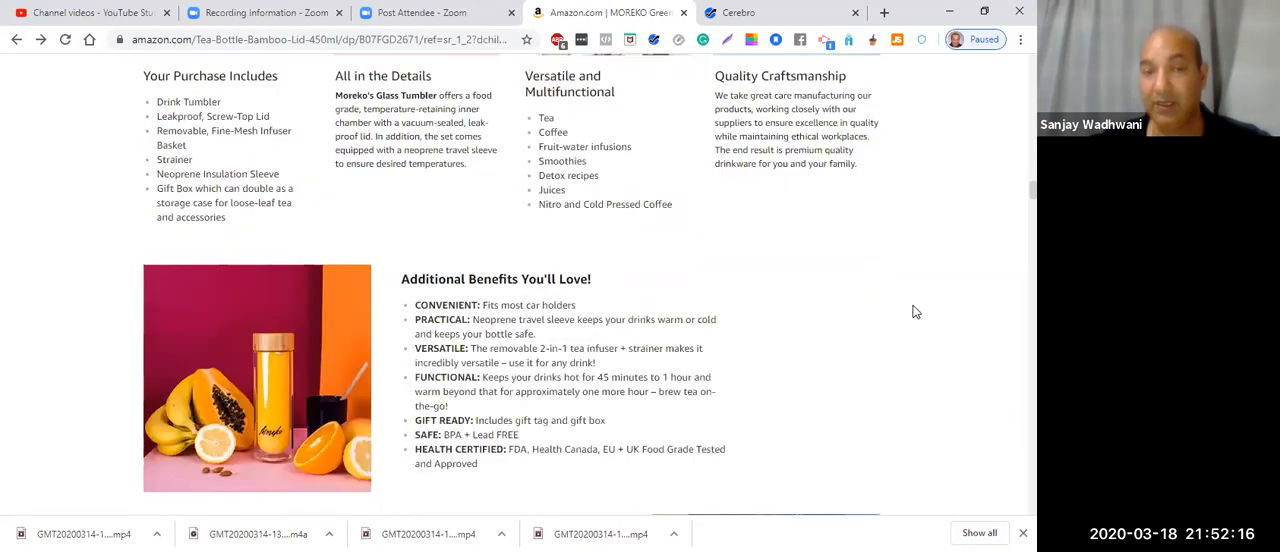
scroll("down", 3)
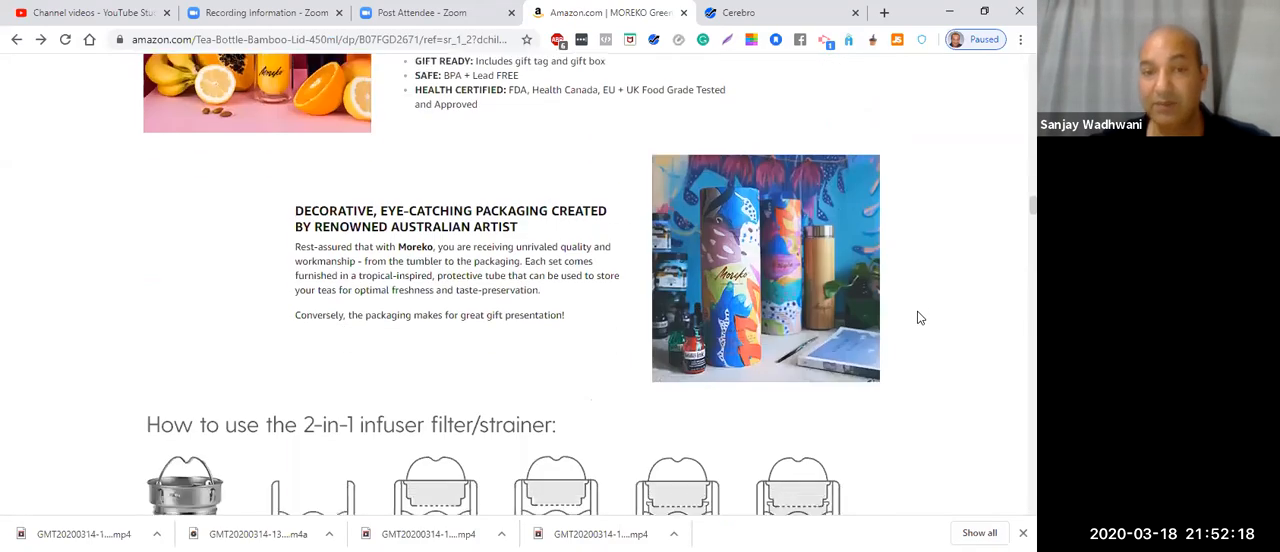
scroll("down", 3)
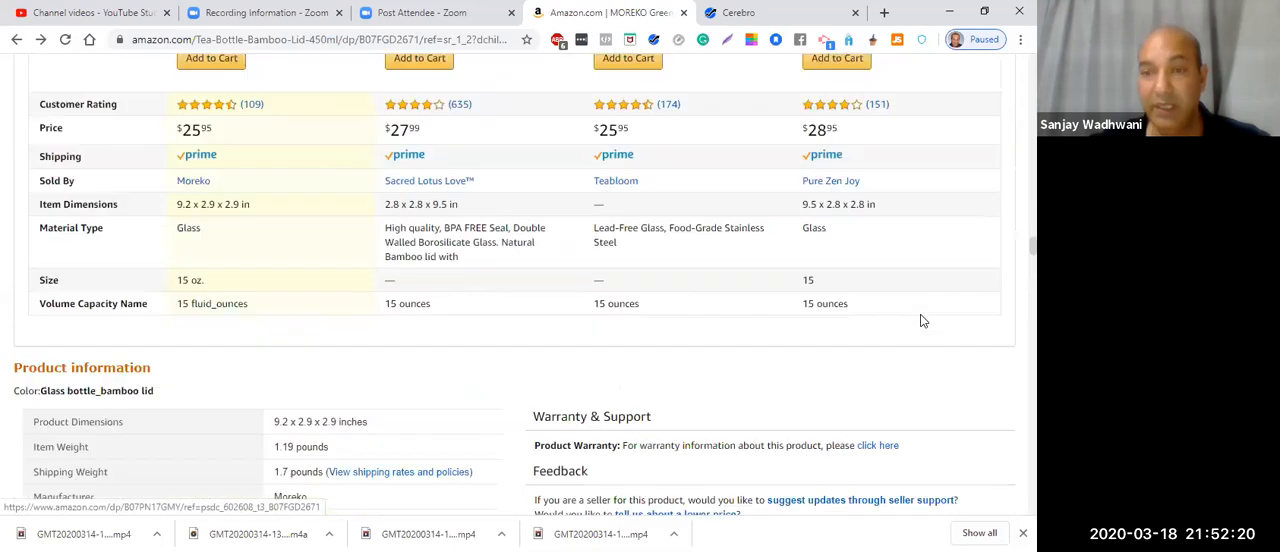
scroll("down", 3)
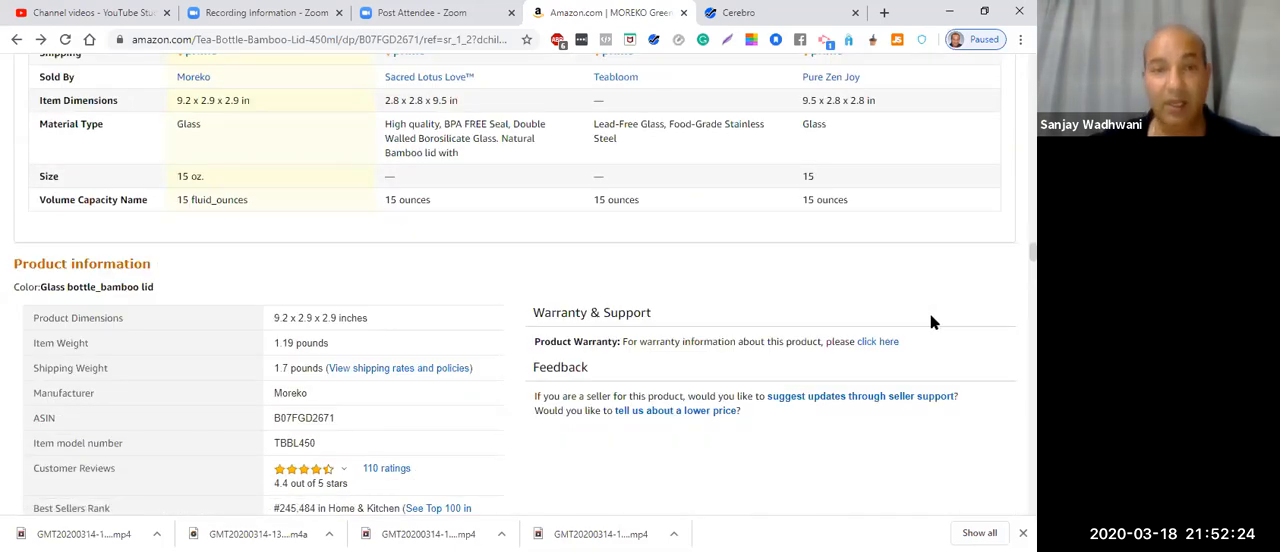
mouse_move(937, 325)
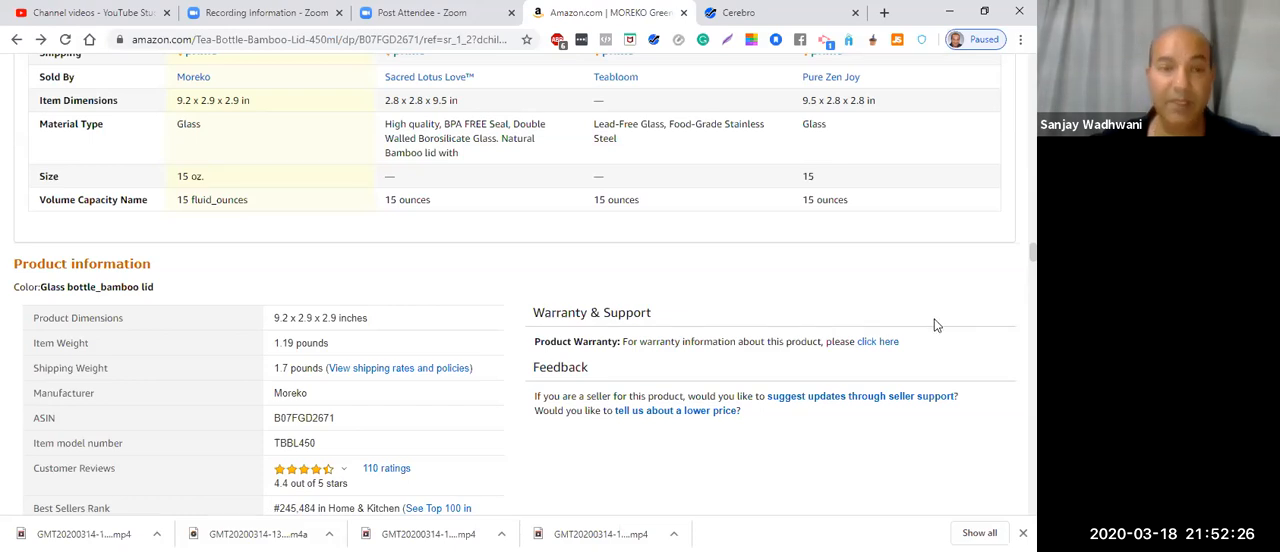
mouse_move(942, 327)
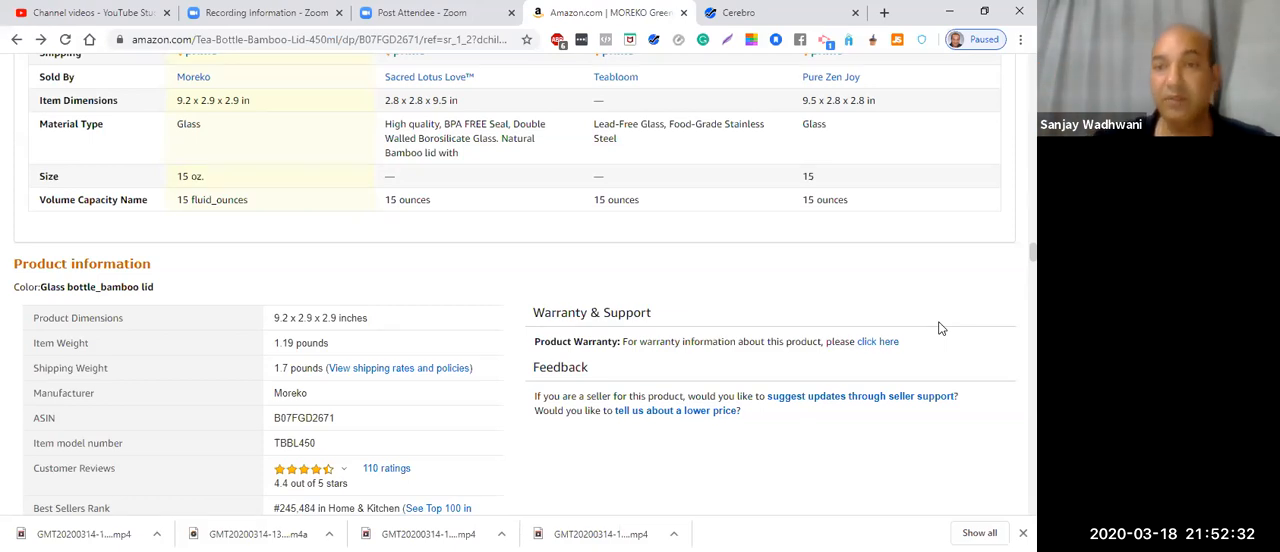
scroll("down", 3)
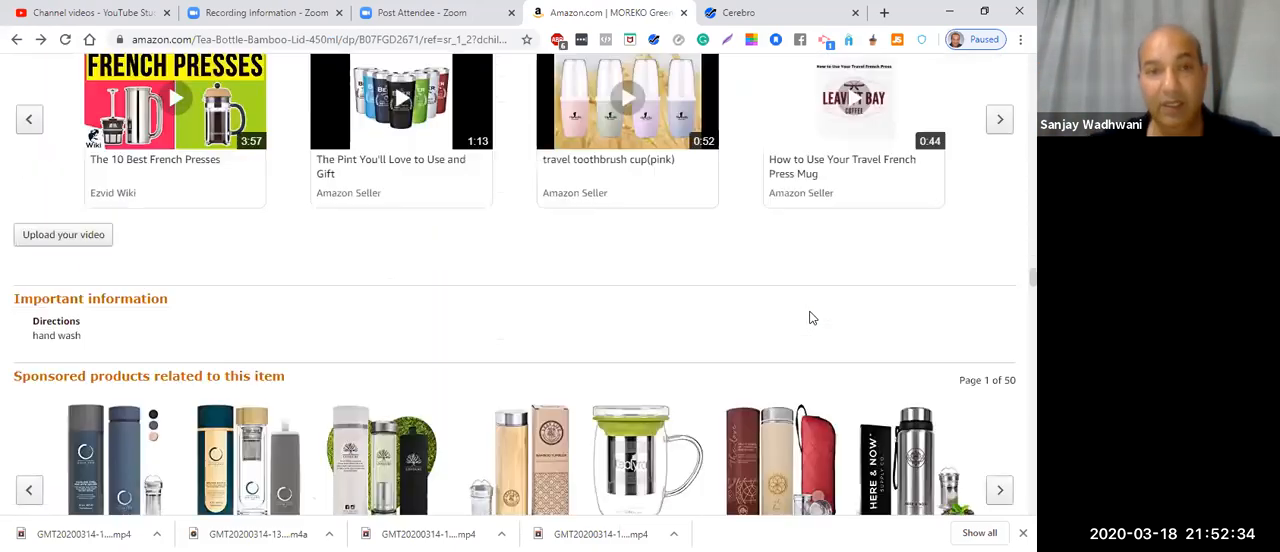